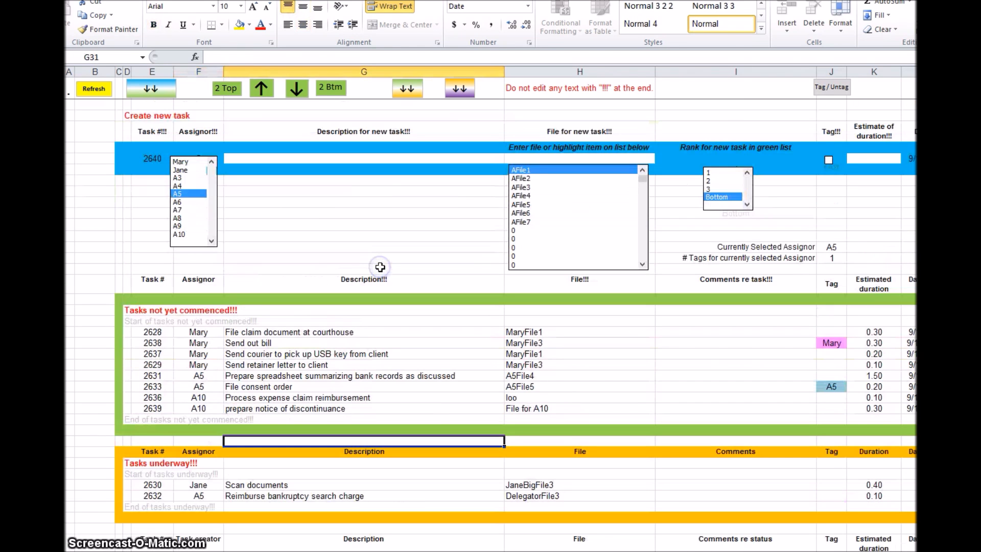
mouse_move(366, 139)
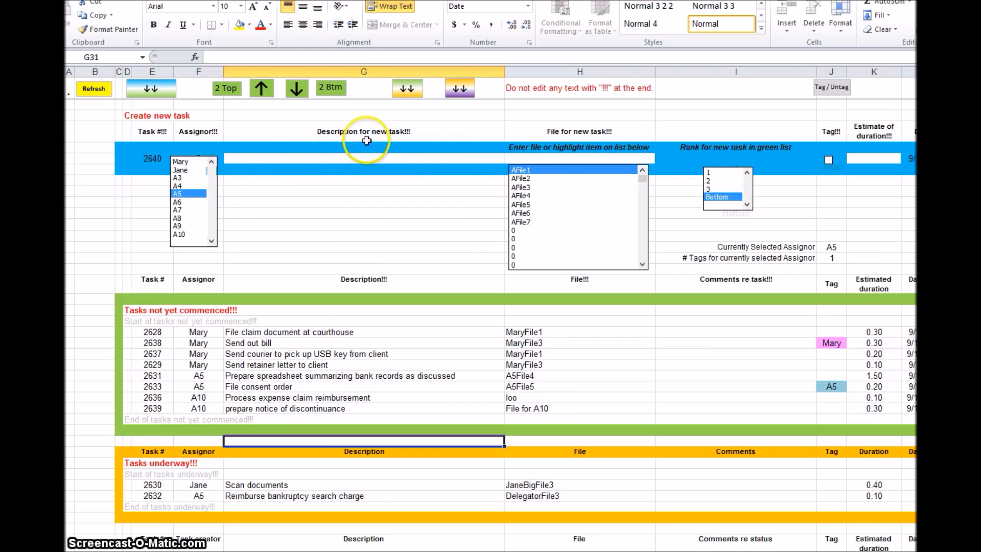
mouse_move(394, 165)
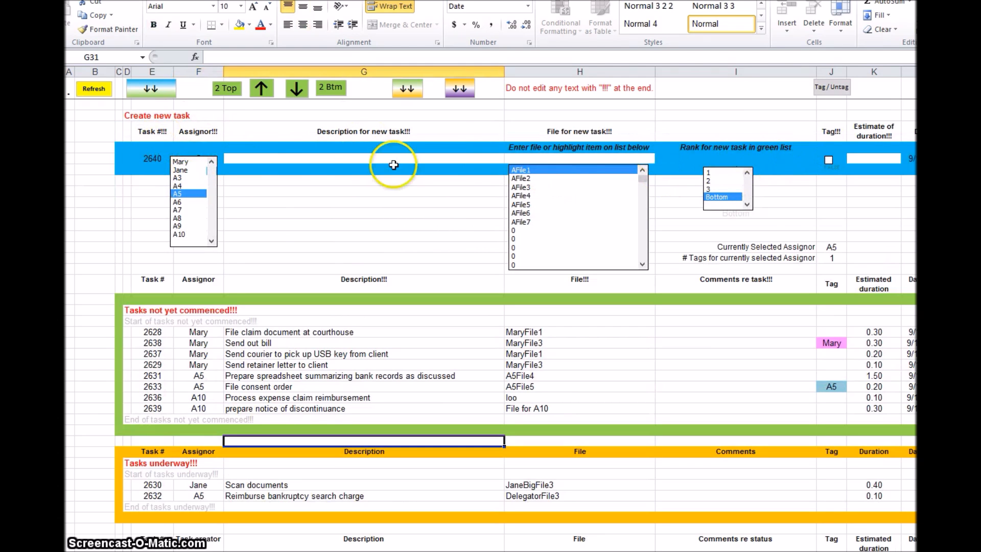
mouse_move(433, 198)
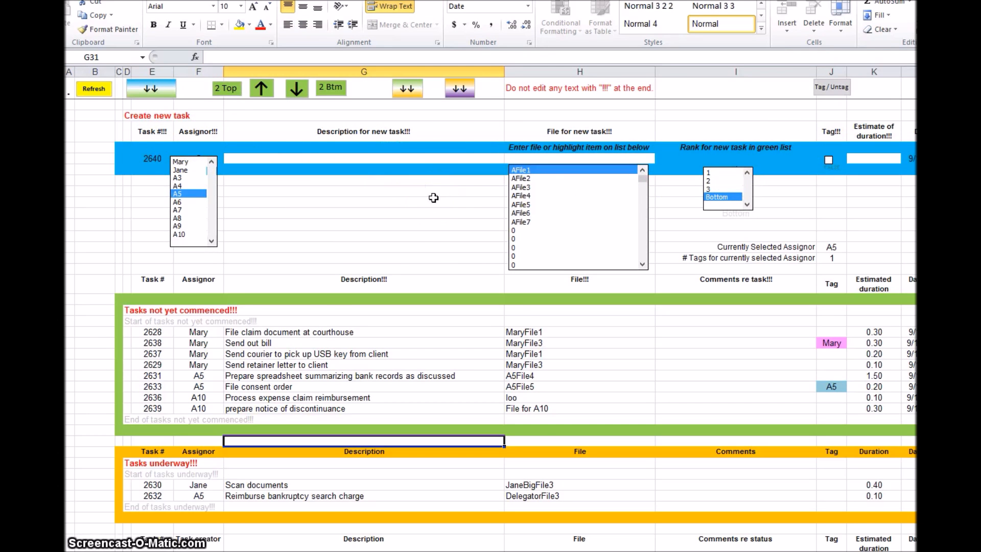
Browse the File list 1 sheet, then check the H1 warning note on Tasks
scroll(down, 3)
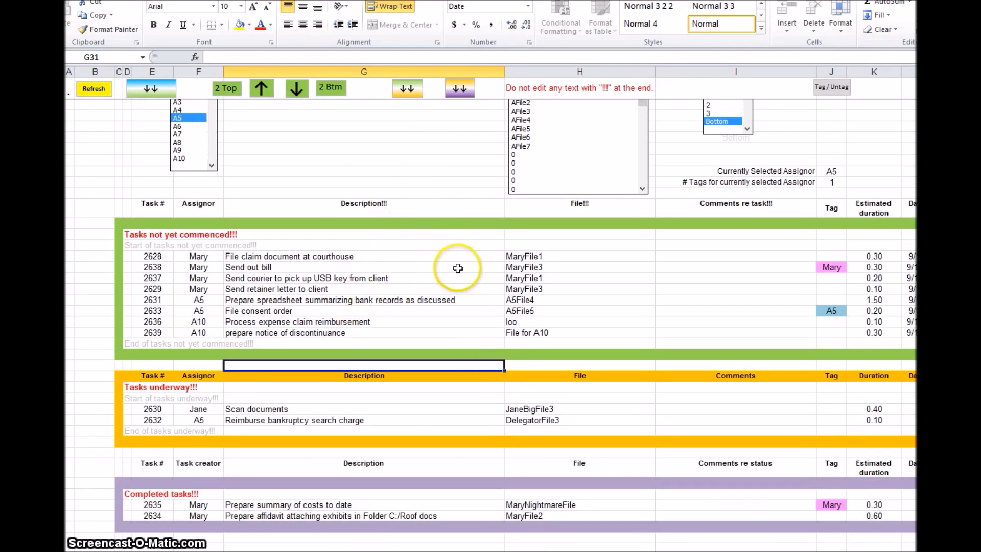
mouse_move(341, 384)
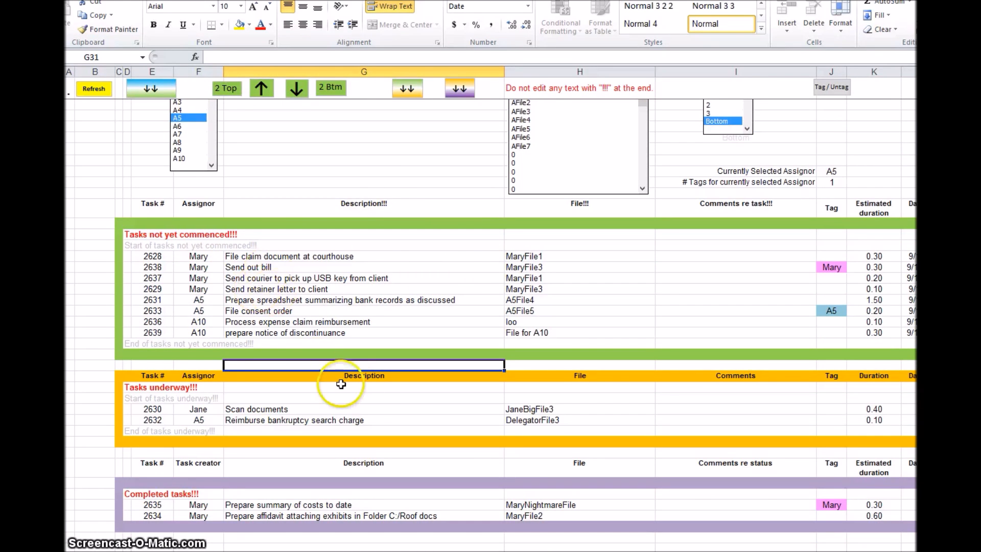
mouse_move(332, 409)
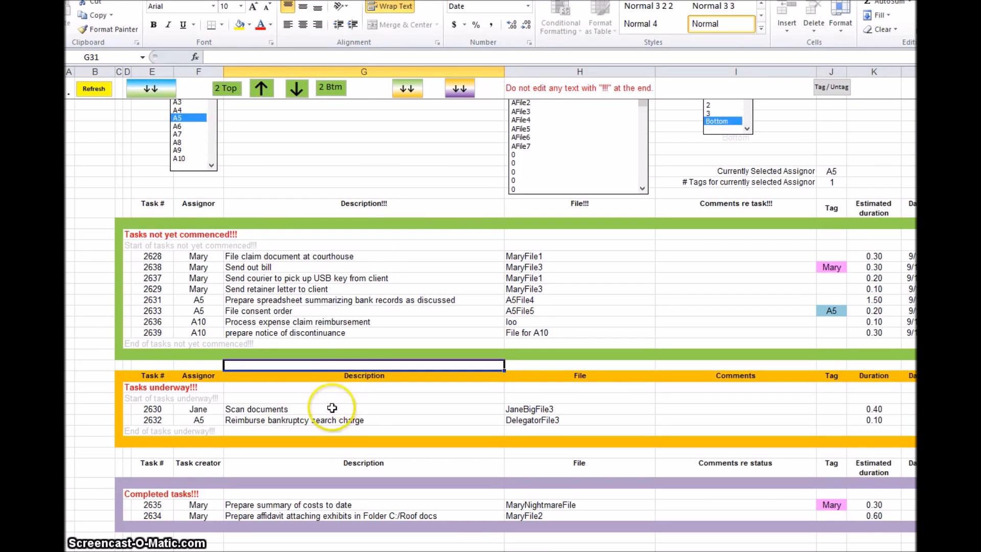
mouse_move(322, 509)
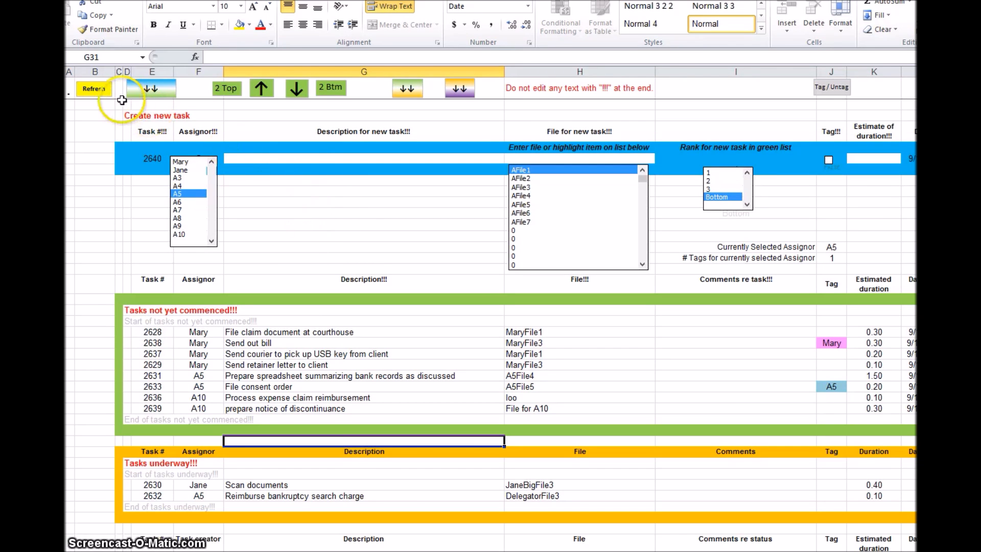
mouse_move(544, 132)
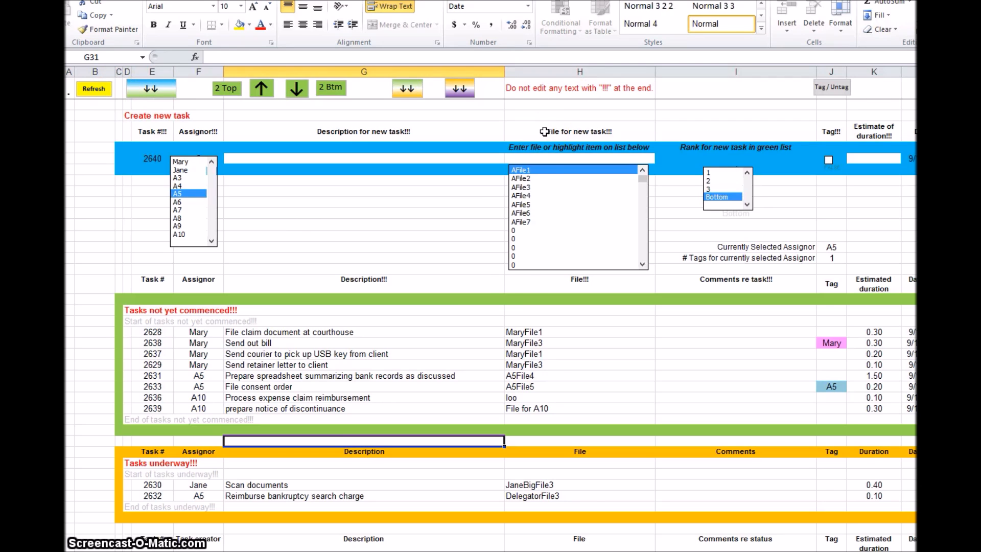
mouse_move(511, 316)
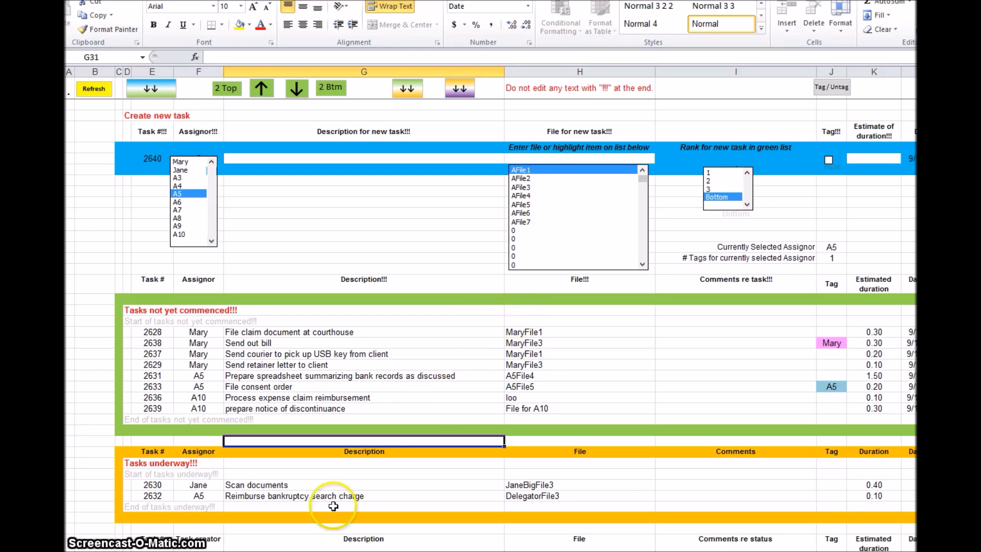
mouse_move(334, 505)
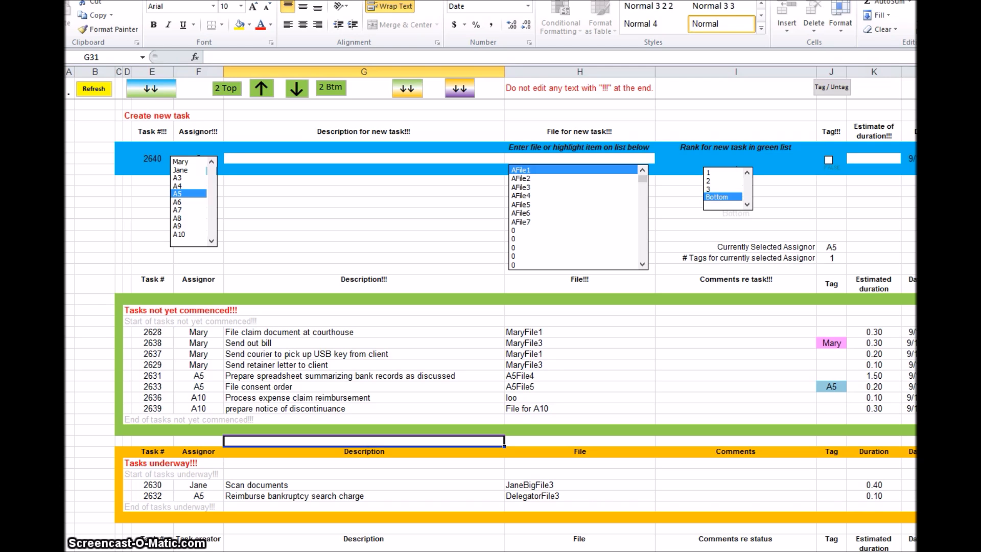
mouse_move(209, 148)
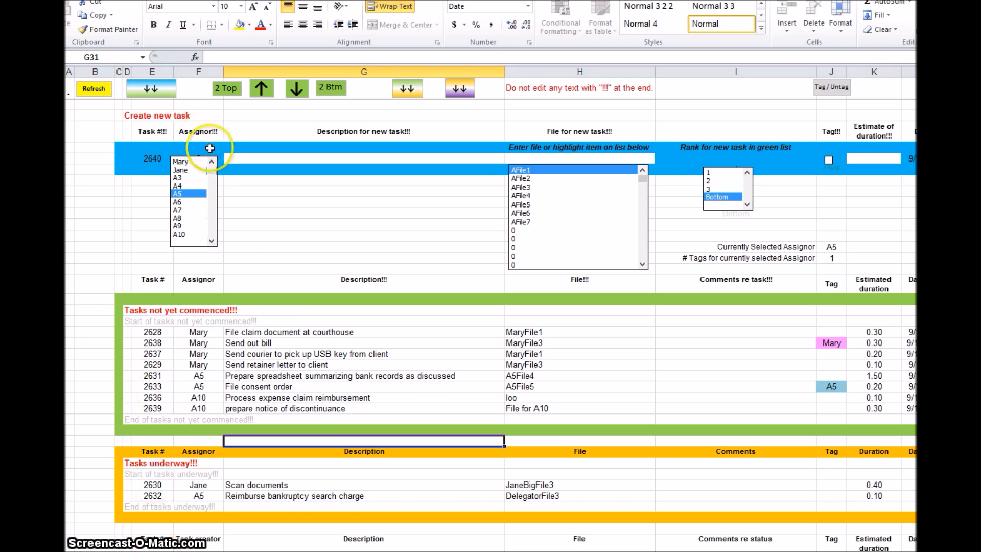
mouse_move(499, 355)
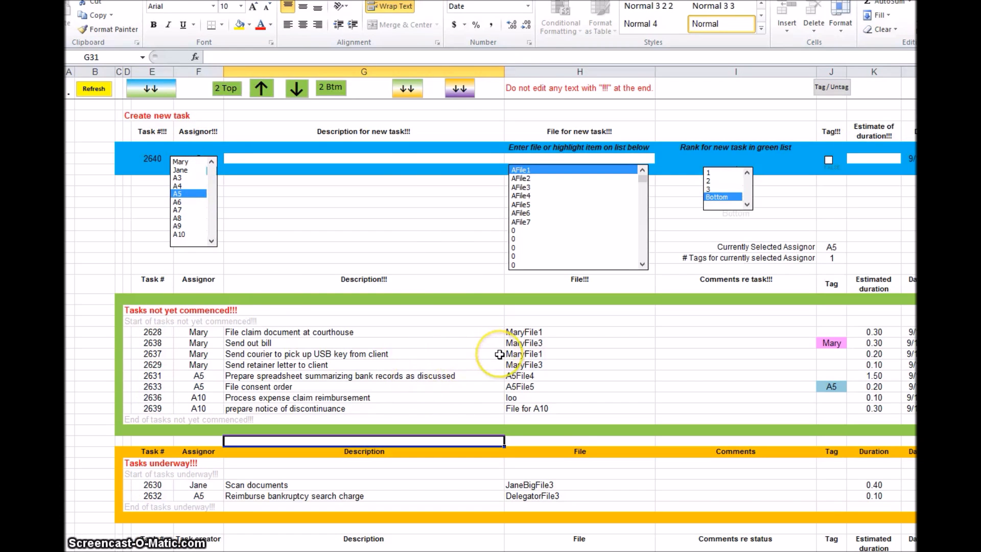
mouse_move(599, 456)
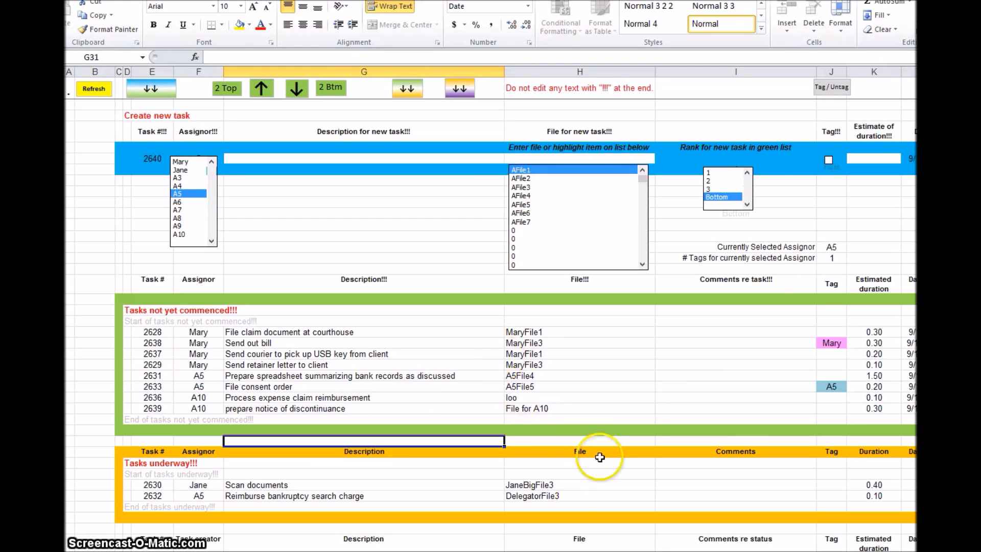
mouse_move(807, 487)
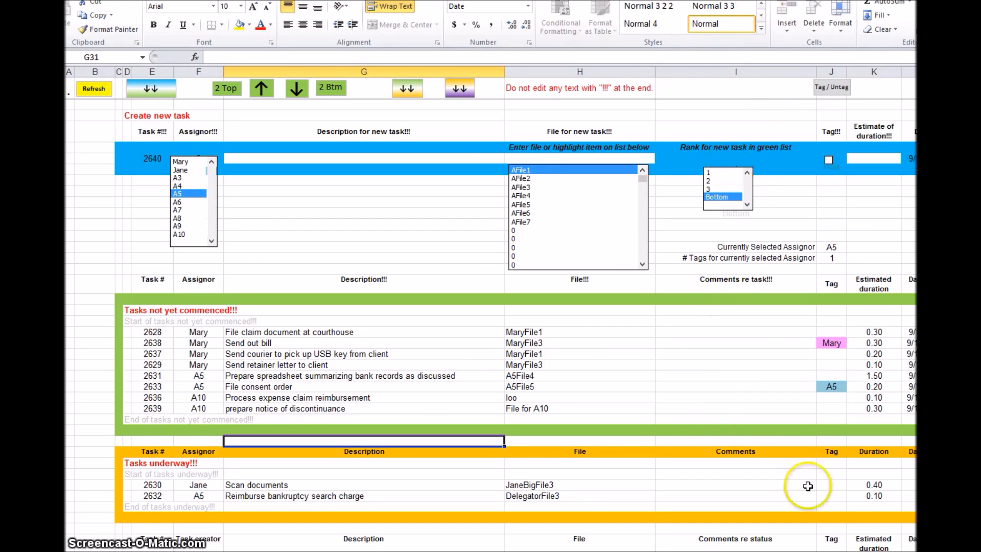
scroll(right, 3)
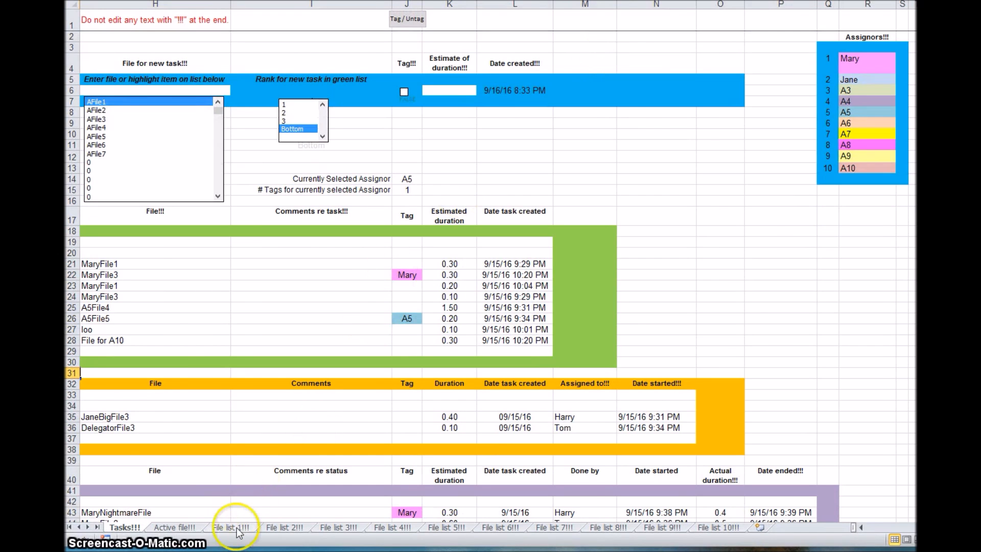
click(231, 527)
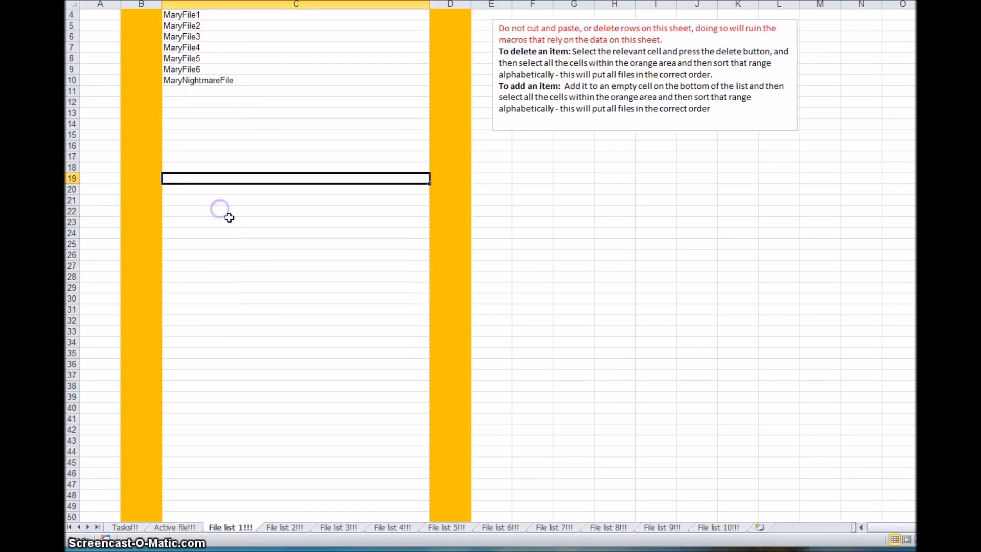
scroll(down, 3)
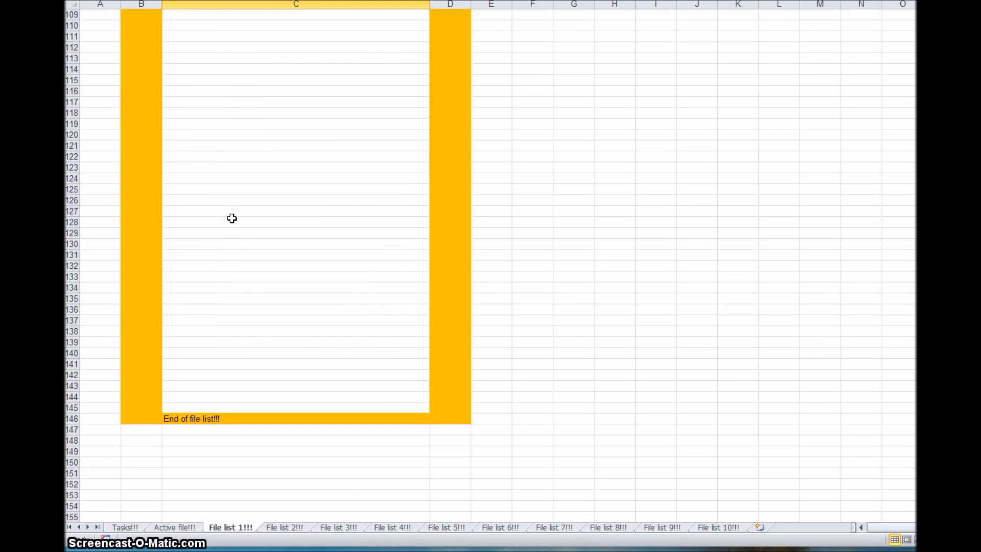
scroll(up, 3)
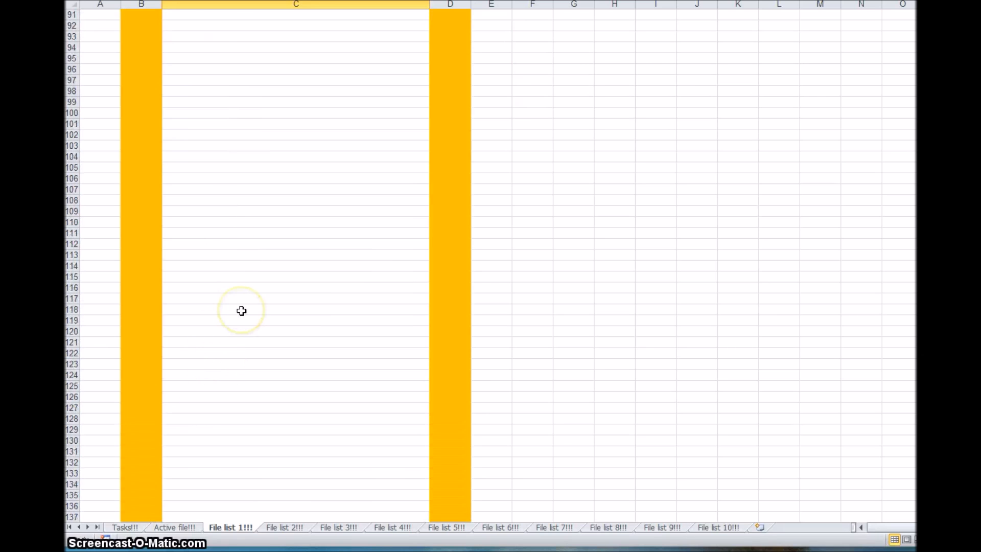
scroll(up, 3)
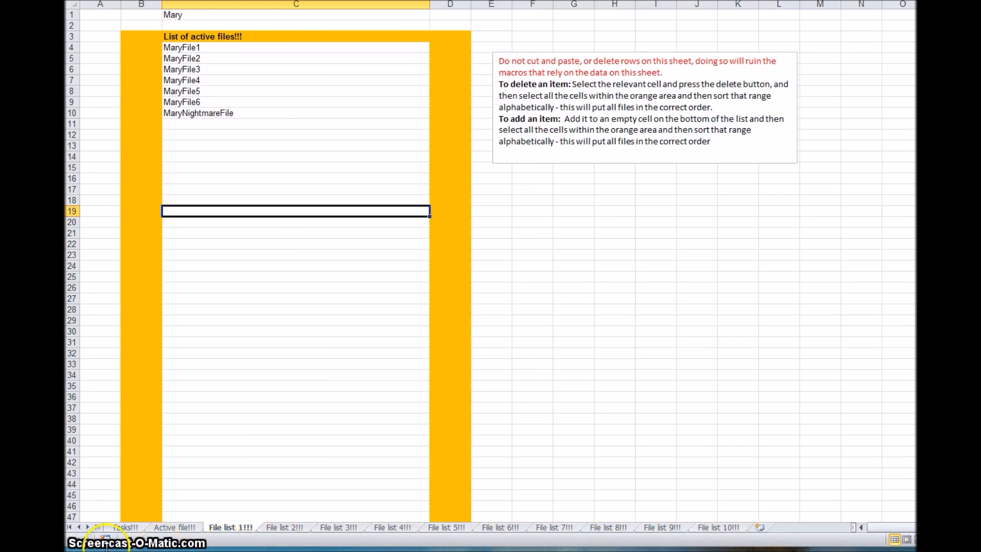
click(125, 527)
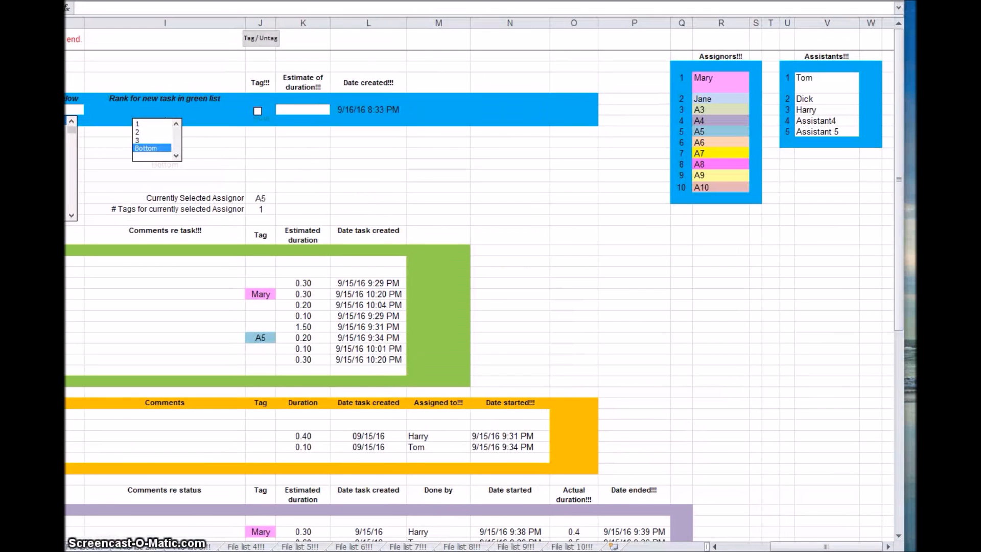
mouse_move(813, 141)
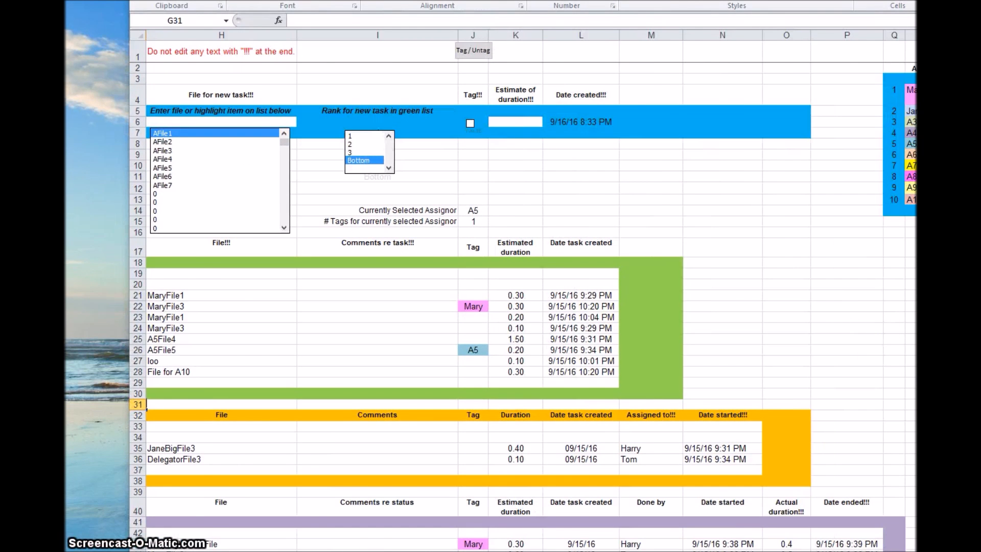
scroll(left, 3)
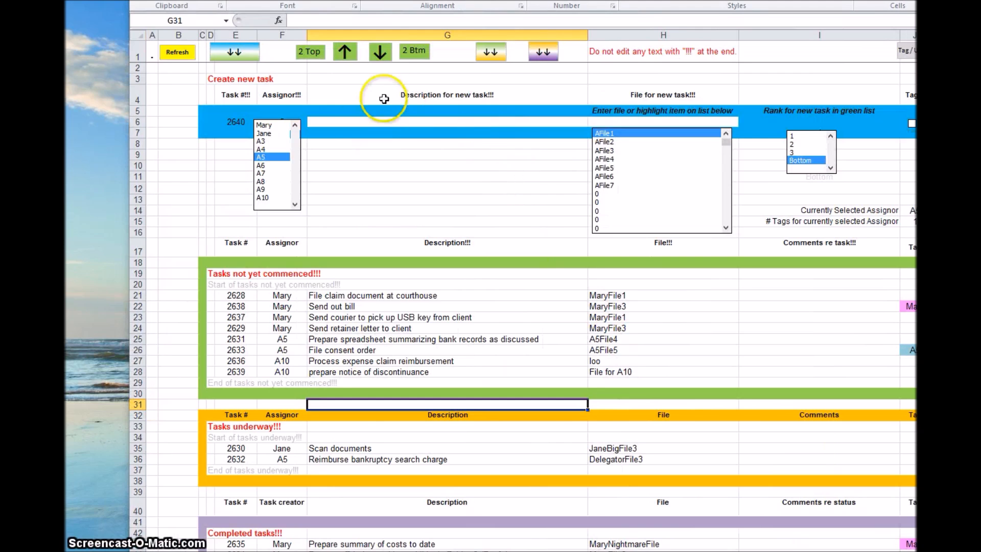
mouse_move(612, 51)
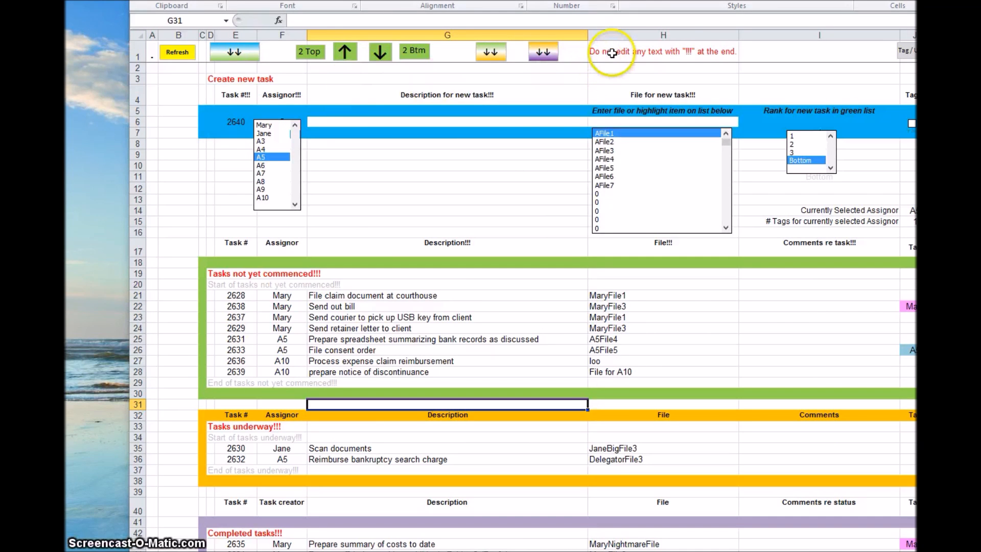
click(663, 51)
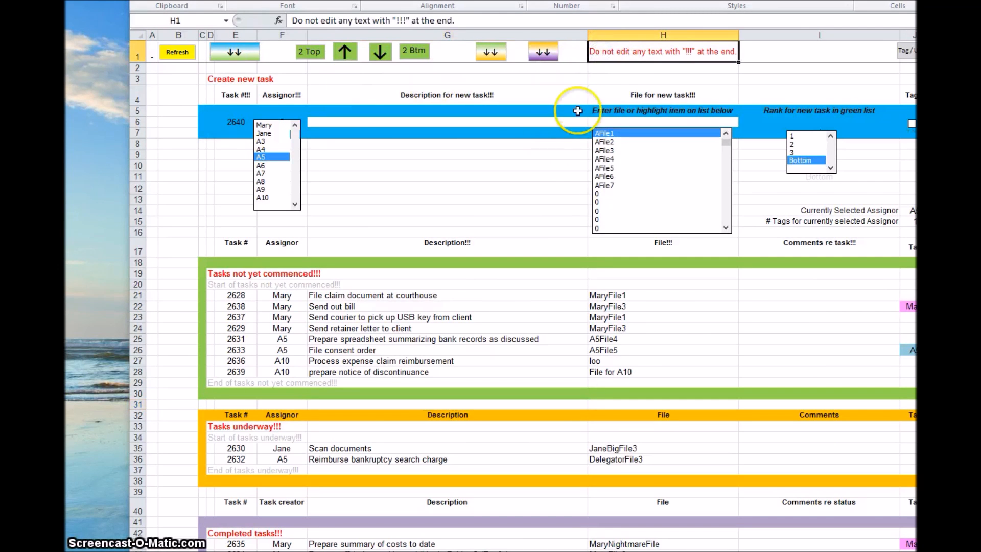
mouse_move(599, 84)
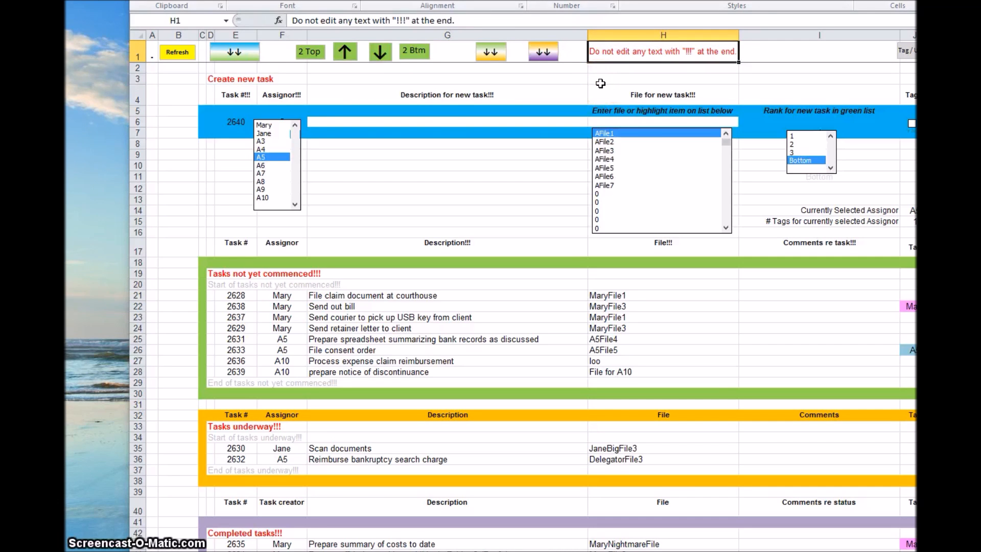
mouse_move(234, 100)
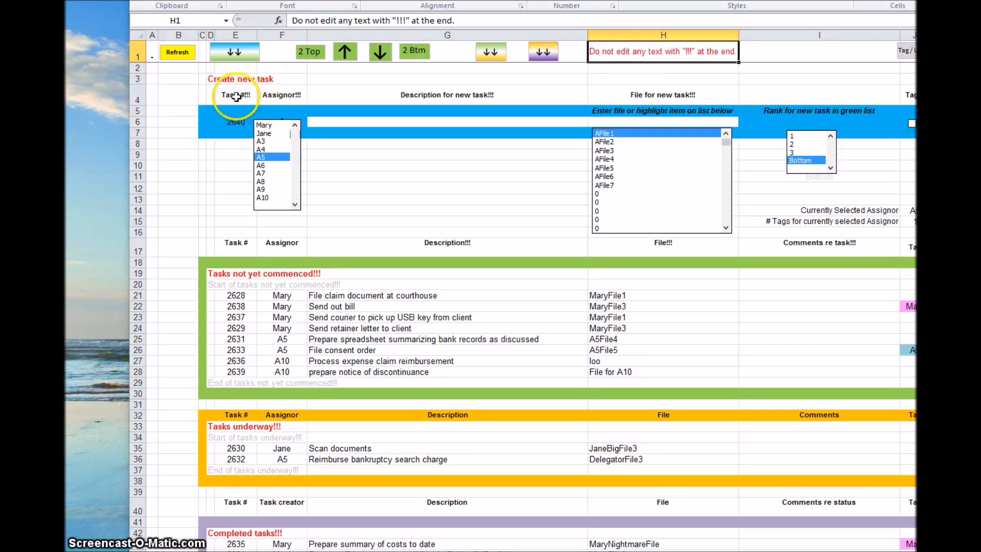
mouse_move(346, 95)
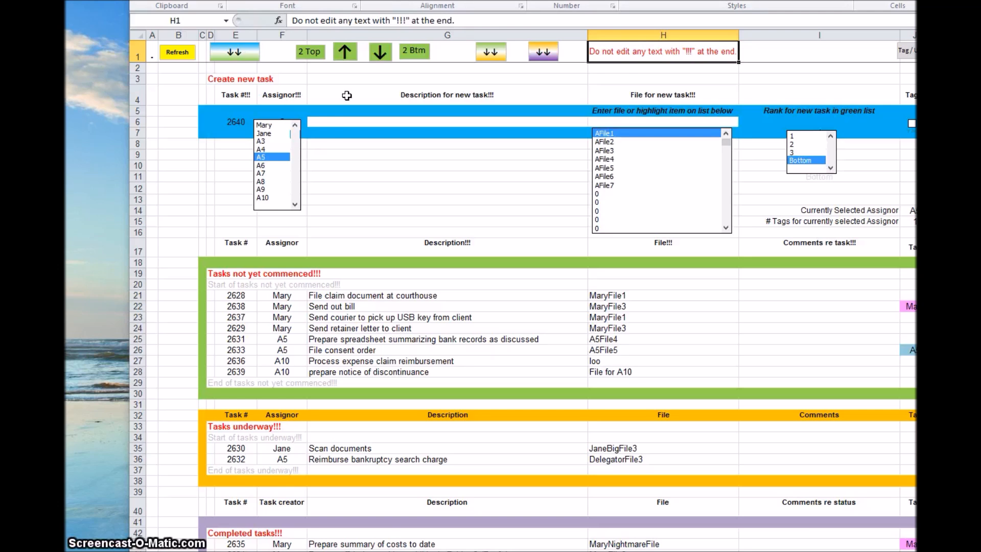
mouse_move(455, 205)
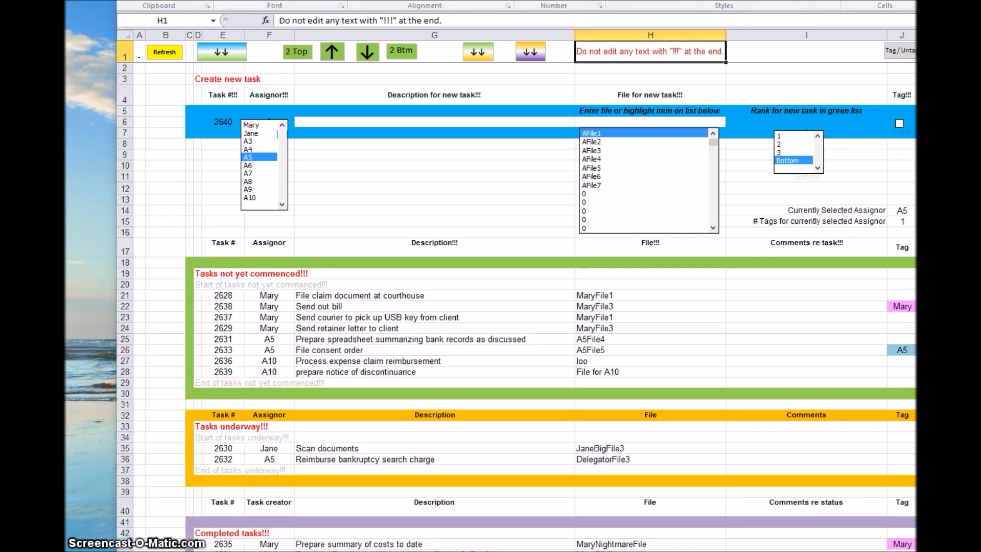
scroll(right, 3)
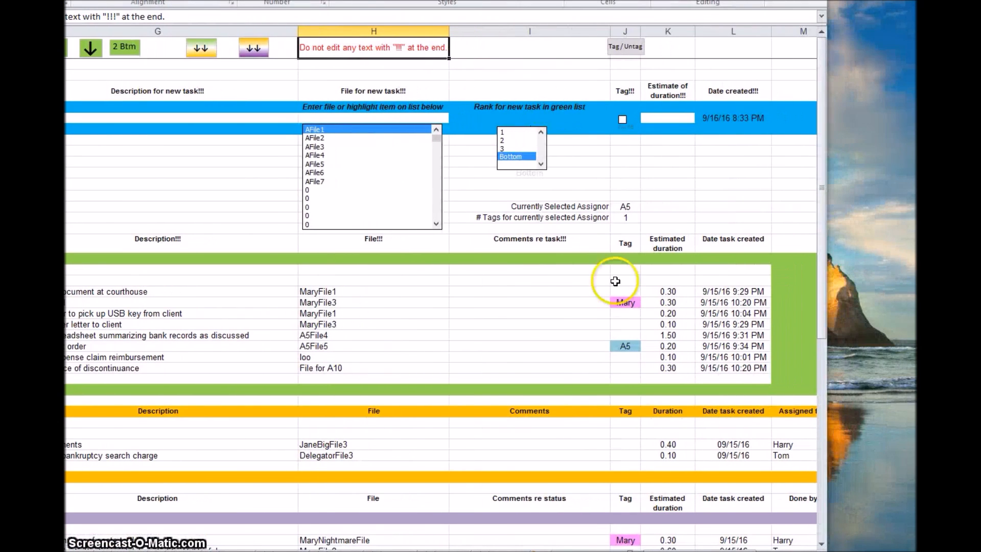
scroll(right, 3)
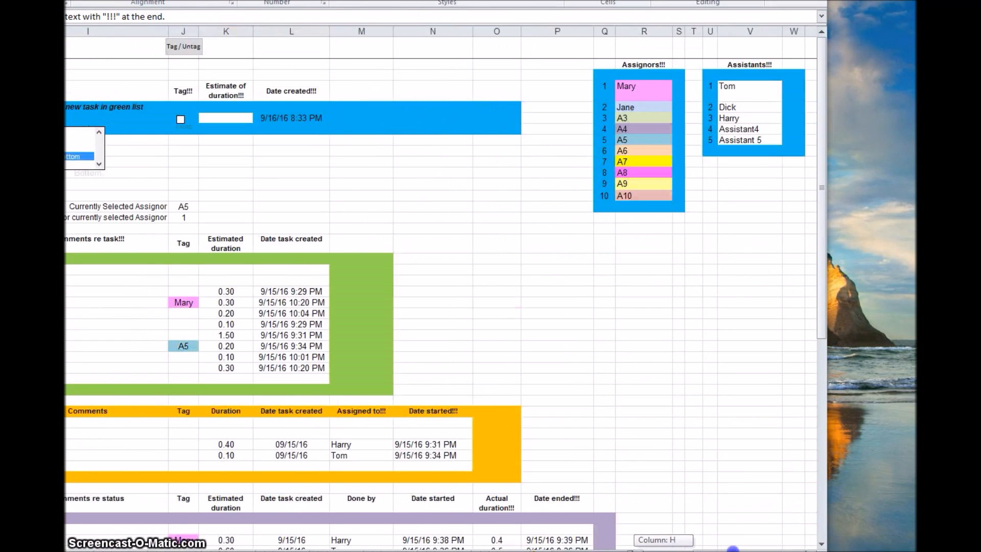
scroll(down, 3)
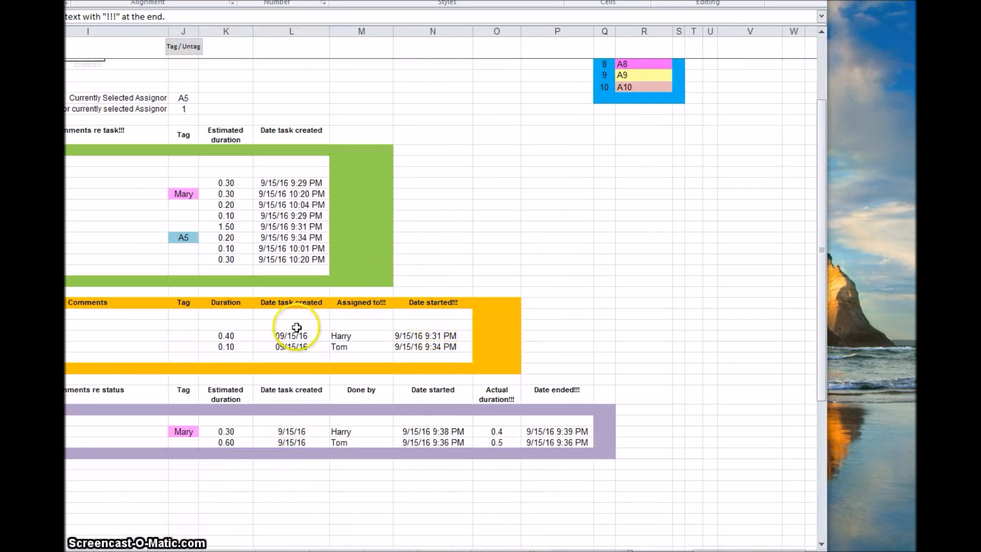
mouse_move(276, 167)
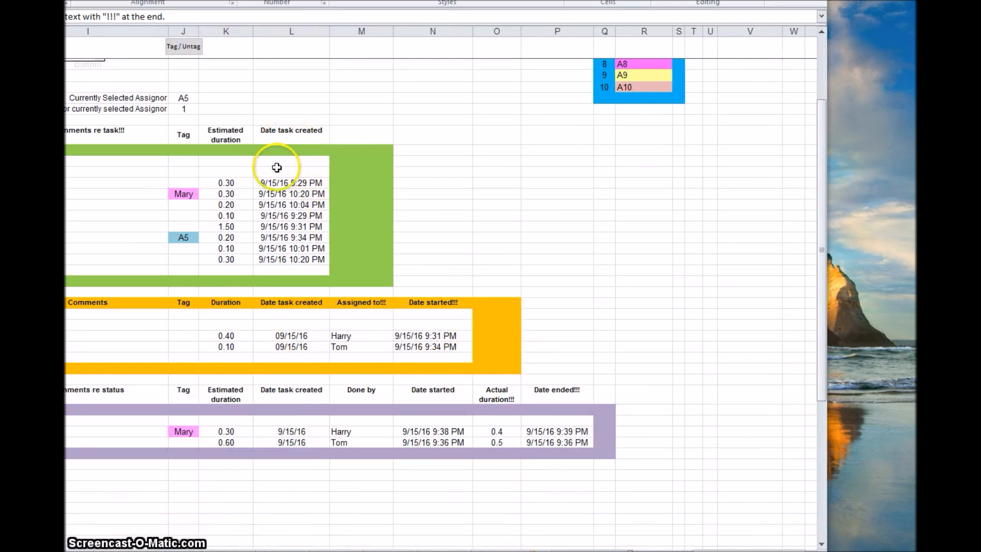
mouse_move(329, 334)
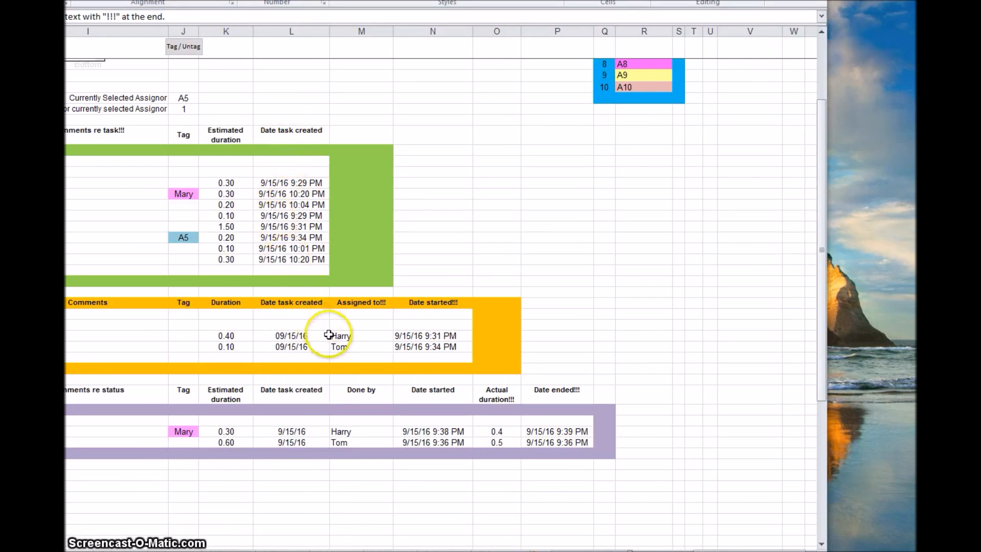
mouse_move(433, 313)
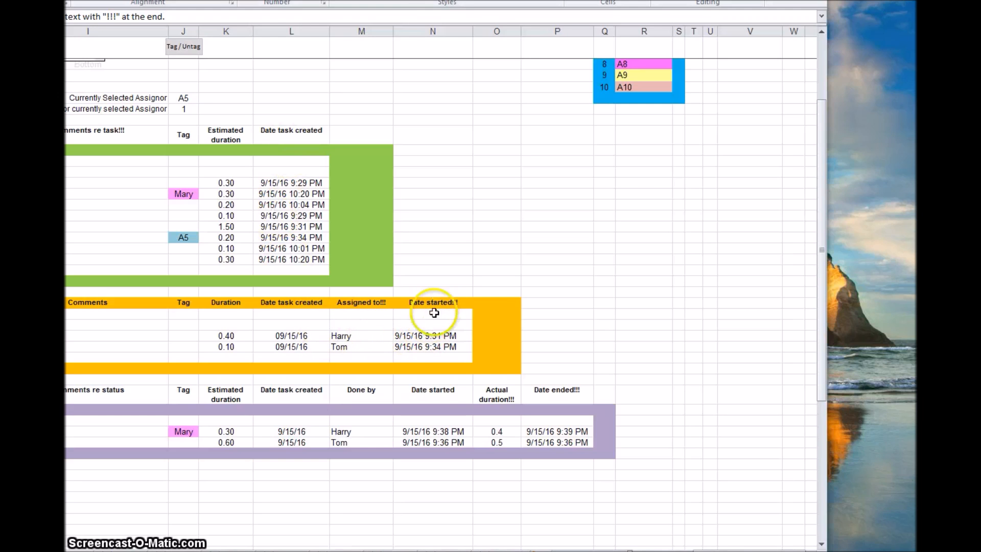
mouse_move(553, 388)
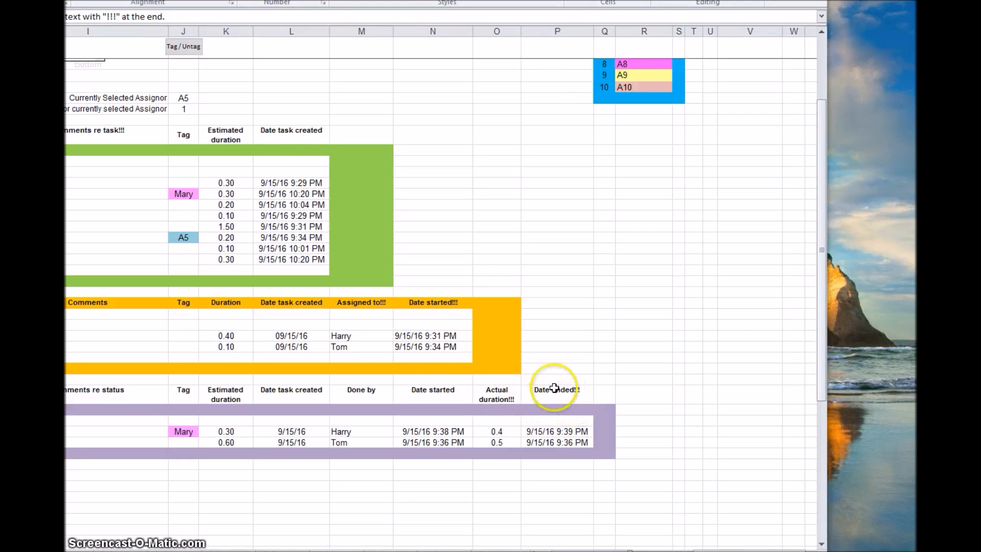
mouse_move(554, 391)
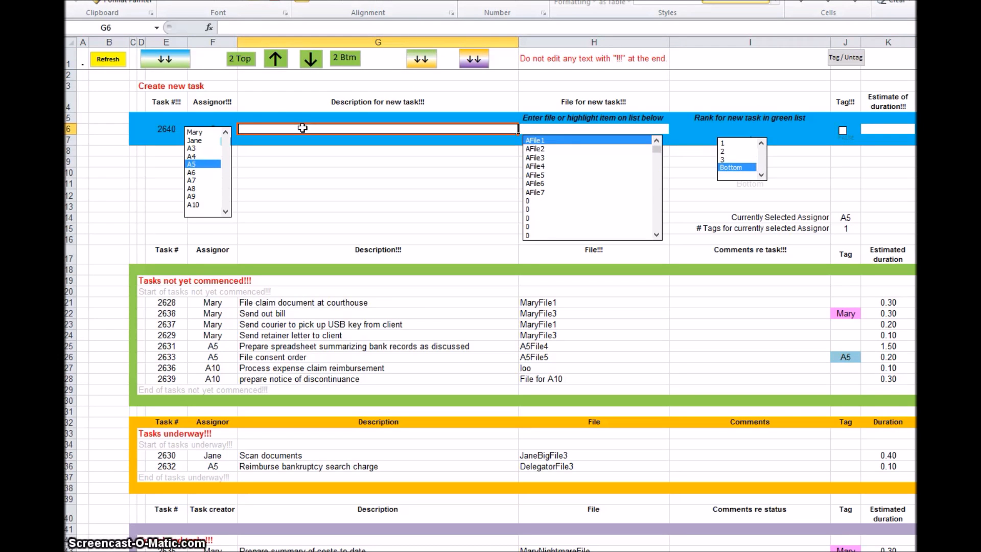
Fill task 2640 with 'file pleading', assignor Jane, file JaneBigFile4 and rank 2
text(file)
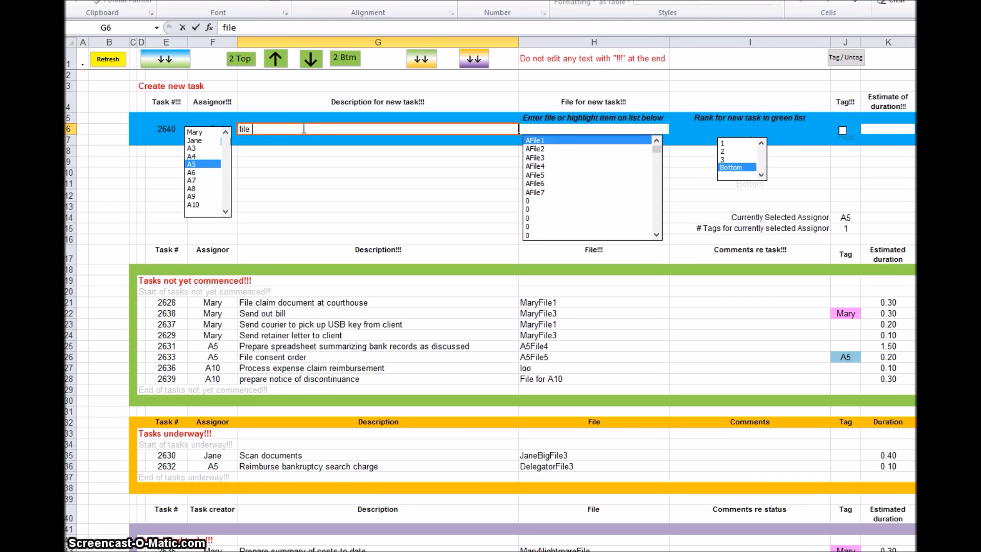
text(pleading)
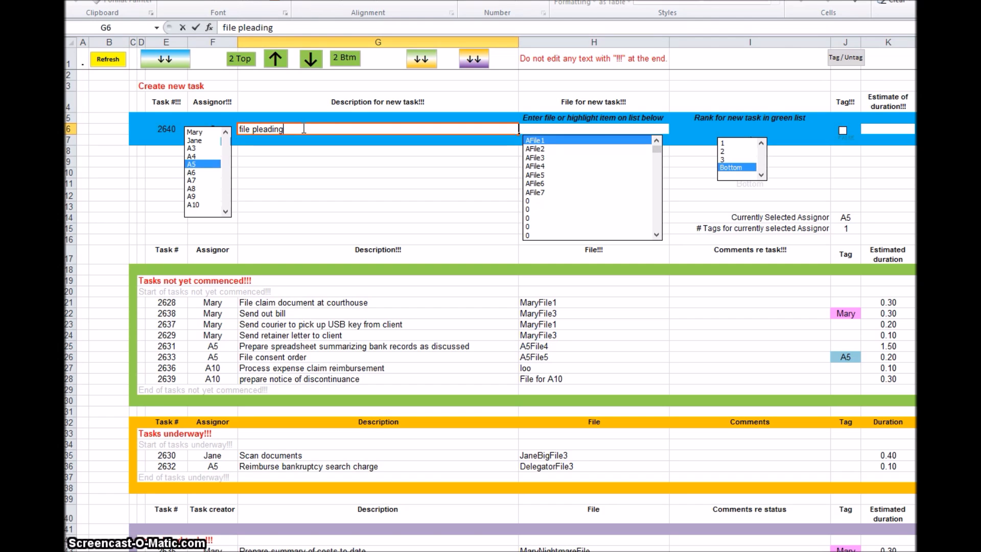
click(195, 139)
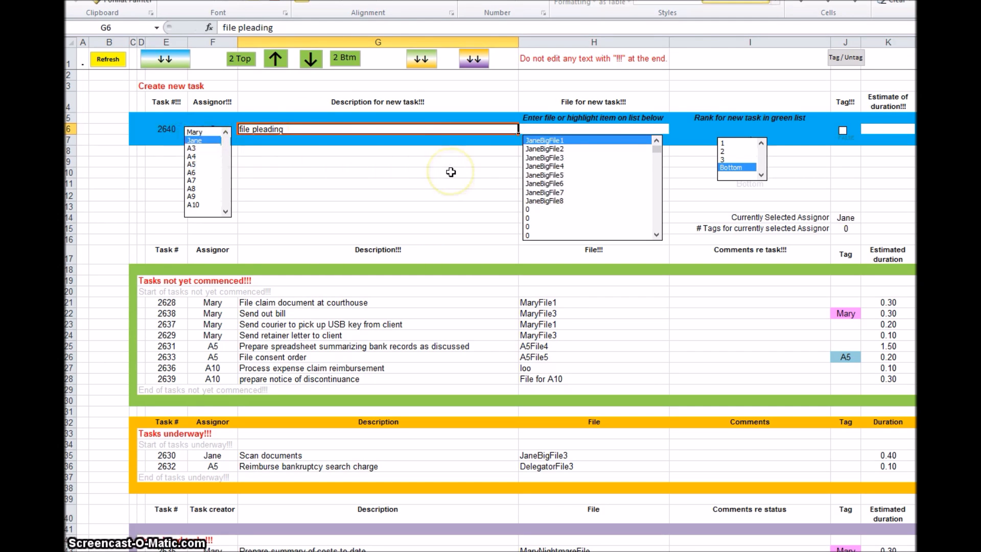
mouse_move(547, 169)
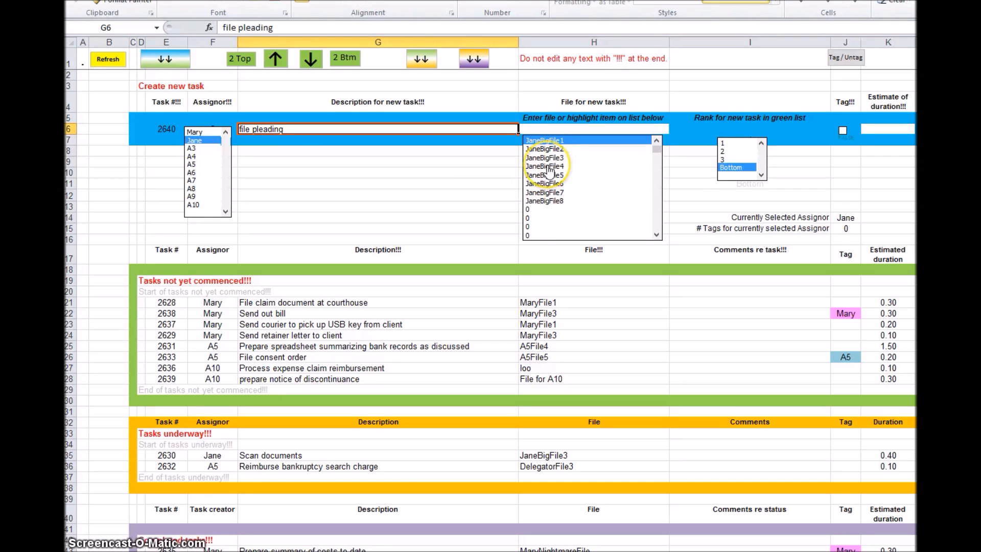
click(544, 166)
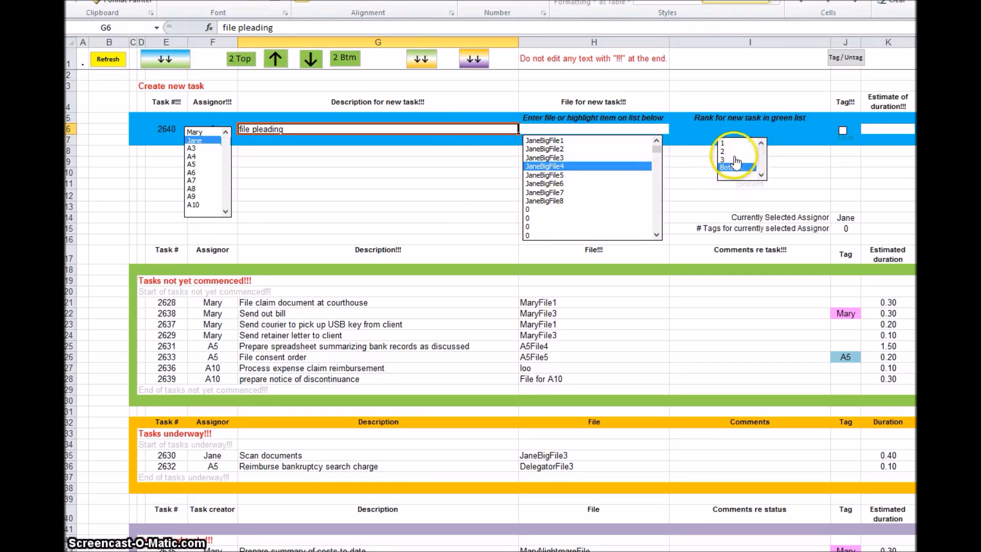
click(732, 167)
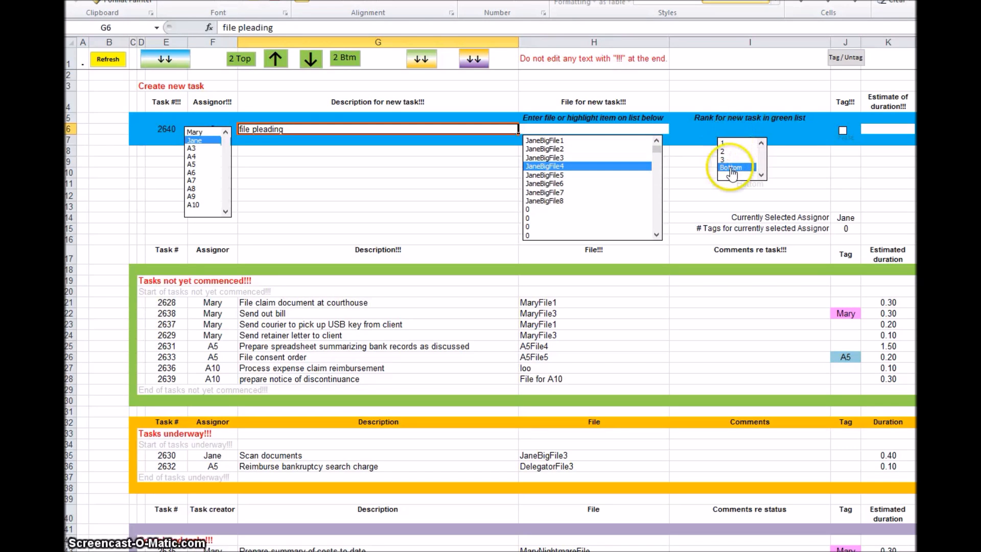
mouse_move(736, 150)
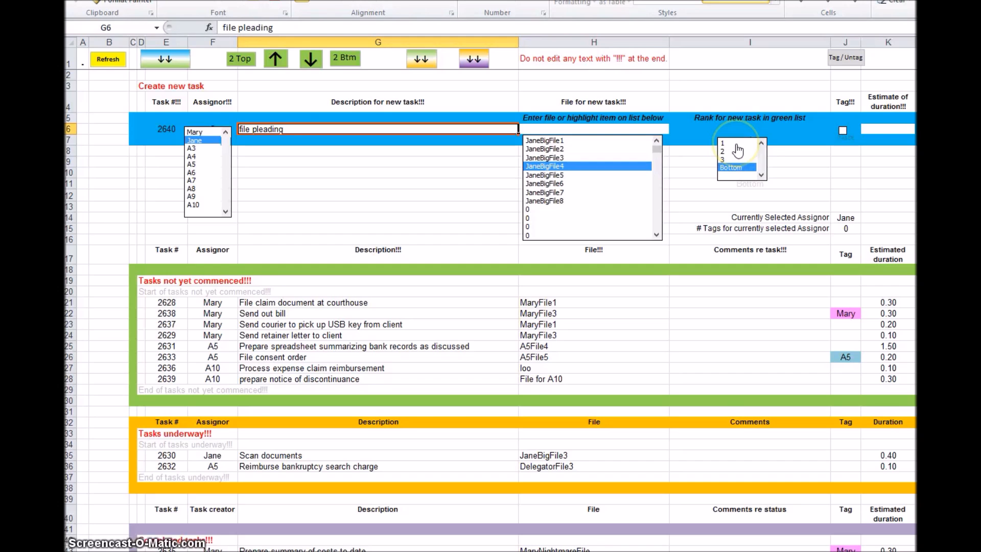
mouse_move(400, 337)
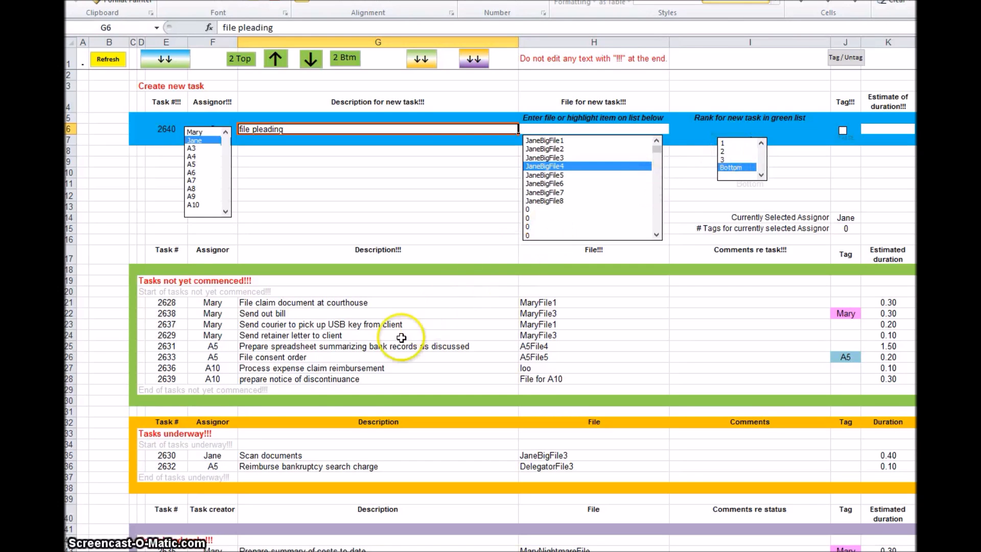
mouse_move(357, 379)
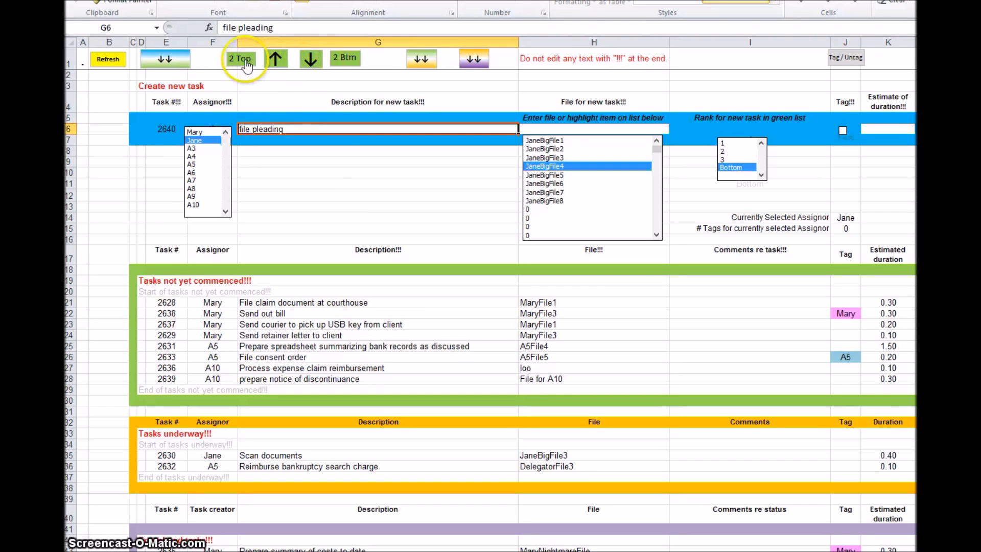
mouse_move(316, 362)
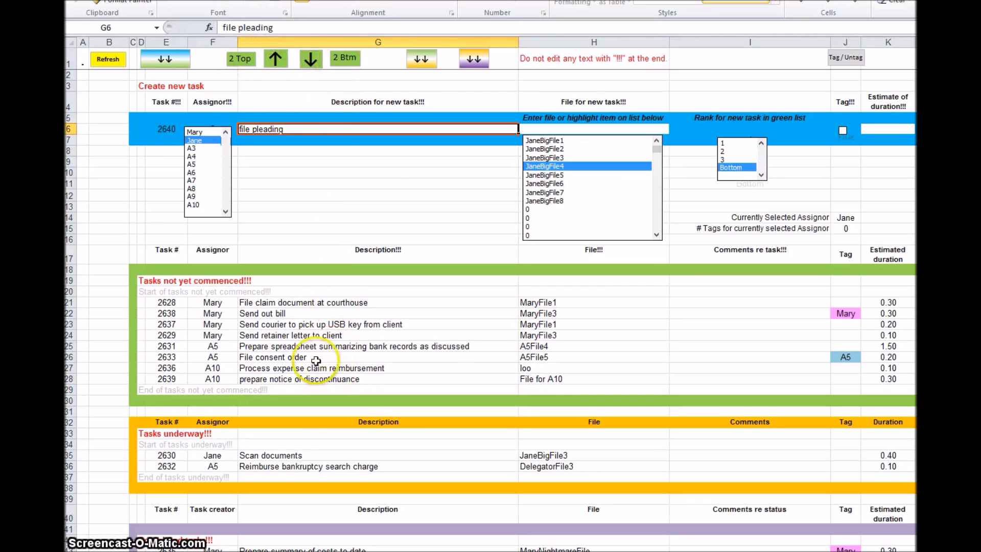
mouse_move(699, 137)
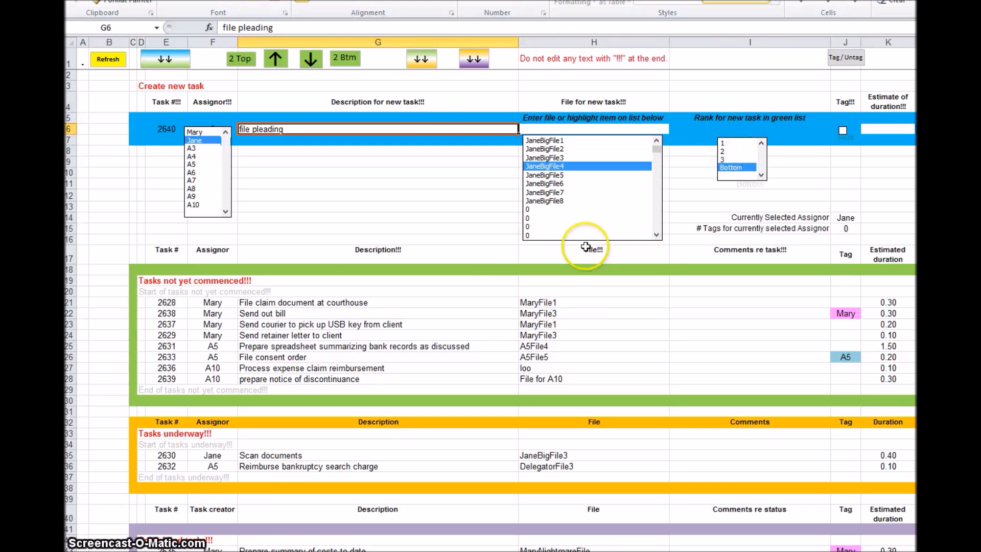
mouse_move(619, 220)
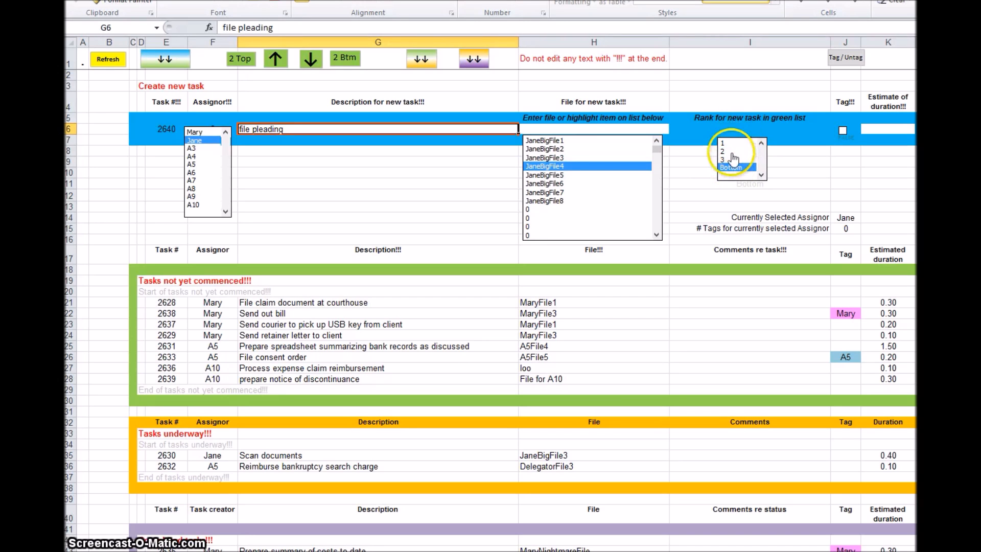
click(730, 167)
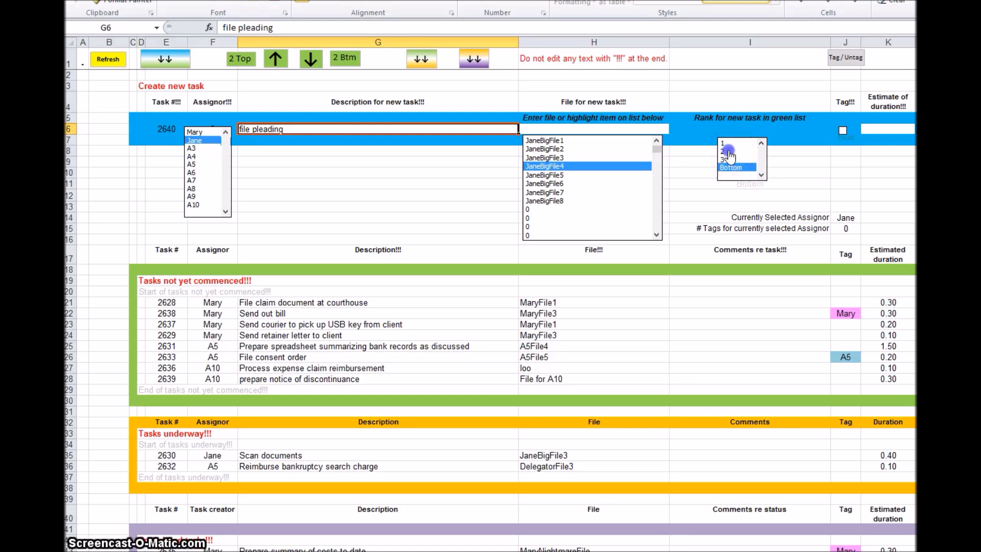
click(729, 151)
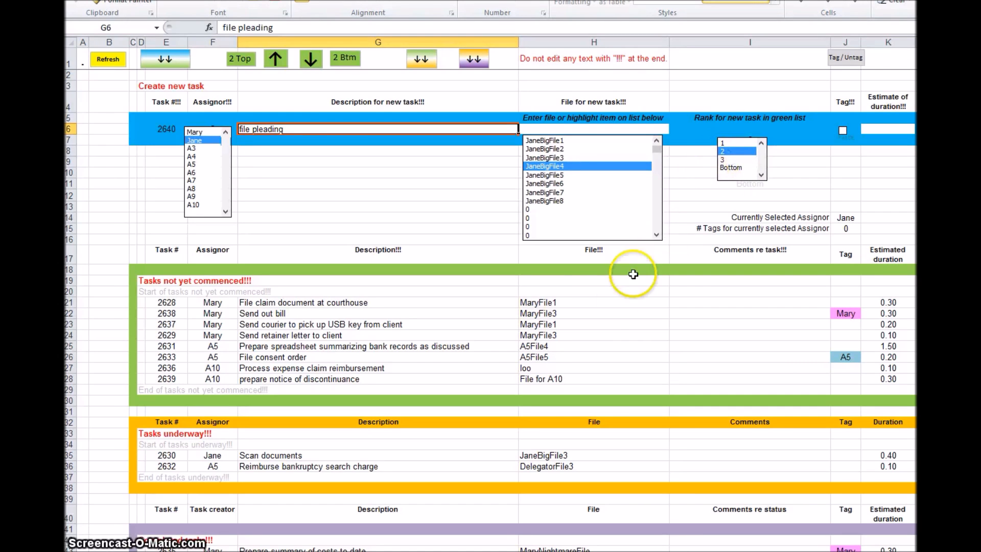
mouse_move(597, 301)
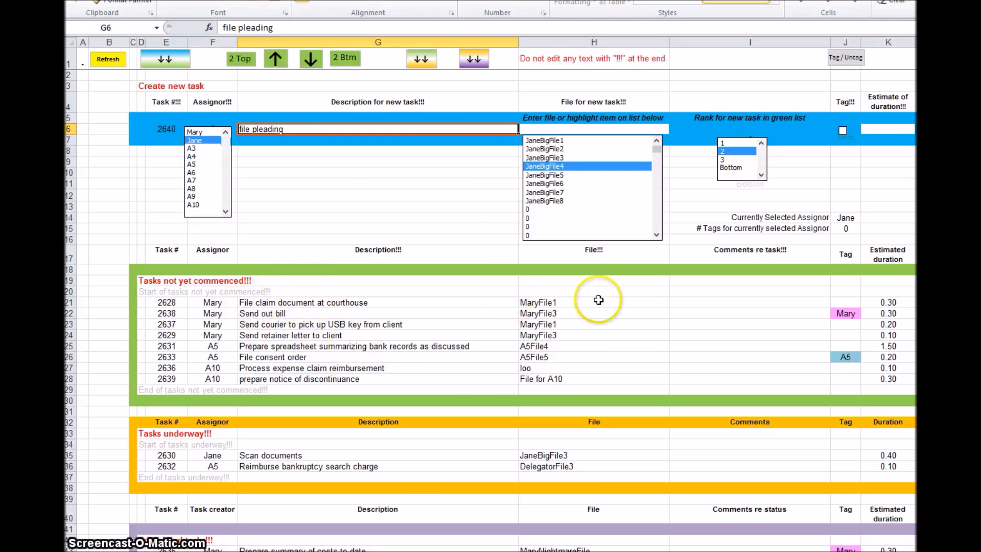
mouse_move(717, 321)
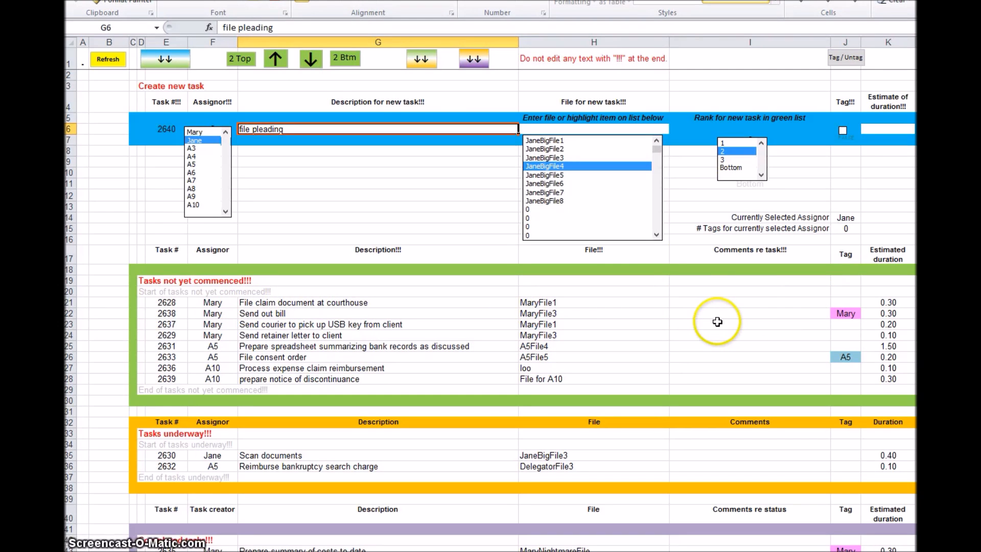
Enter .1 in cell K6 as task 2640's estimated duration
click(886, 129)
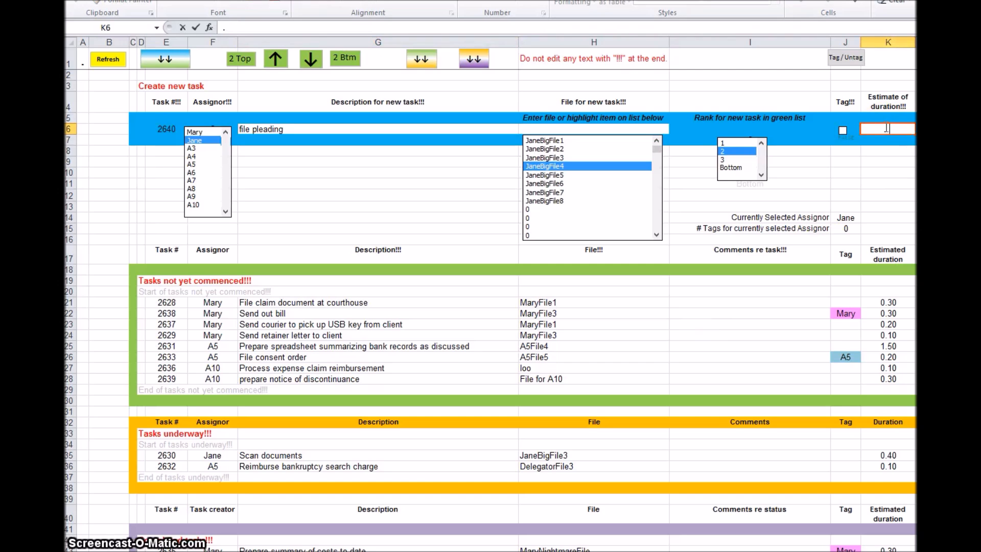
text(1)
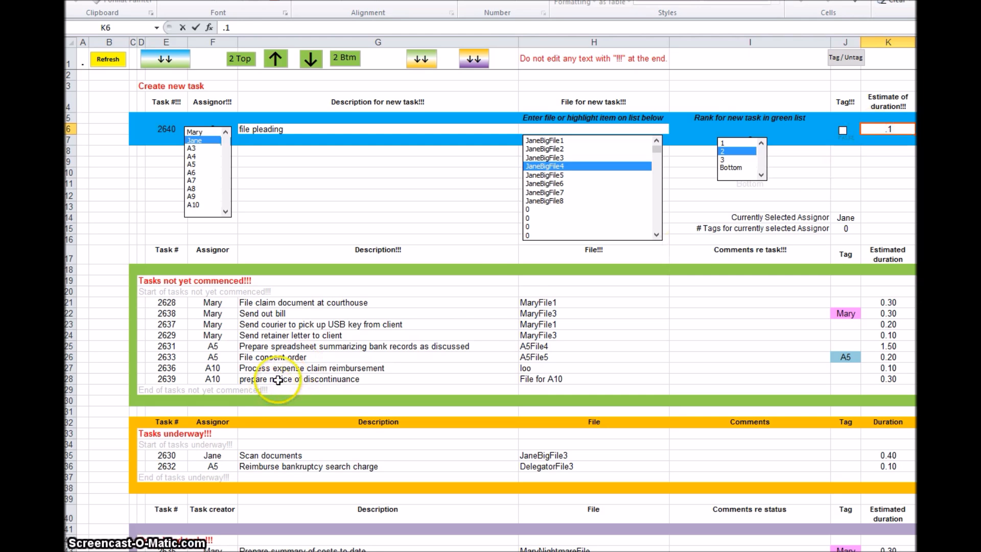
mouse_move(818, 153)
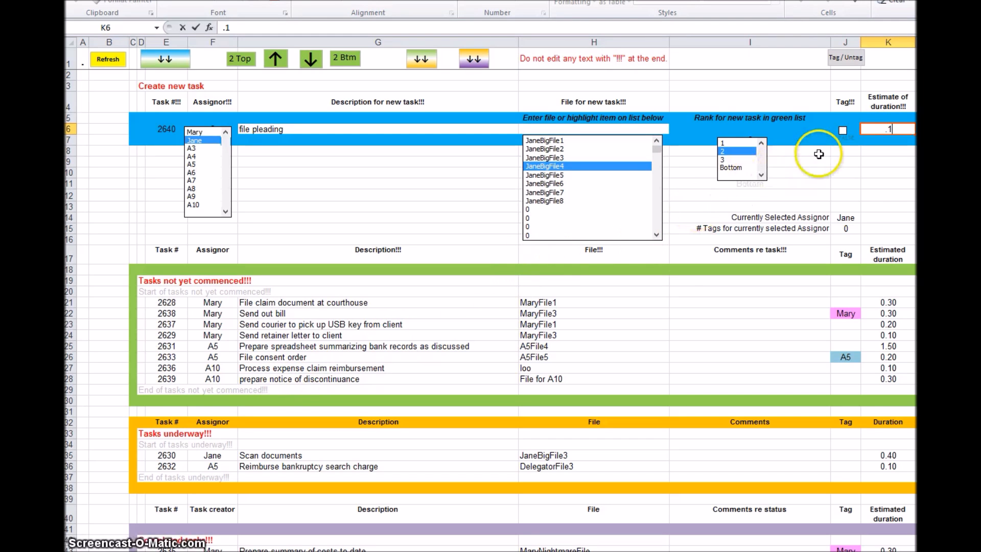
mouse_move(835, 144)
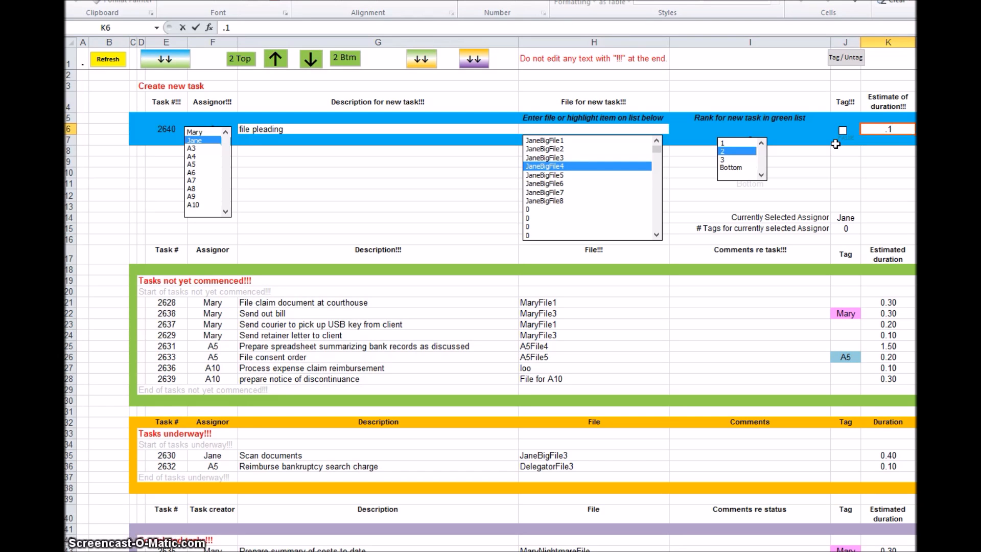
mouse_move(834, 167)
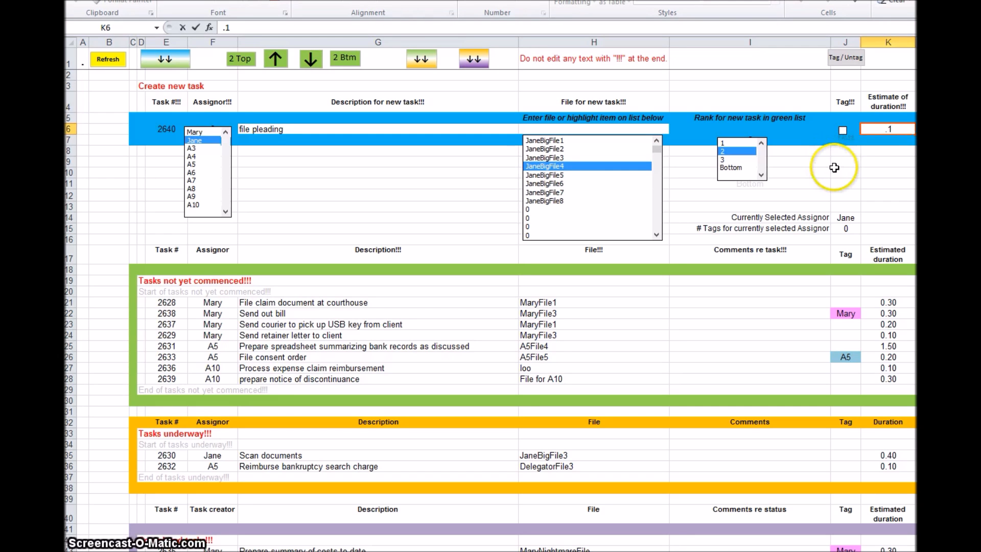
scroll(down, 3)
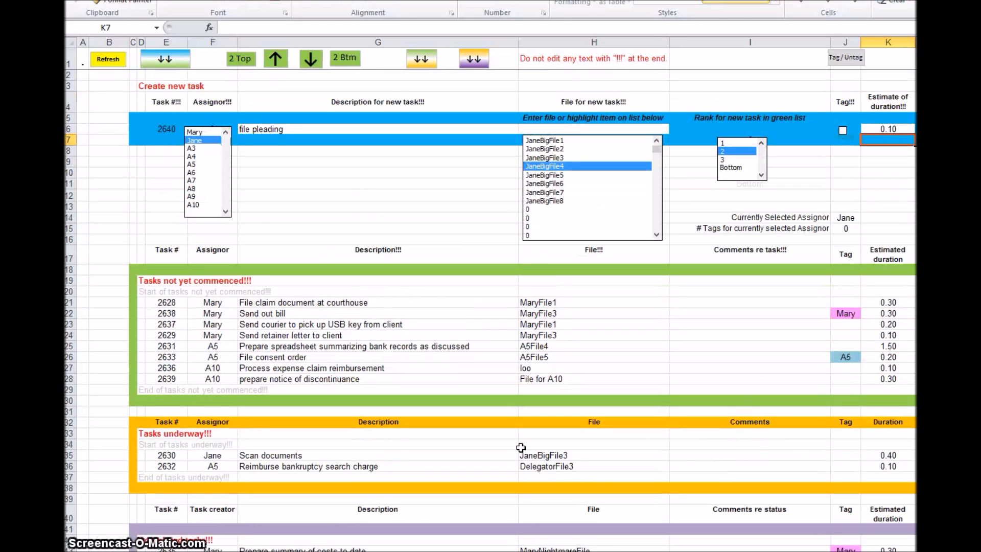
mouse_move(604, 323)
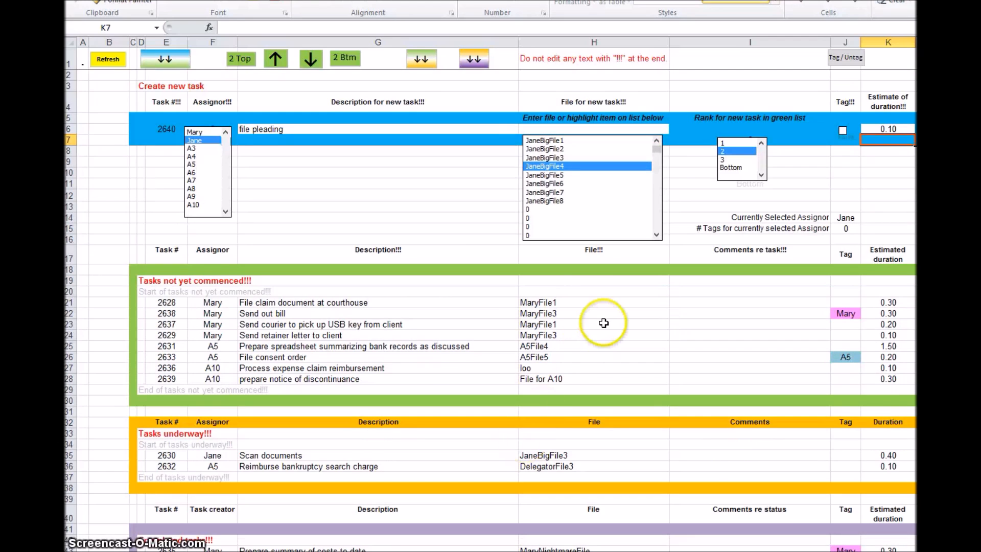
mouse_move(601, 324)
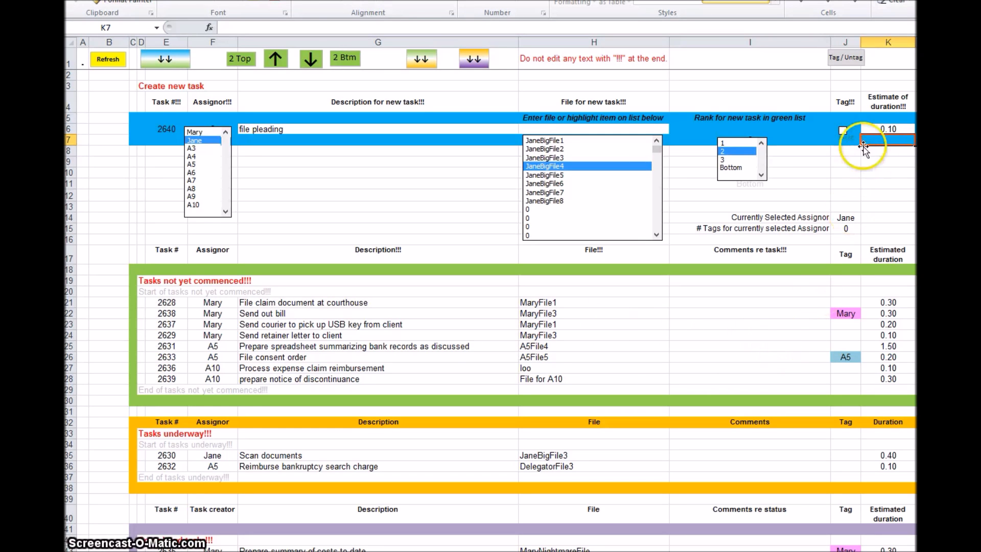
Tick the Tag!!! checkbox for new task 2640
click(842, 130)
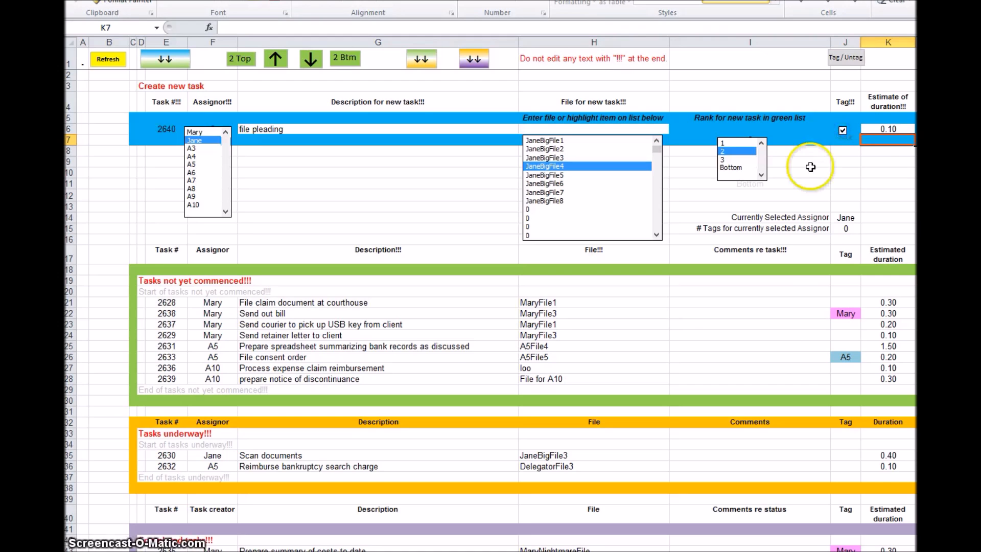
mouse_move(643, 318)
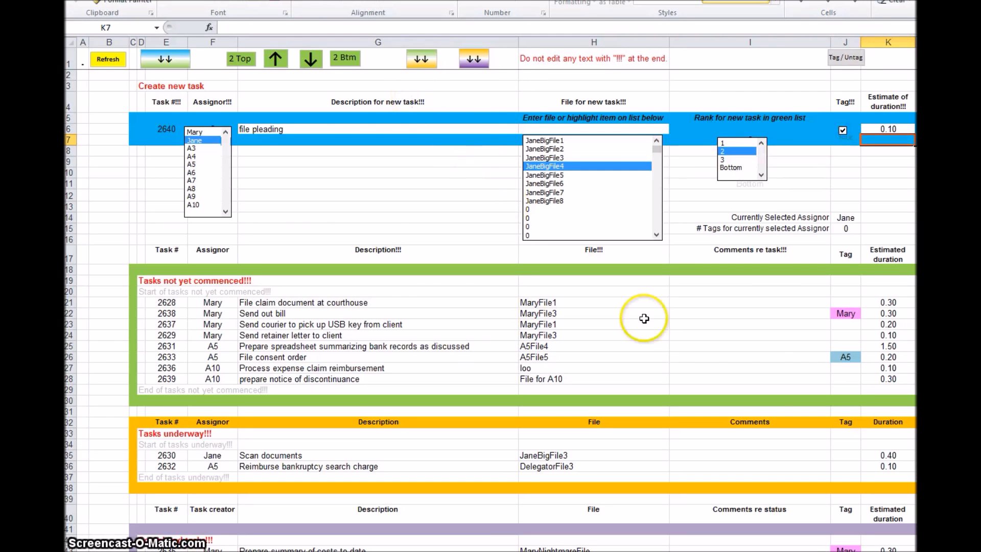
mouse_move(841, 375)
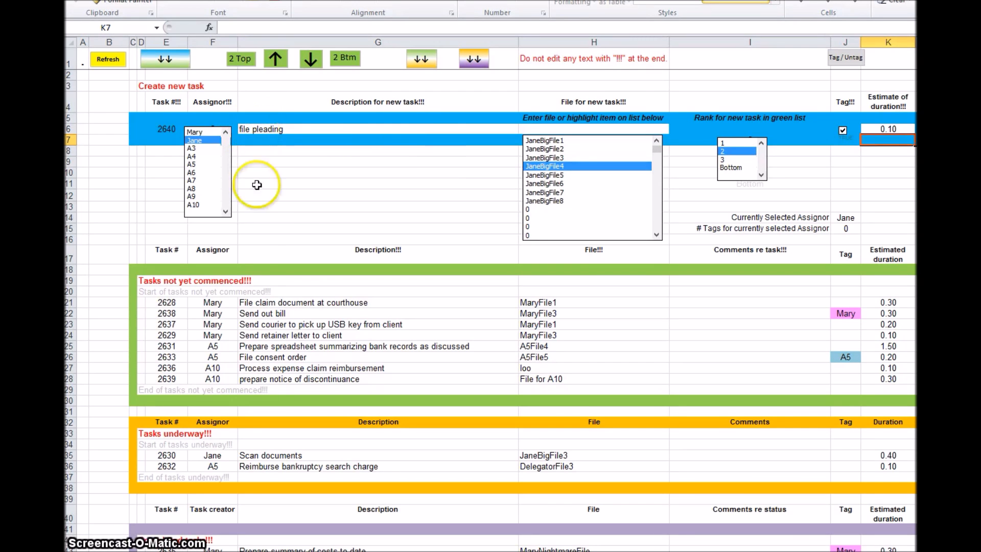
mouse_move(164, 58)
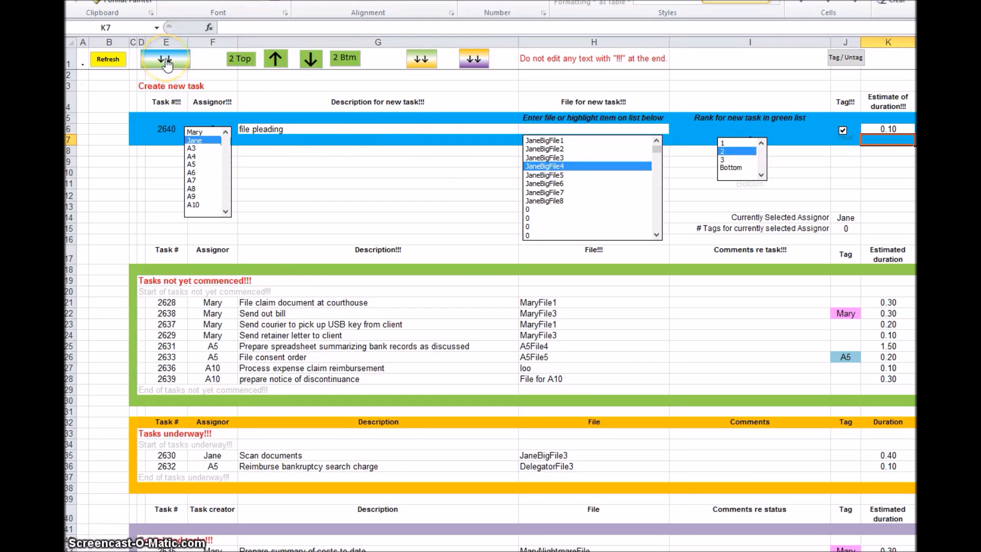
Add the file pleading task to the tracker and select its row and Jane tag
click(165, 59)
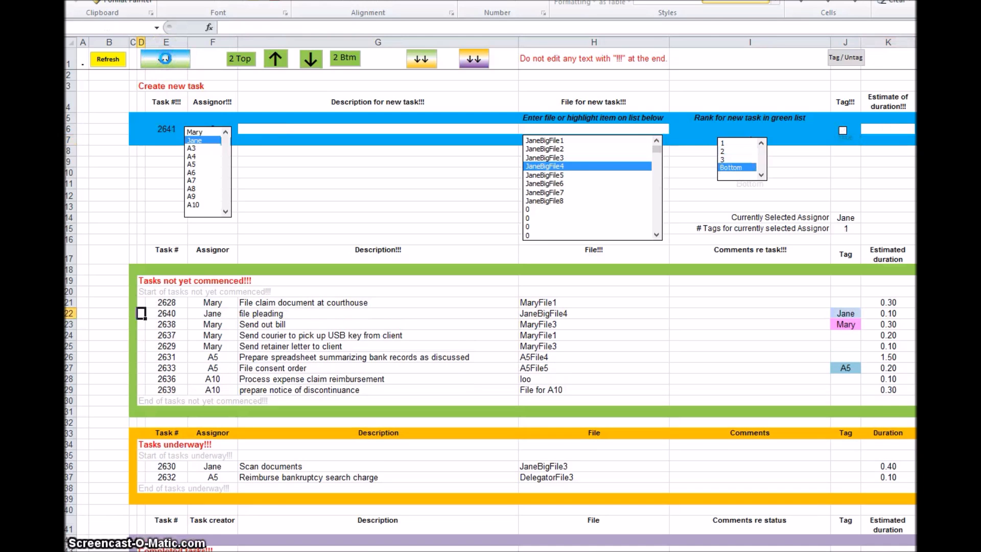
click(185, 313)
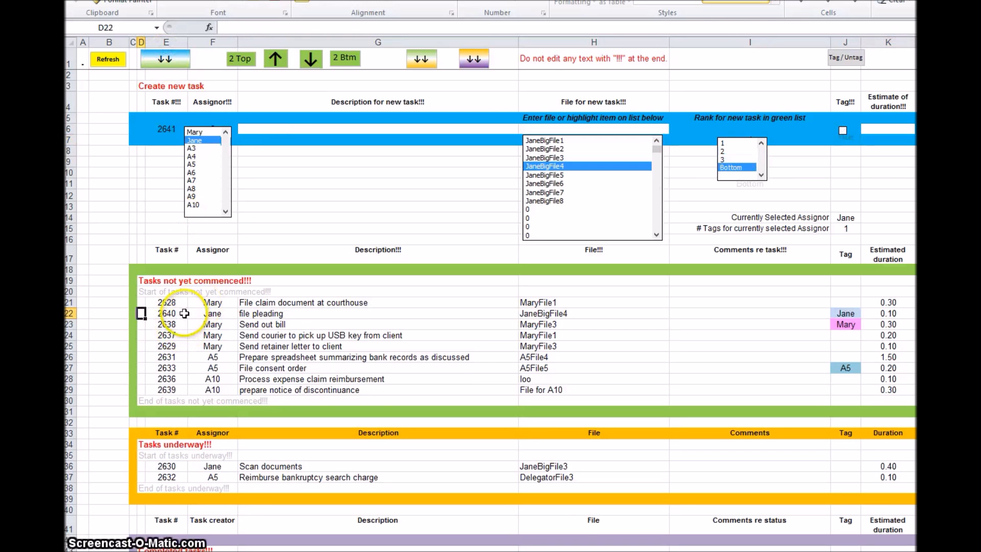
mouse_move(267, 319)
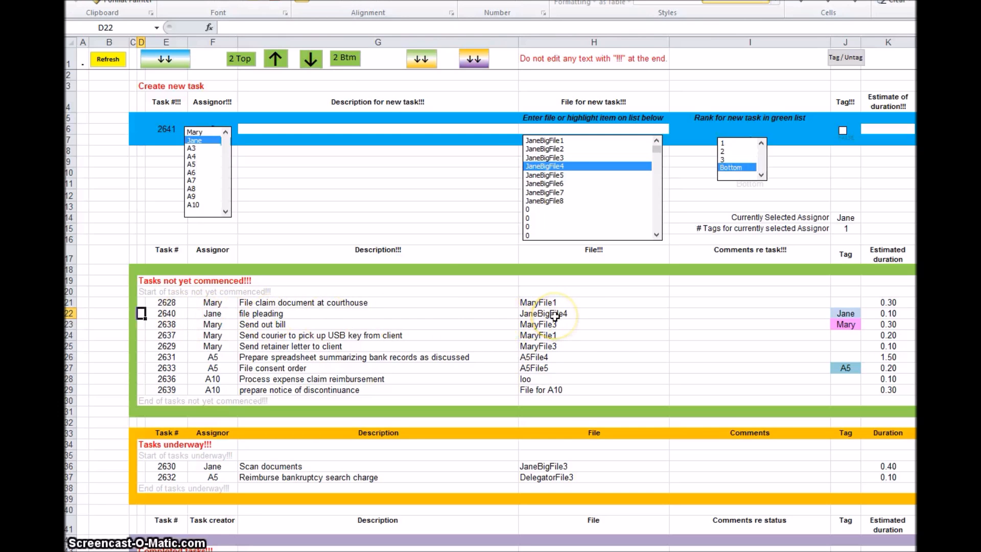
click(844, 313)
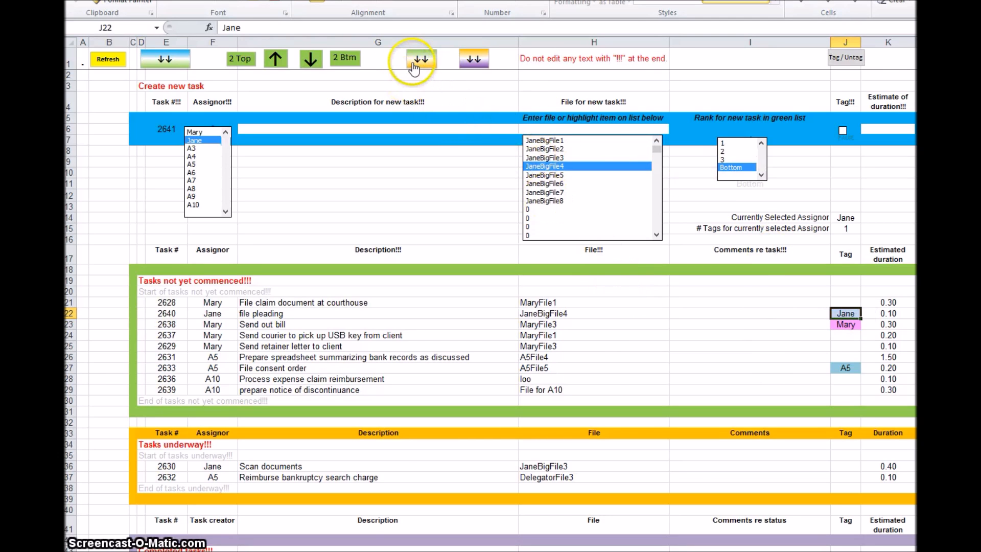
mouse_move(409, 114)
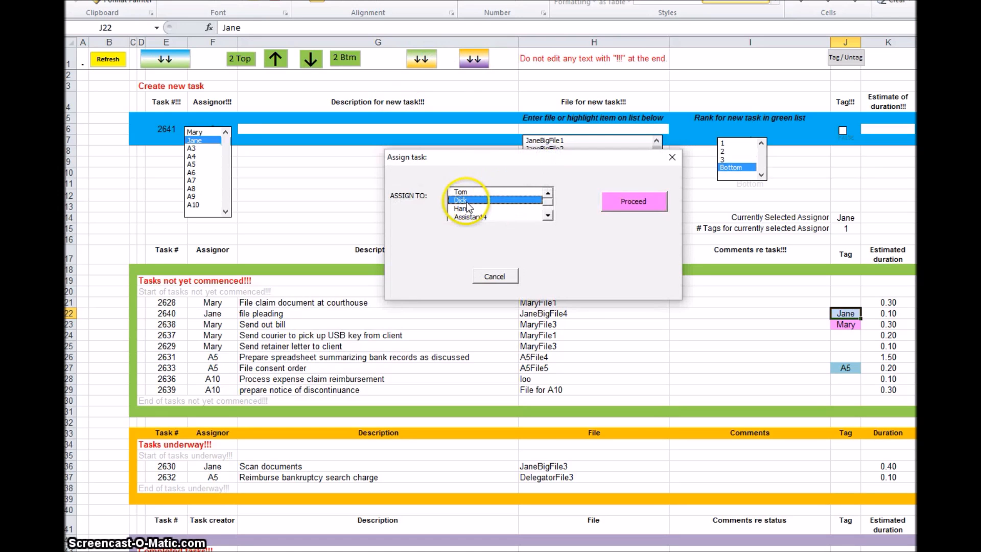
Assign the file pleading task to Dick and check its 9/16/16 start date
click(632, 201)
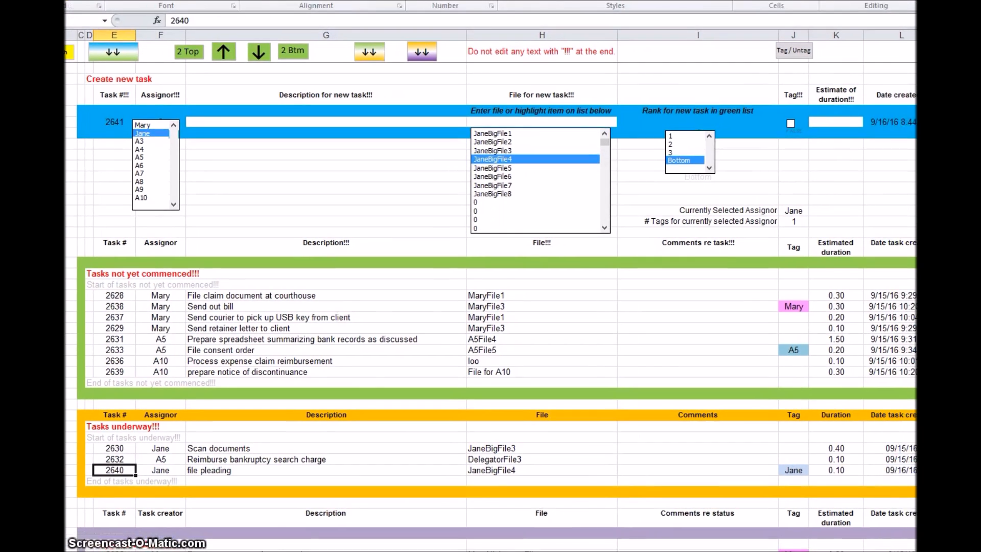
scroll(right, 3)
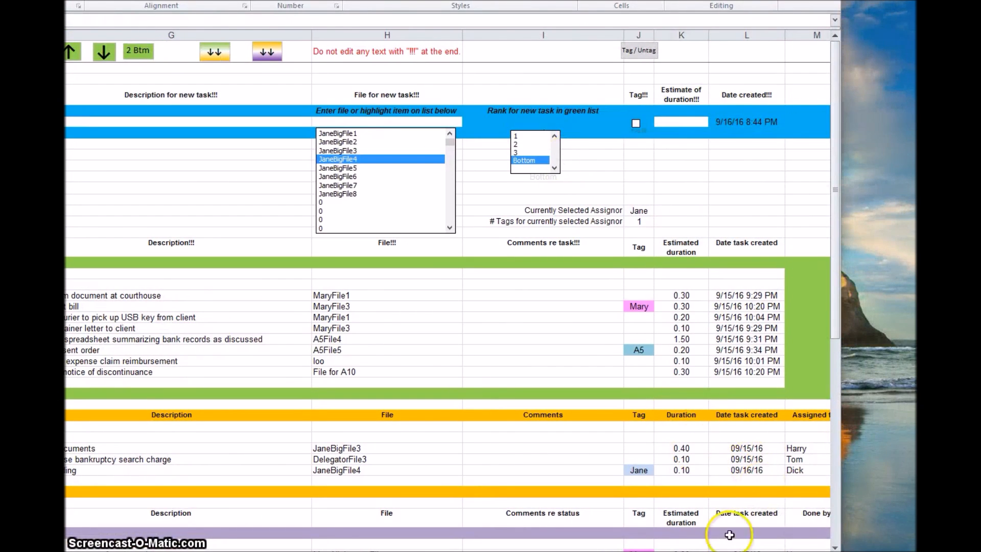
scroll(right, 3)
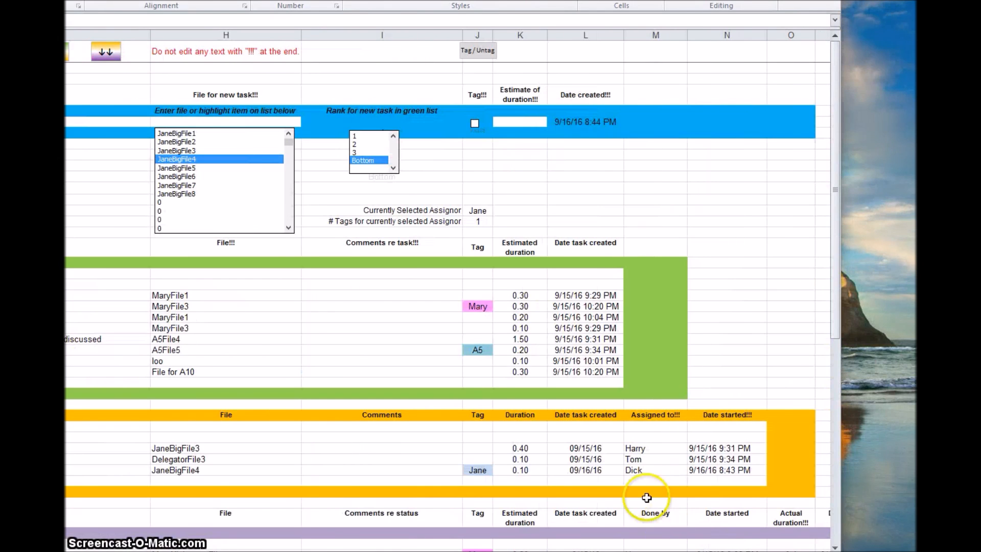
mouse_move(705, 526)
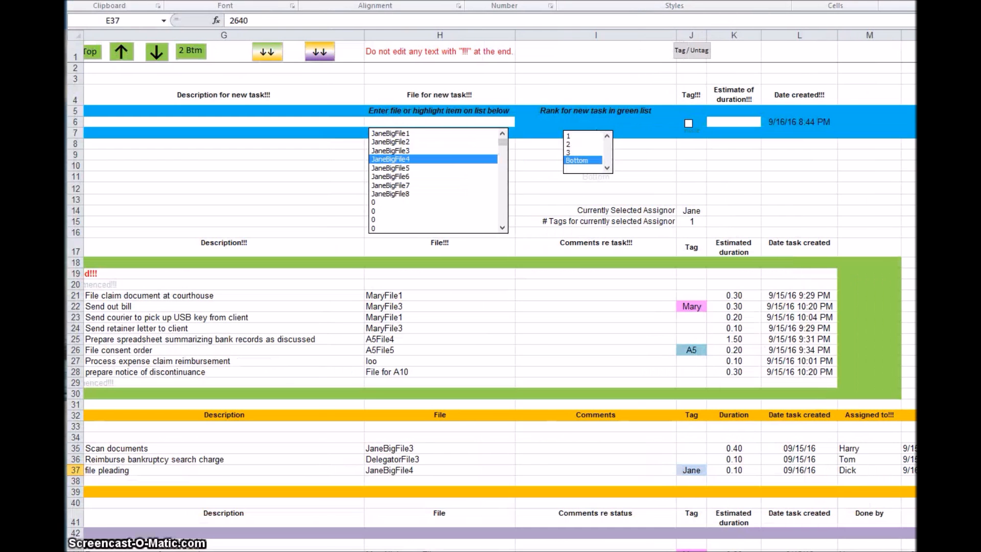
mouse_move(398, 472)
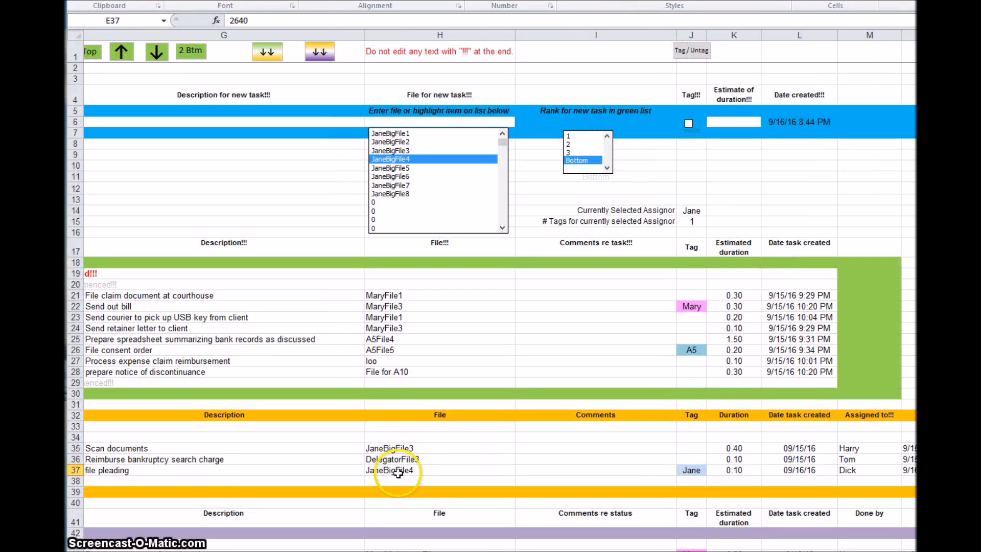
click(319, 51)
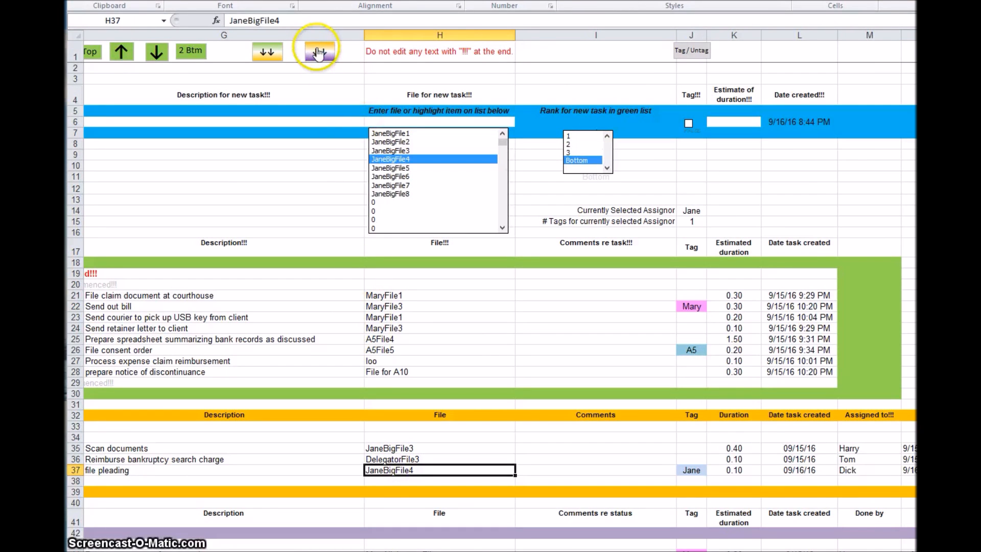
click(319, 51)
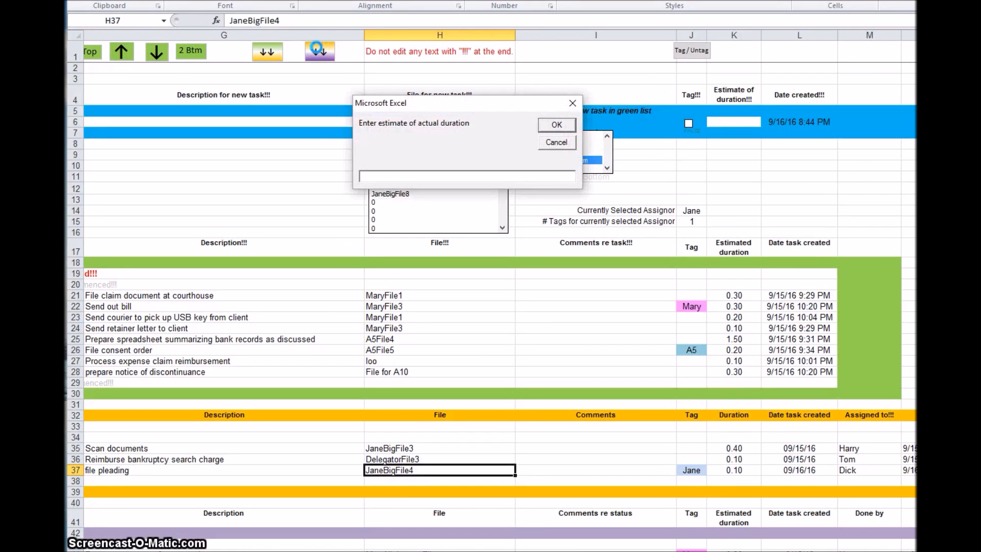
text(.2)
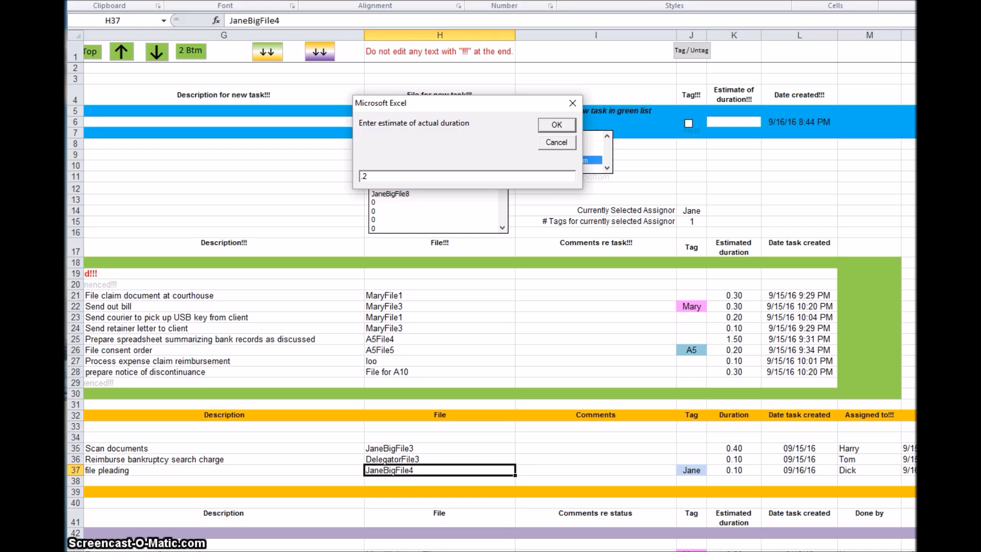
click(554, 125)
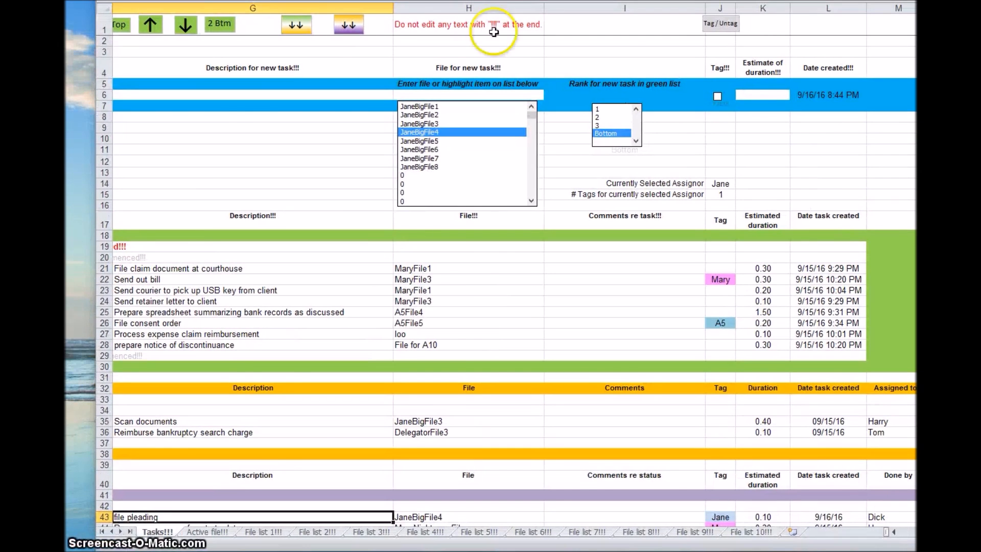
scroll(down, 3)
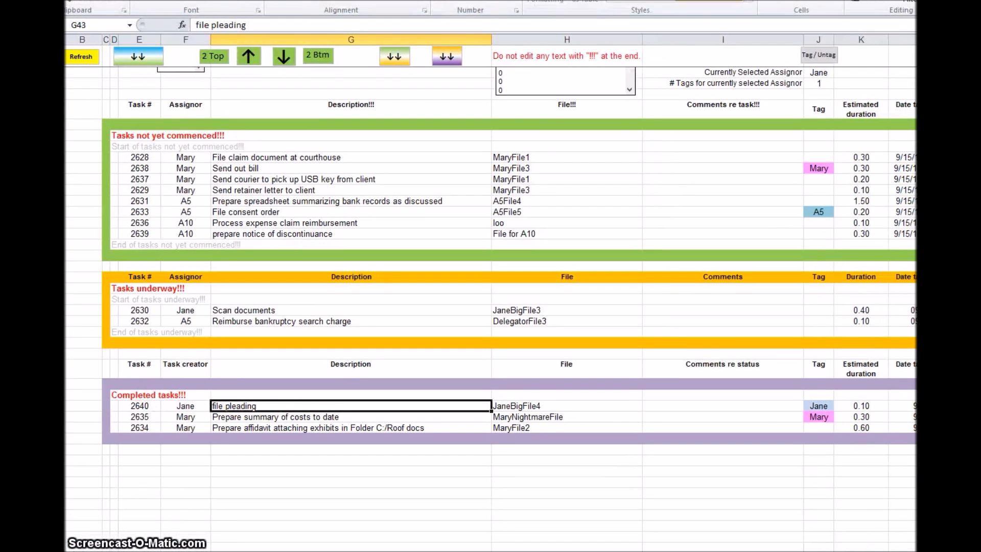
mouse_move(382, 404)
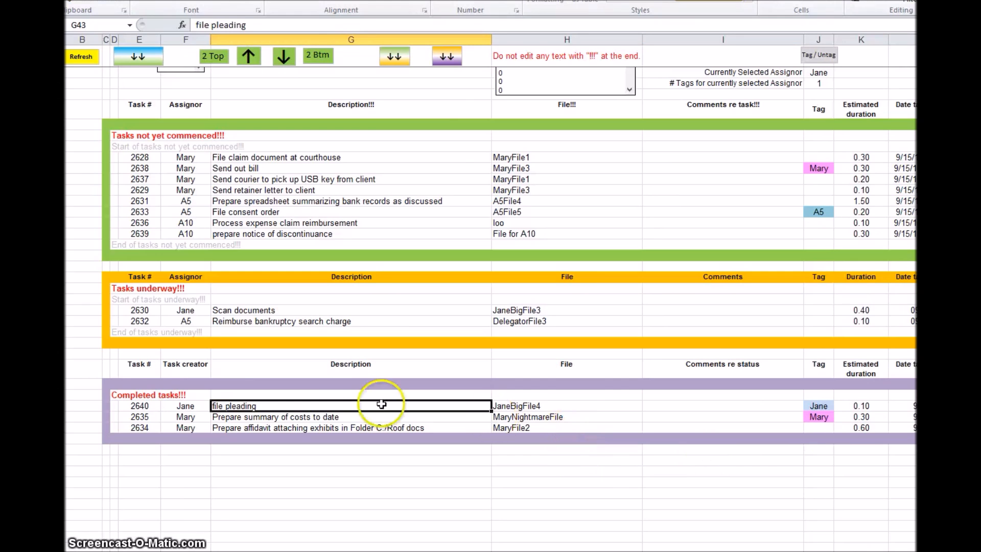
mouse_move(704, 412)
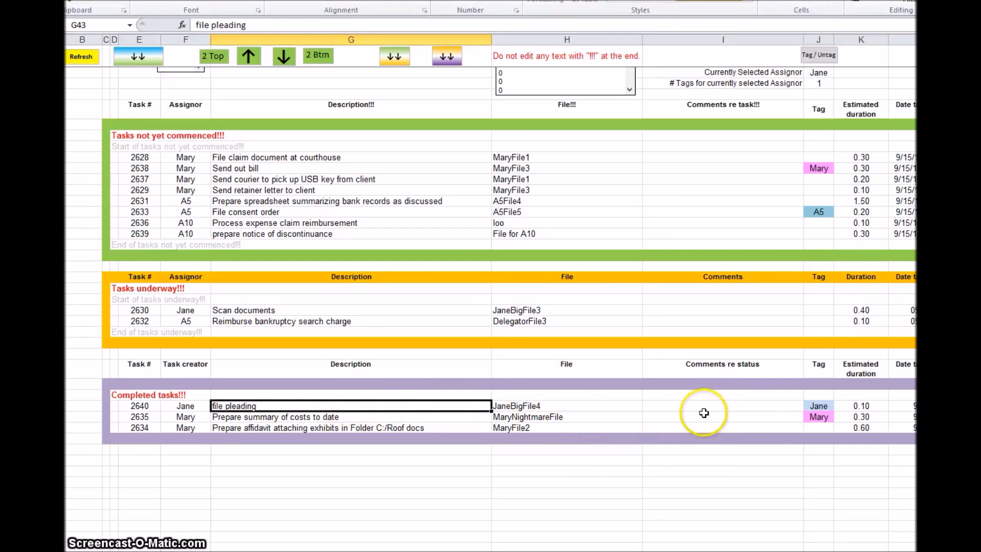
click(818, 405)
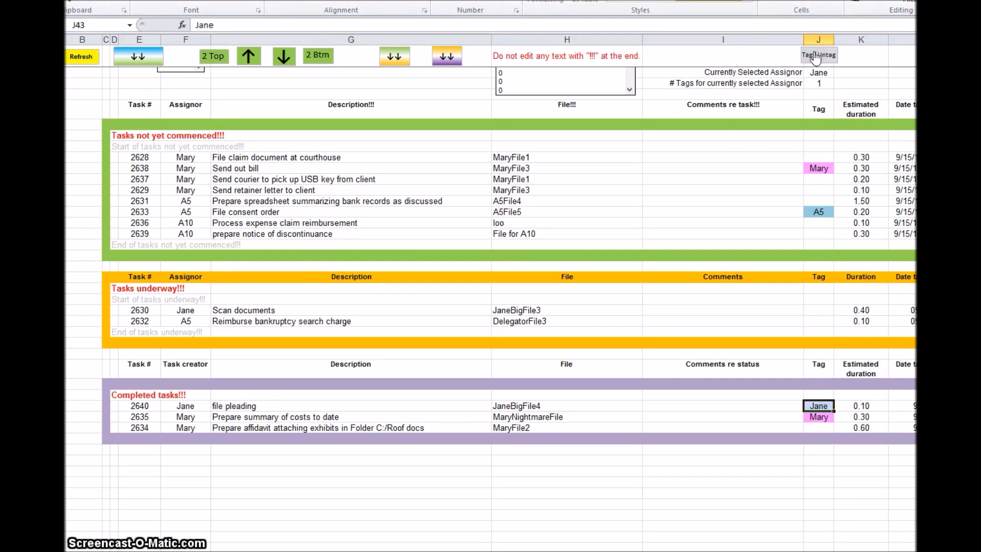
click(817, 168)
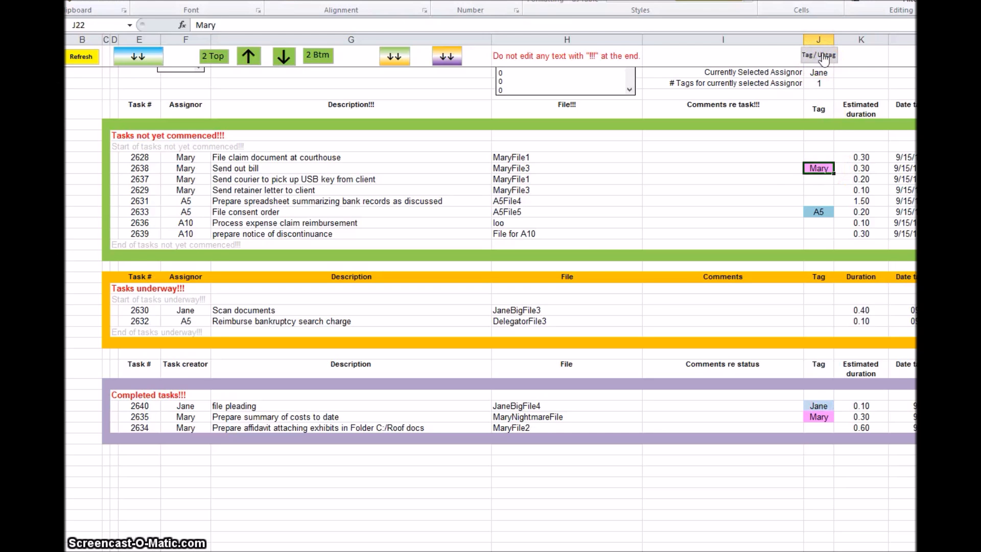
mouse_move(773, 177)
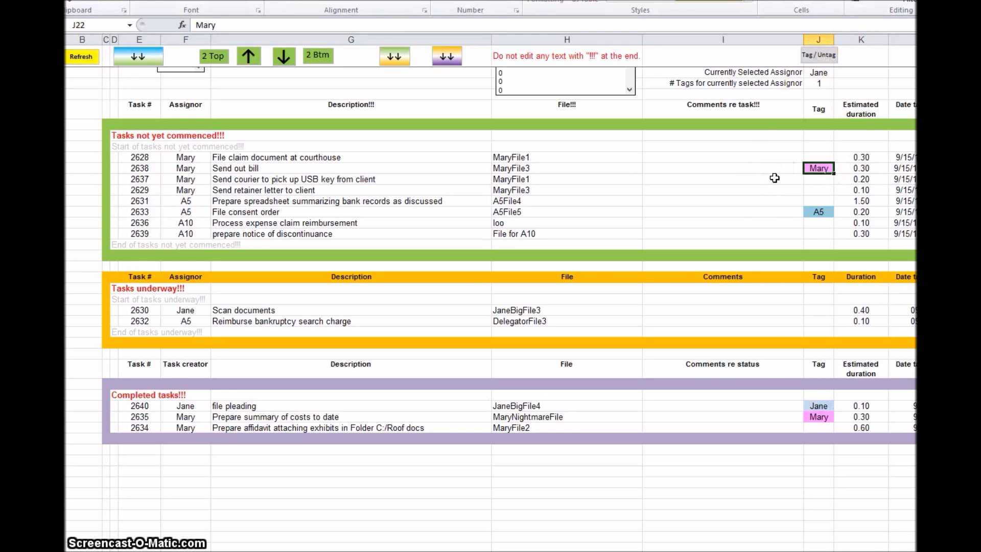
mouse_move(774, 178)
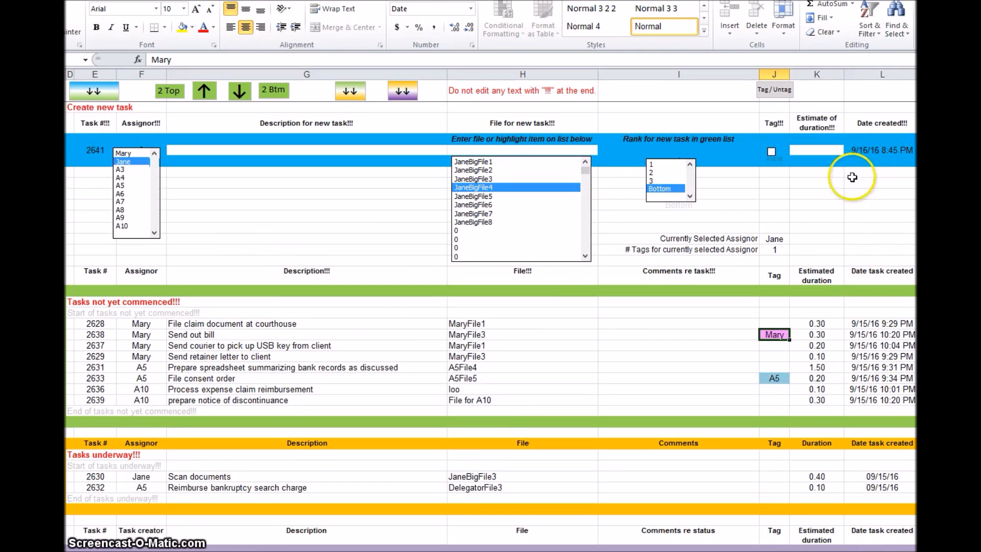
mouse_move(194, 183)
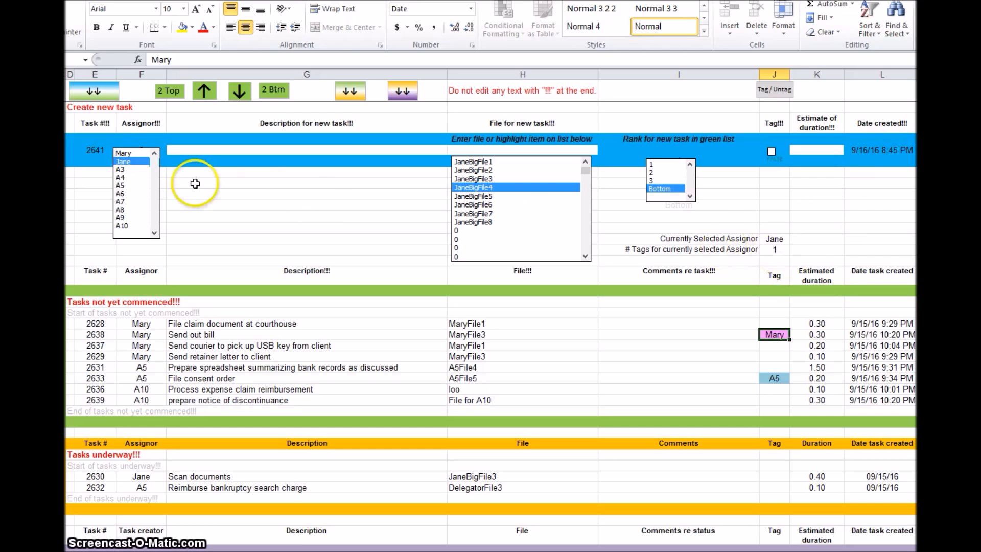
click(123, 153)
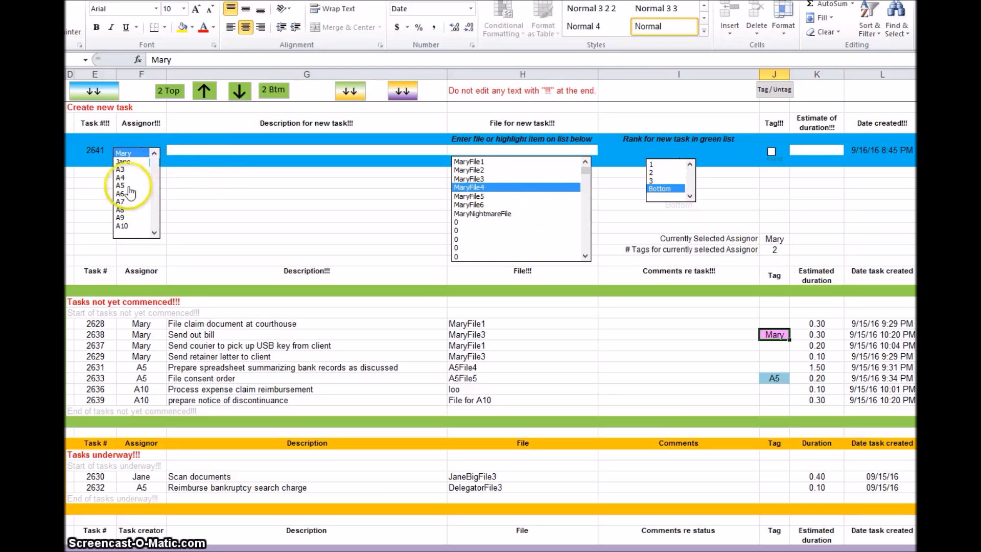
click(120, 193)
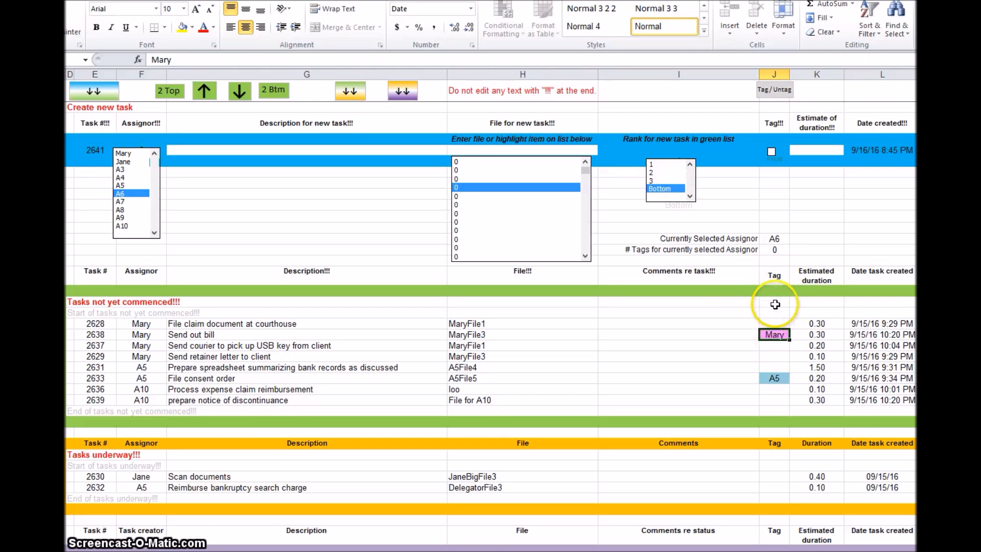
scroll(down, 3)
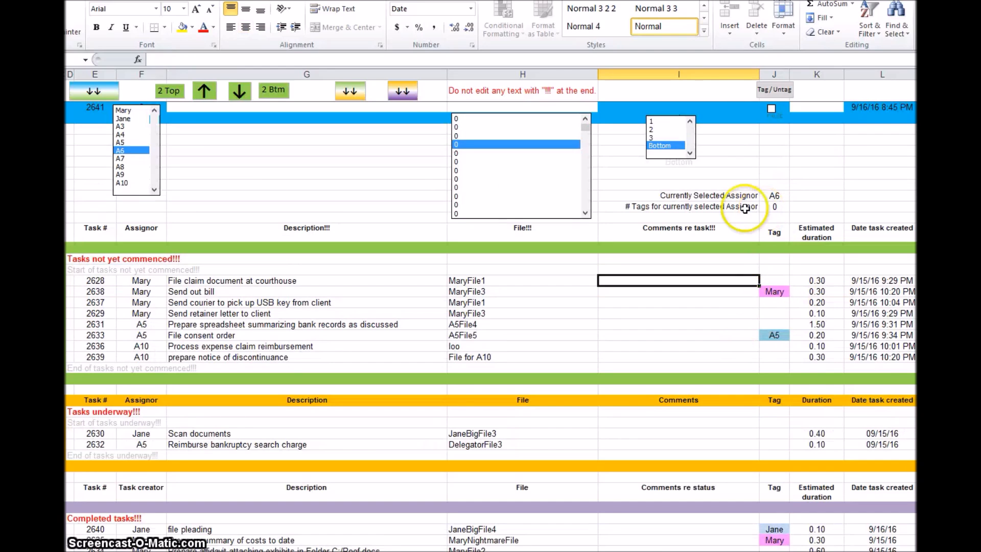
mouse_move(253, 175)
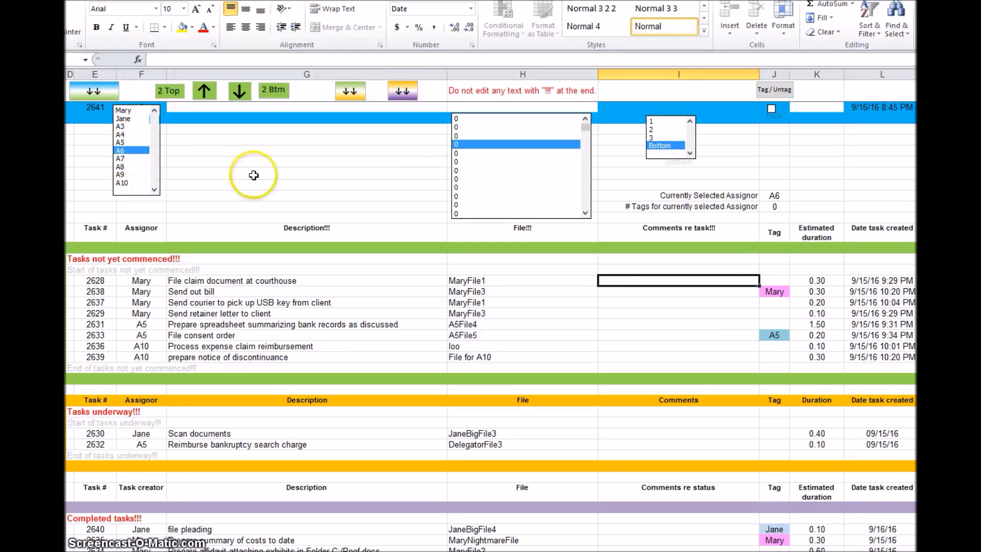
click(123, 118)
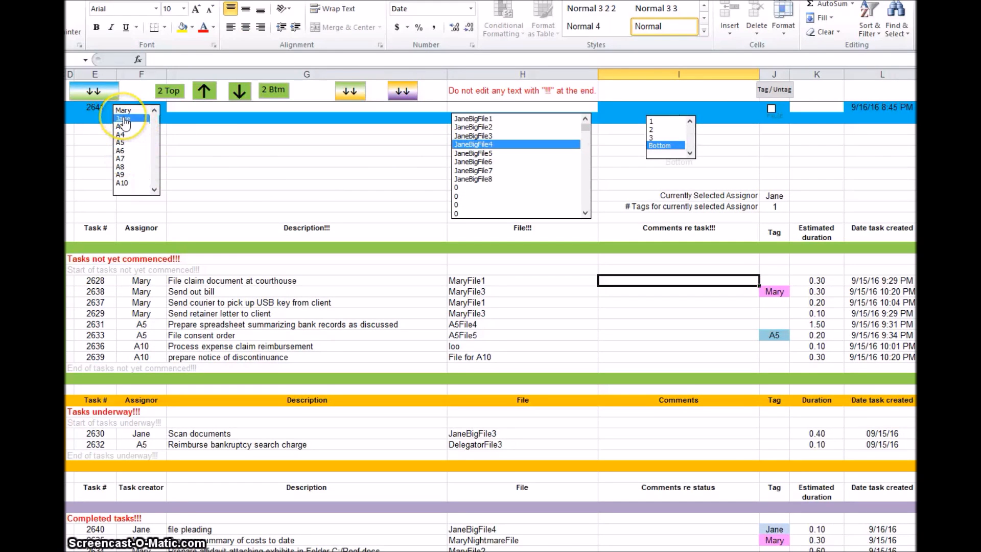
Untag Jane from task 2640, then select the prepare notice of discontinuance task
click(123, 118)
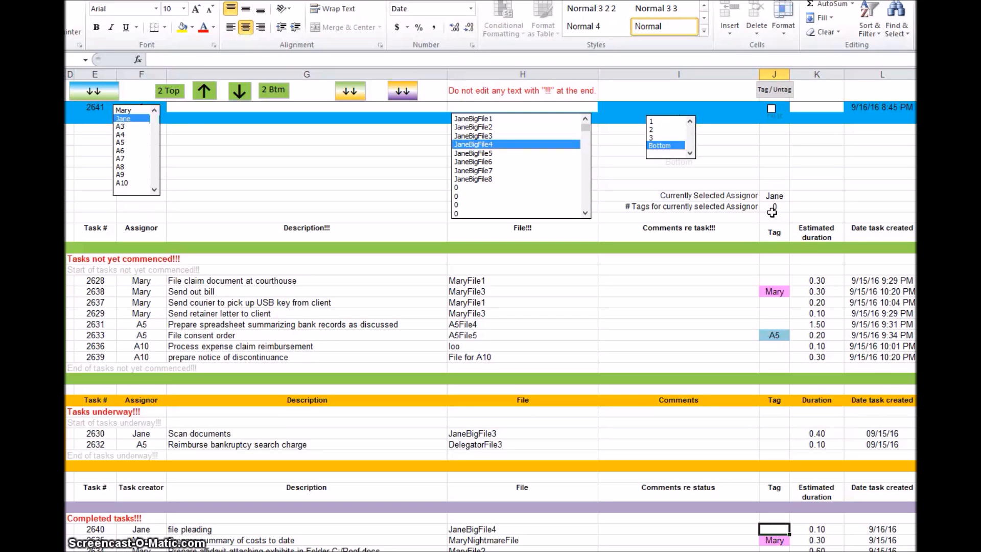
mouse_move(773, 209)
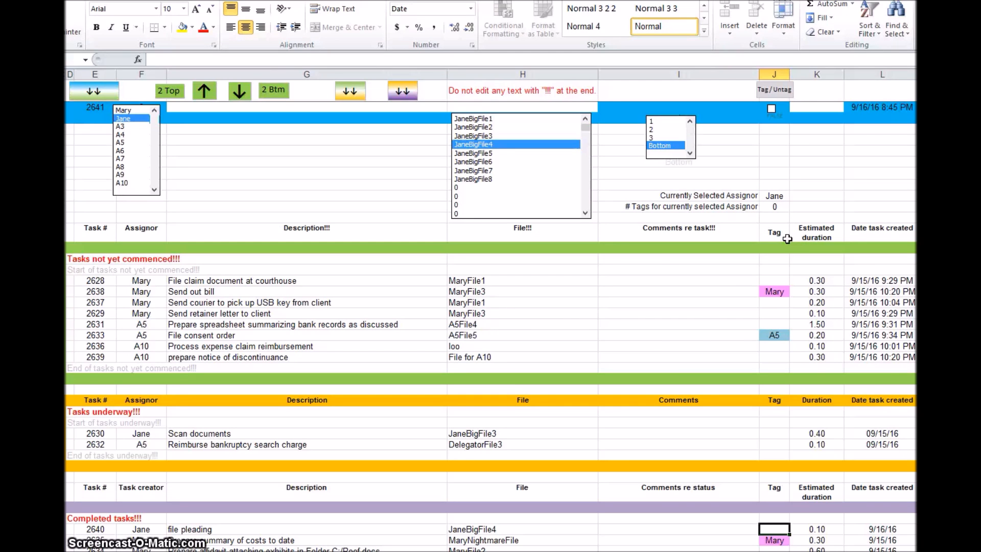
mouse_move(581, 321)
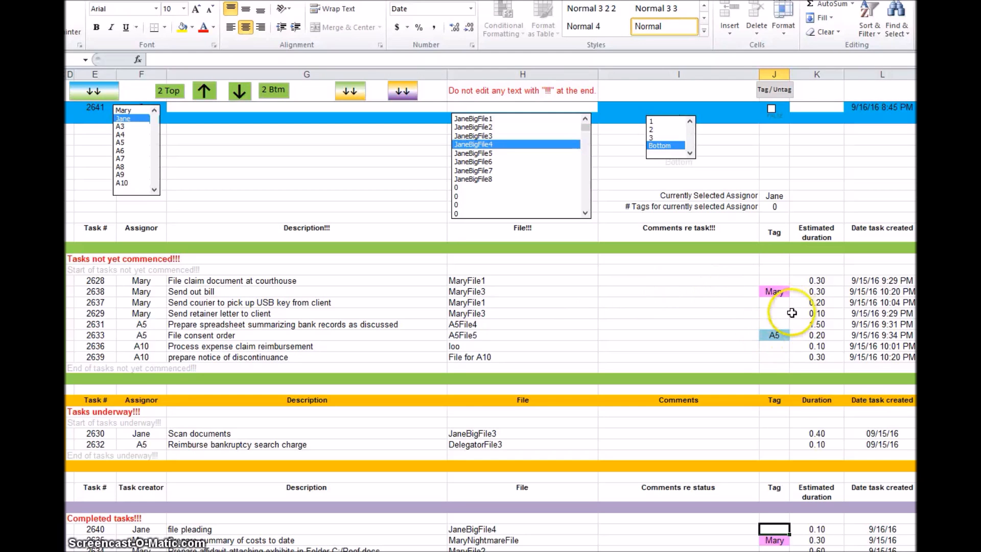
scroll(up, 3)
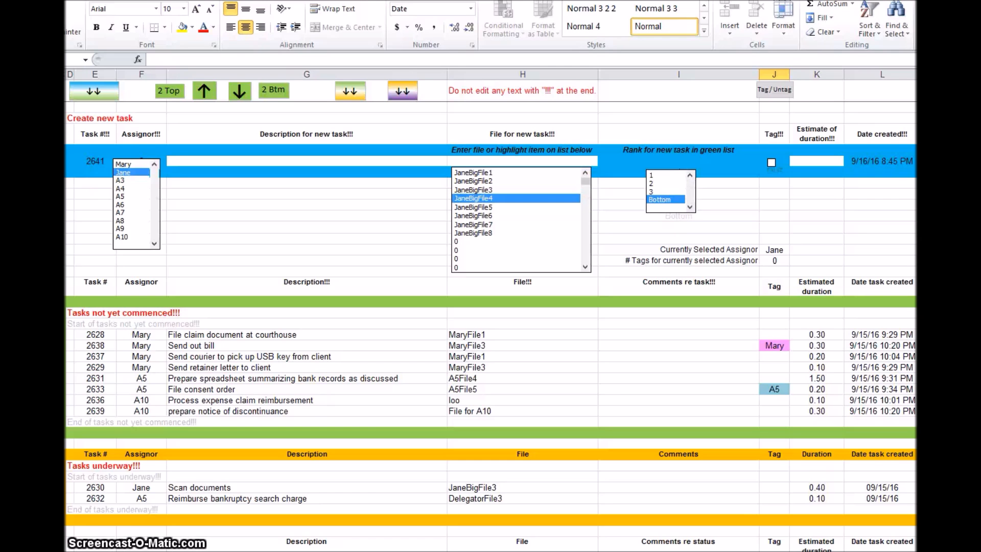
click(250, 411)
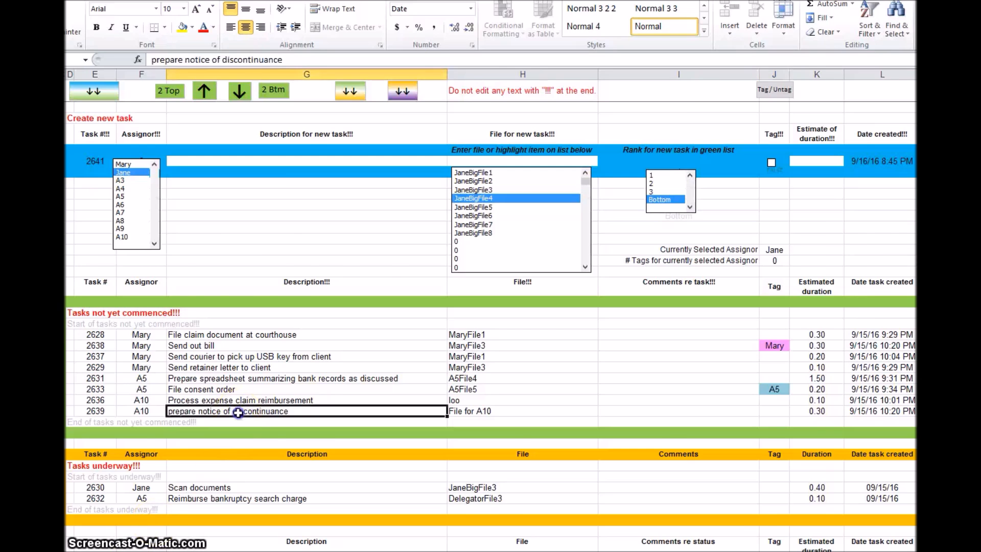
scroll(down, 3)
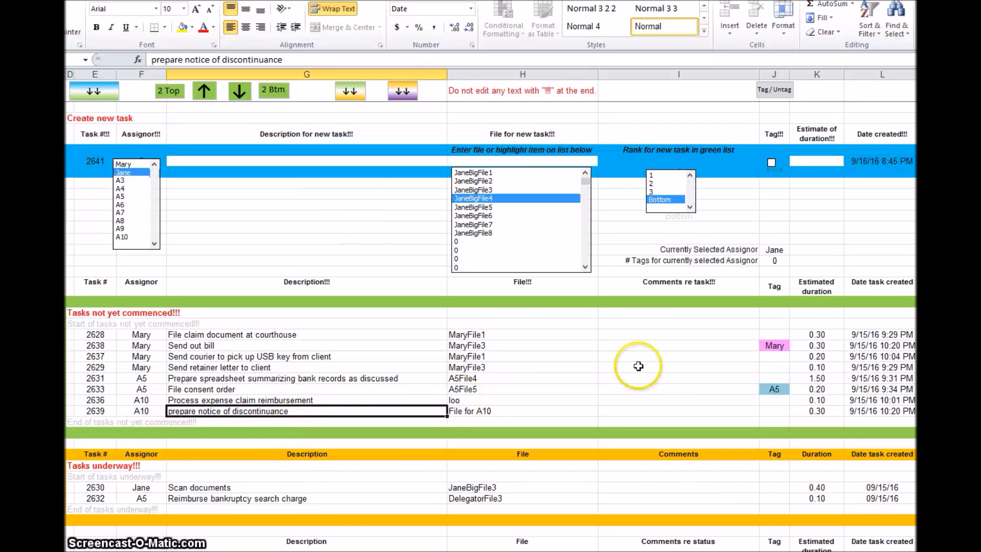
mouse_move(773, 345)
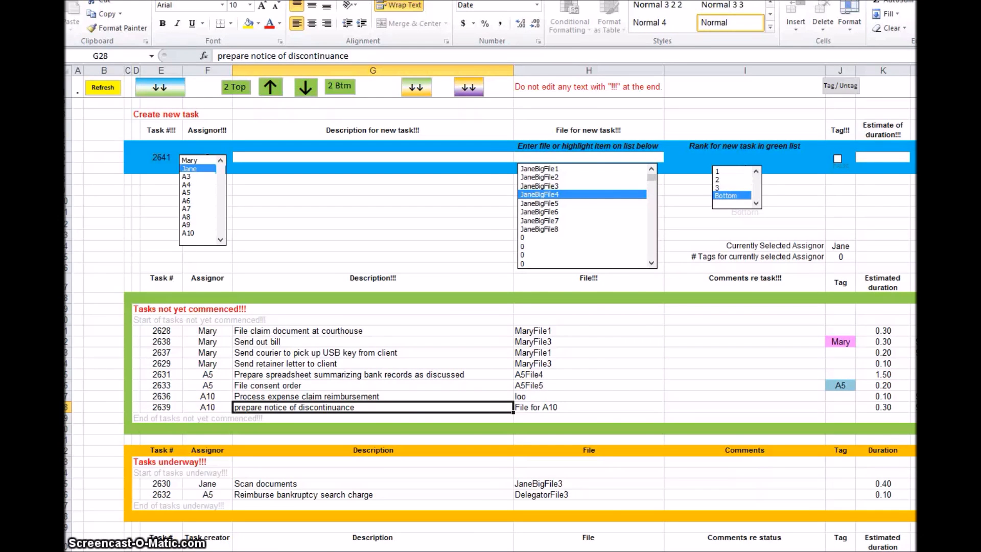
Rename assignor A5 to Mike in the Assignors!!! list
scroll(right, 3)
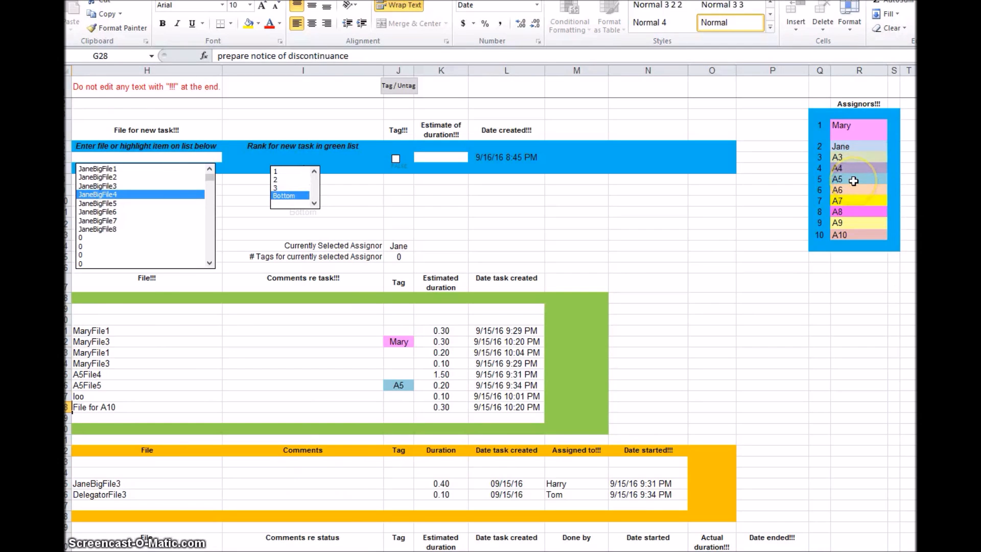
click(858, 180)
text(Mik)
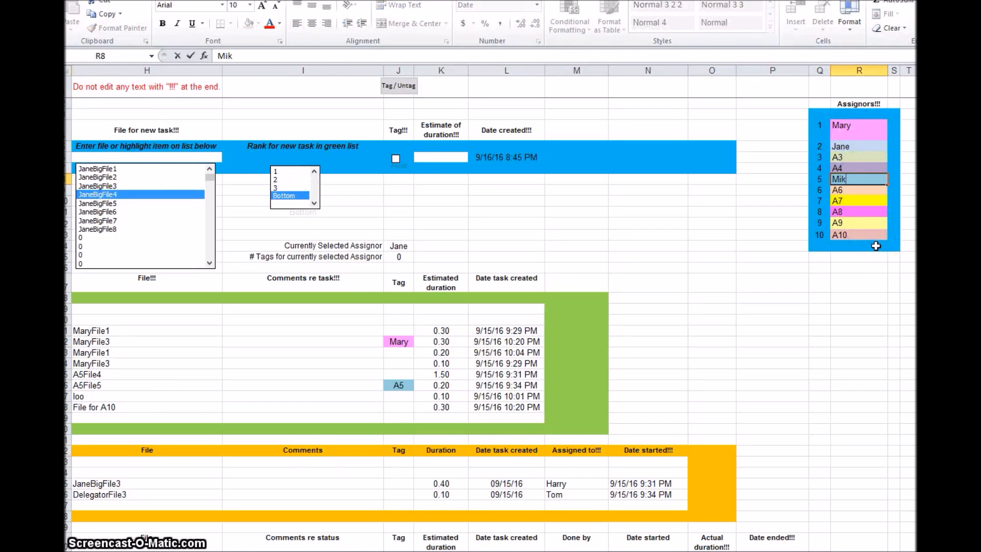
click(838, 189)
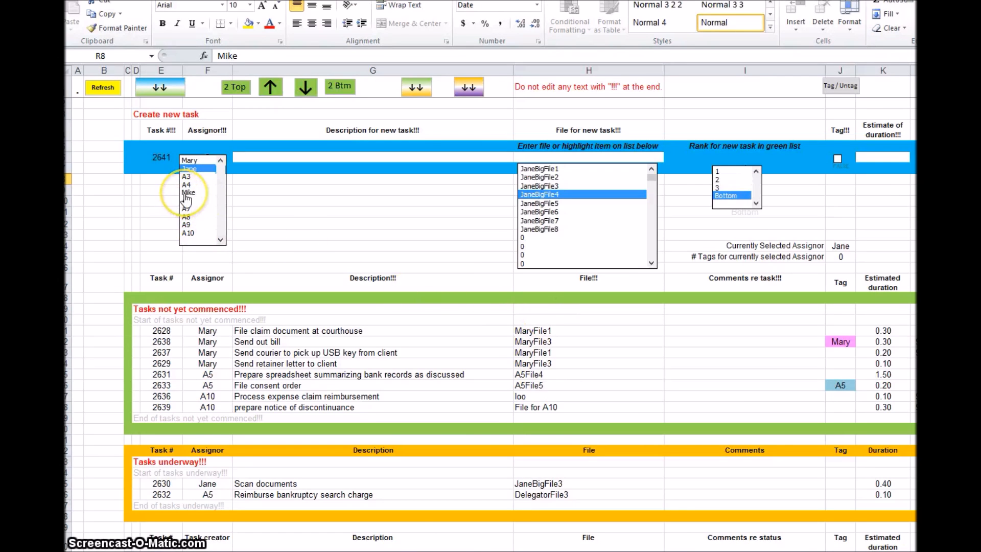
mouse_move(833, 366)
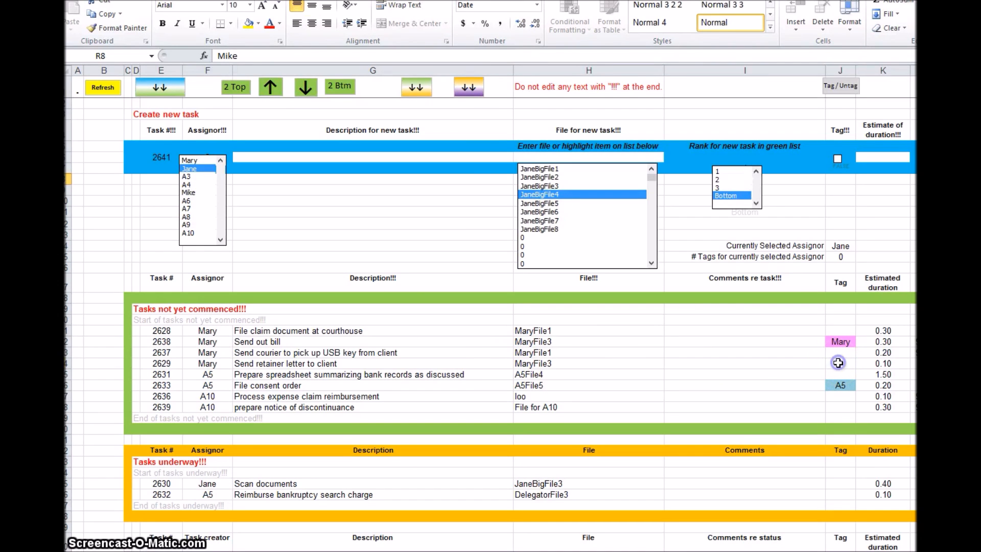
Apply Mike's light-blue tag to task 2629, Send retainer letter to client
click(207, 363)
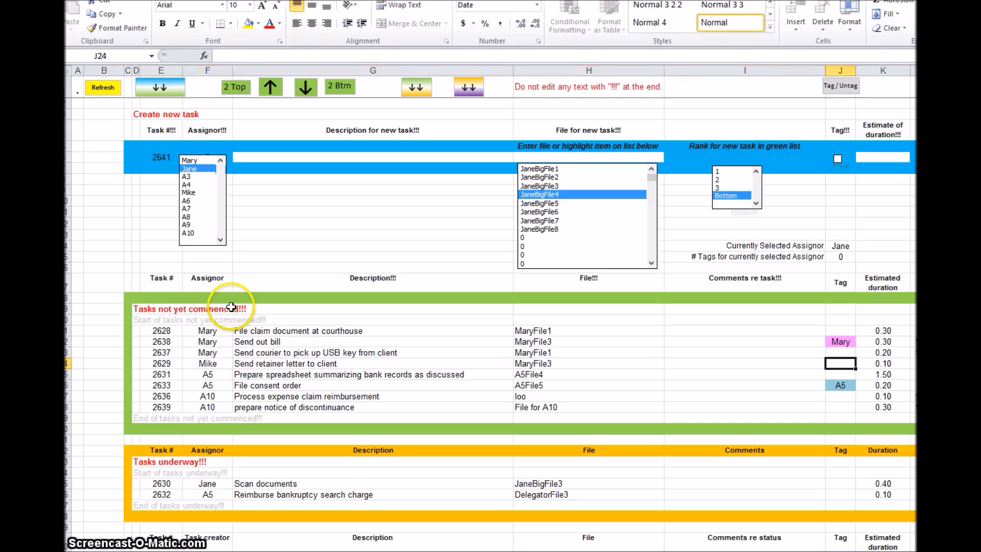
click(840, 87)
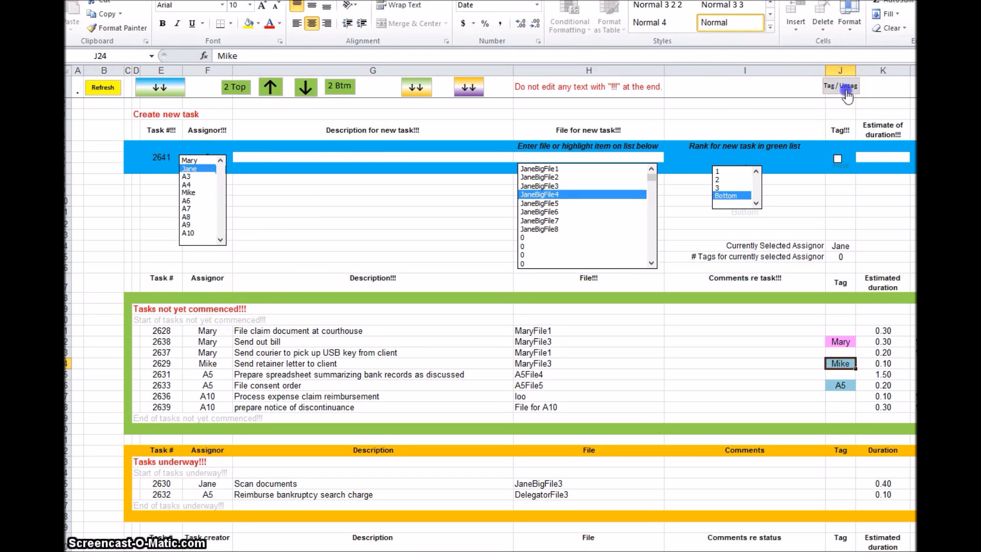
mouse_move(431, 327)
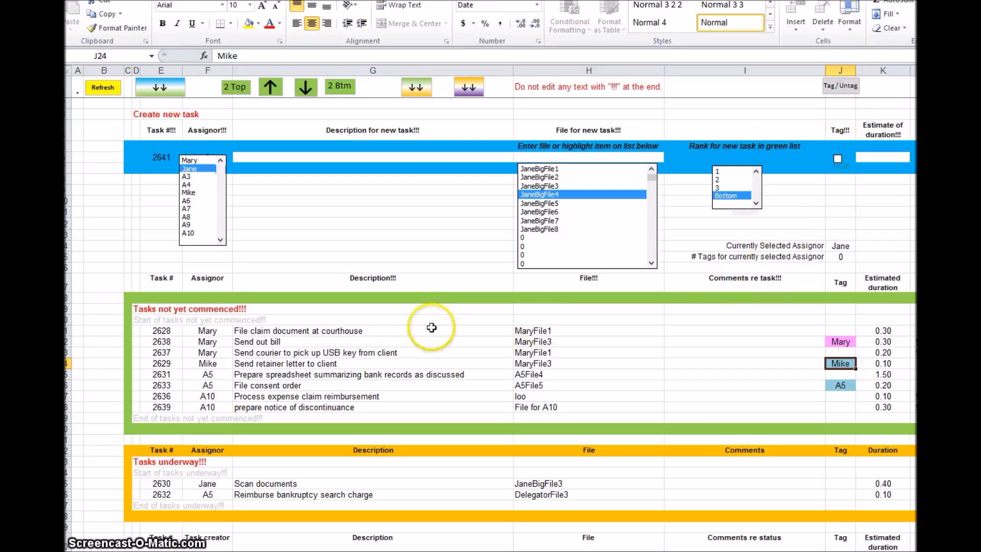
mouse_move(778, 364)
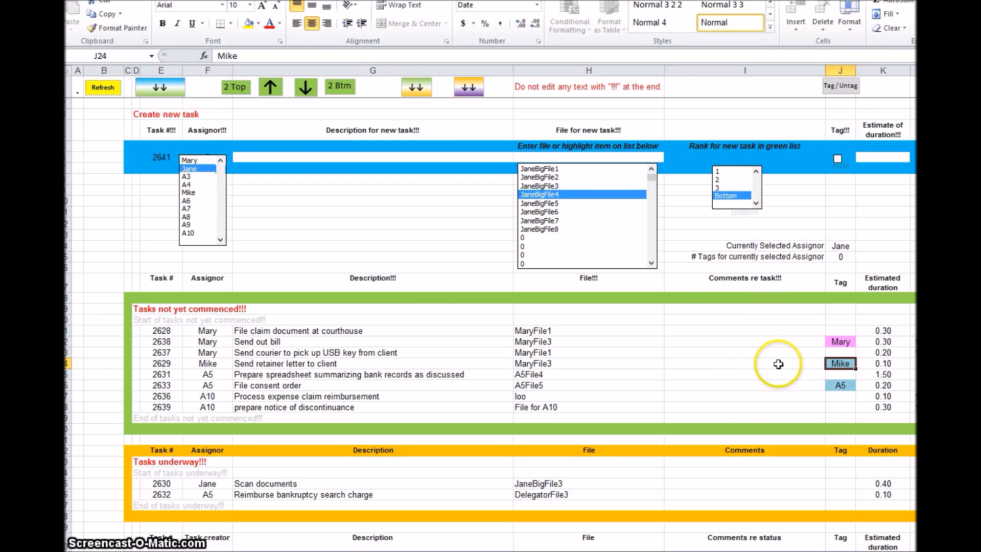
mouse_move(369, 368)
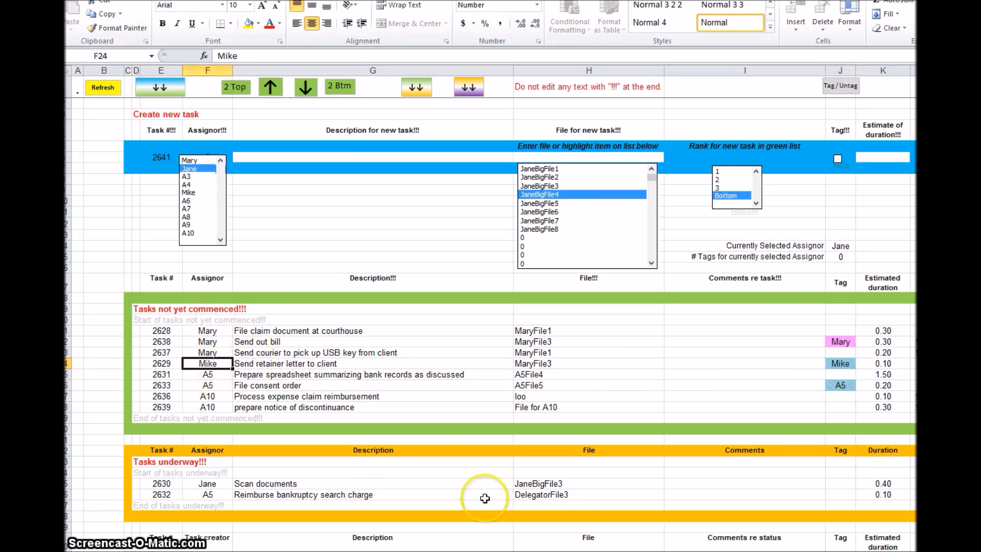
scroll(right, 3)
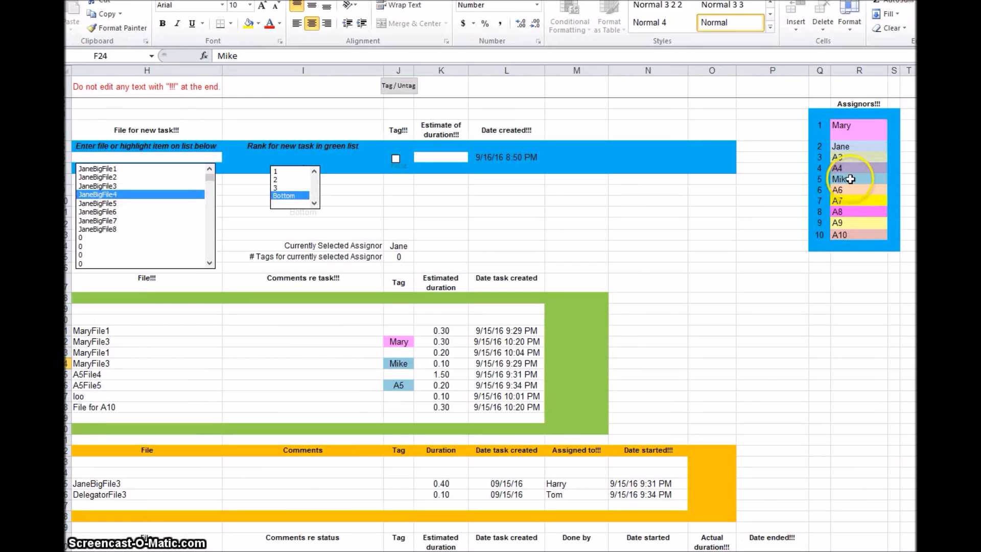
mouse_move(855, 181)
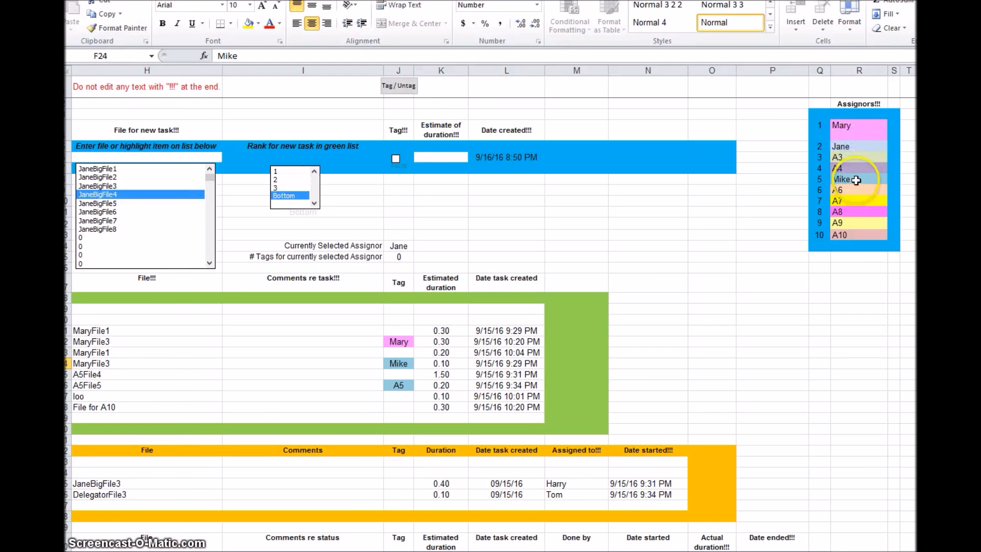
Fill Mike's assignor entry red and re-tag task 2629 so its tag turns red
click(859, 179)
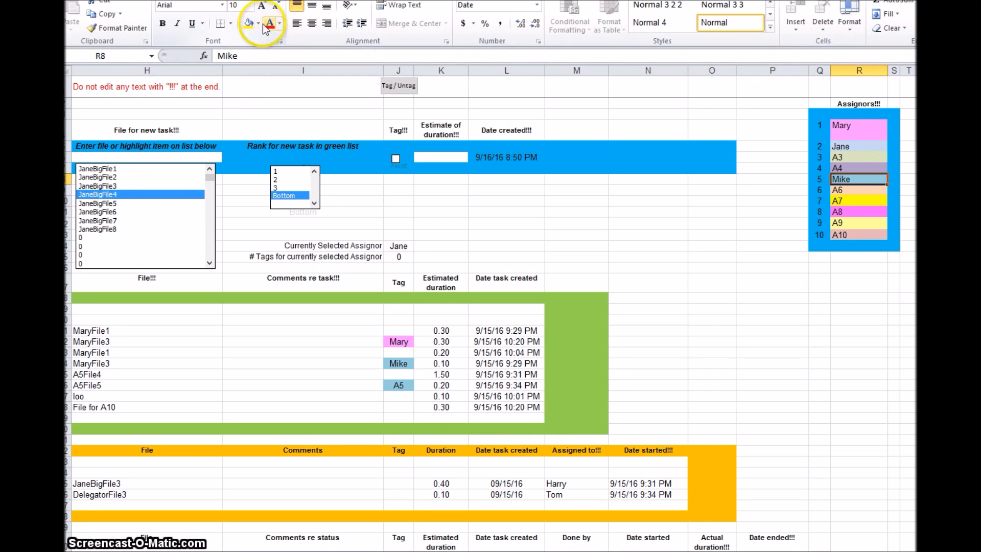
click(257, 23)
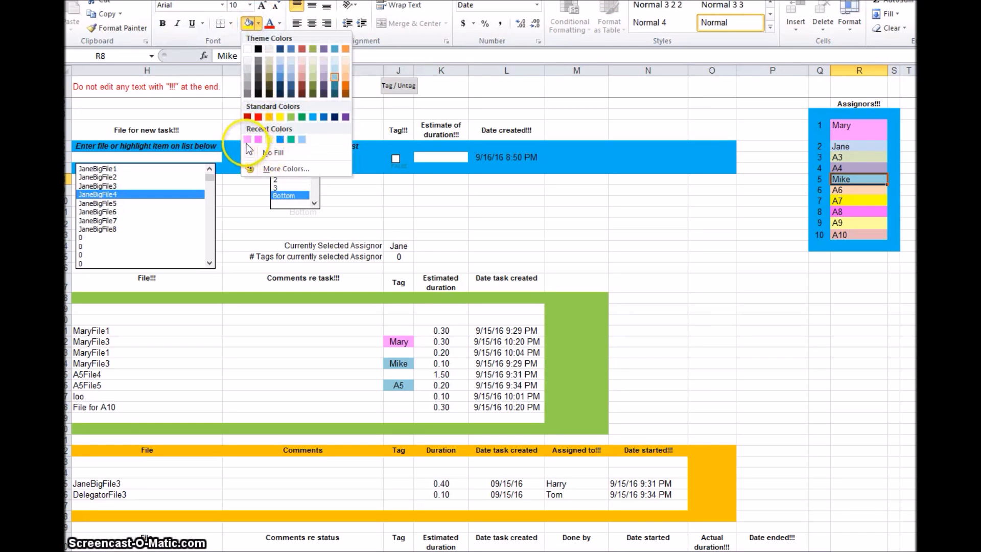
click(258, 117)
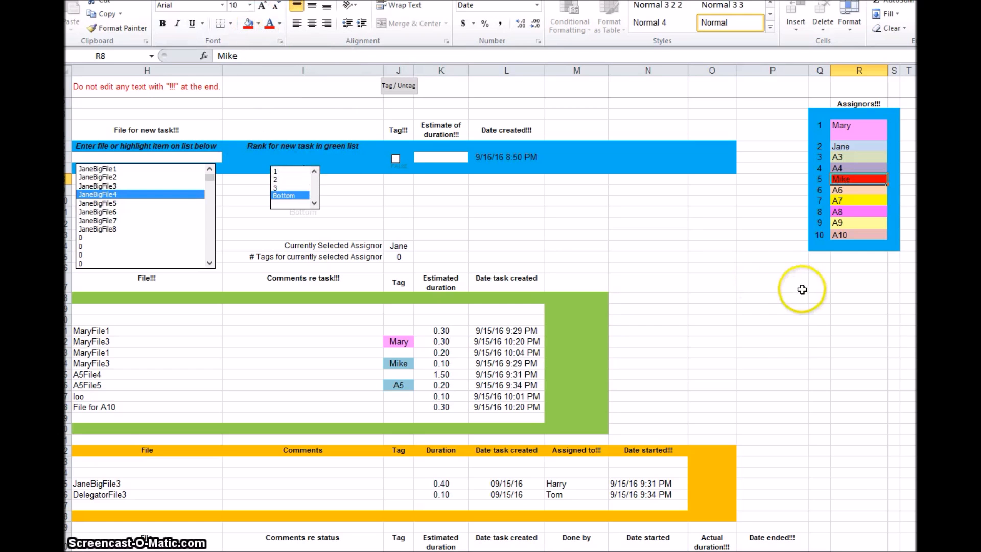
scroll(left, 3)
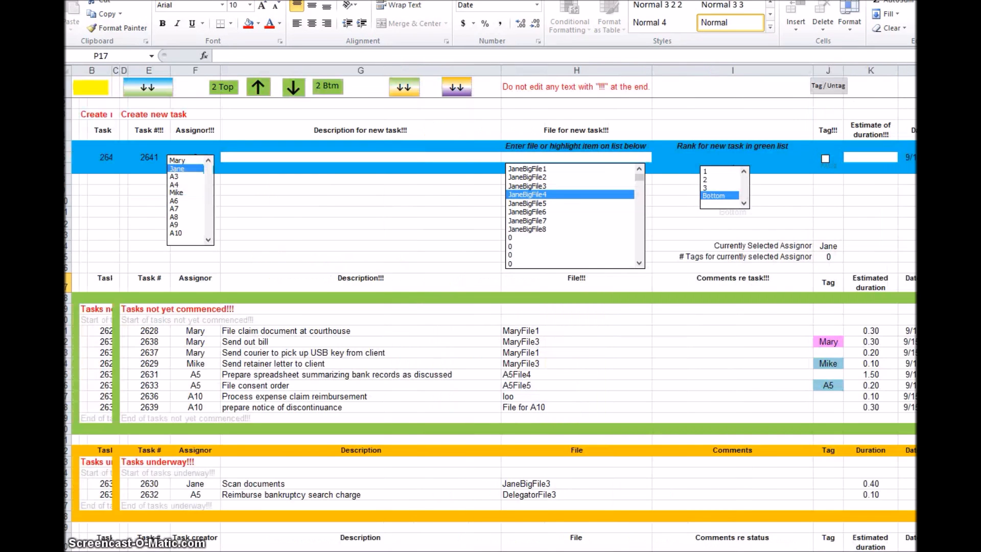
click(840, 86)
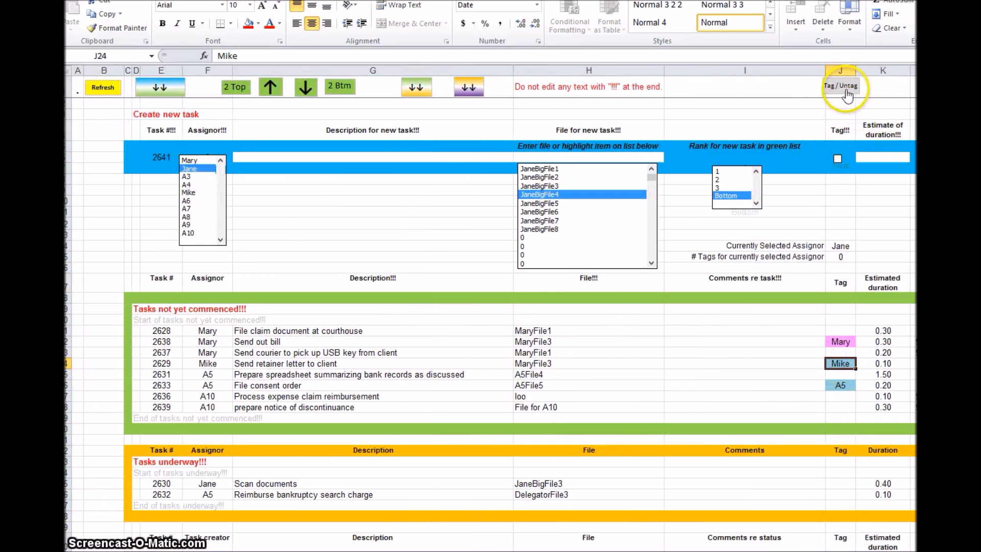
click(839, 86)
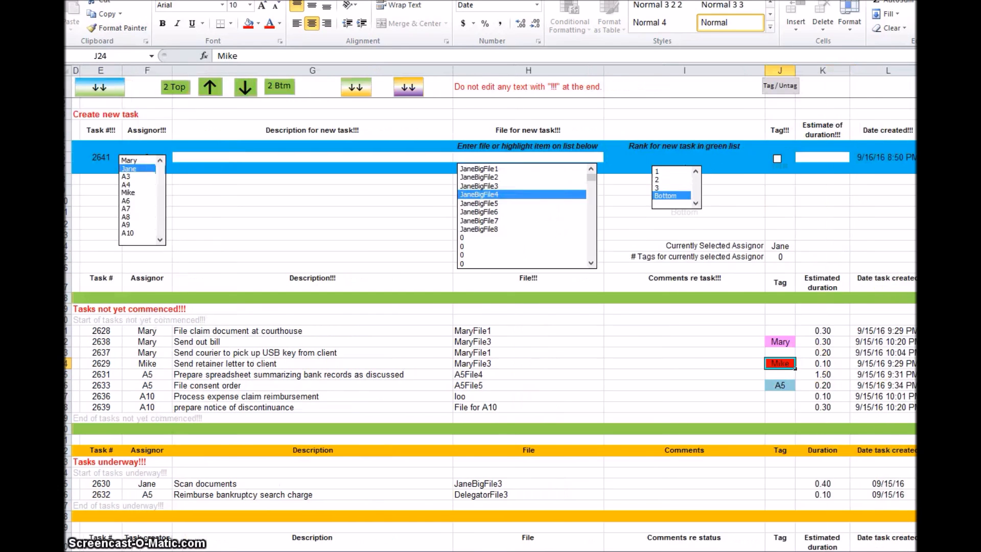
scroll(right, 3)
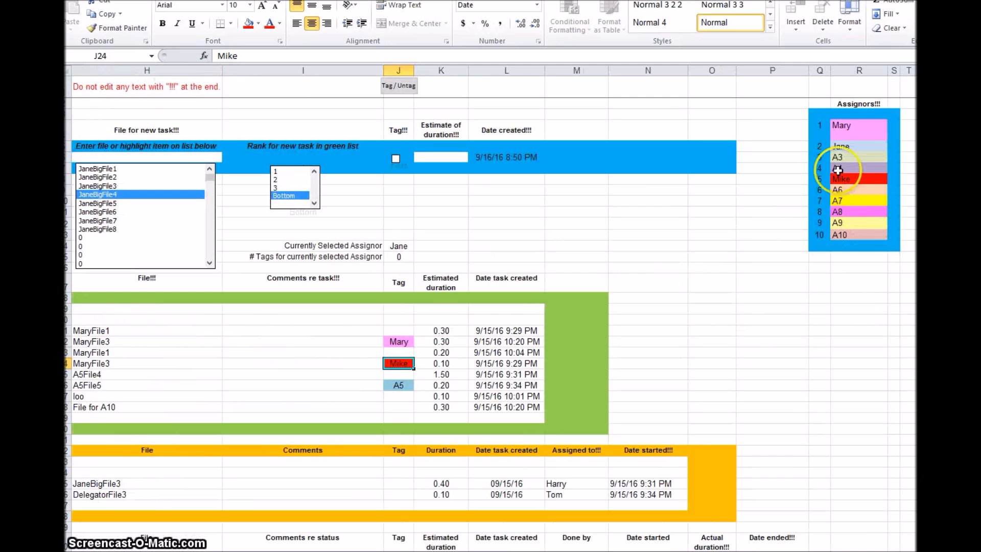
mouse_move(838, 204)
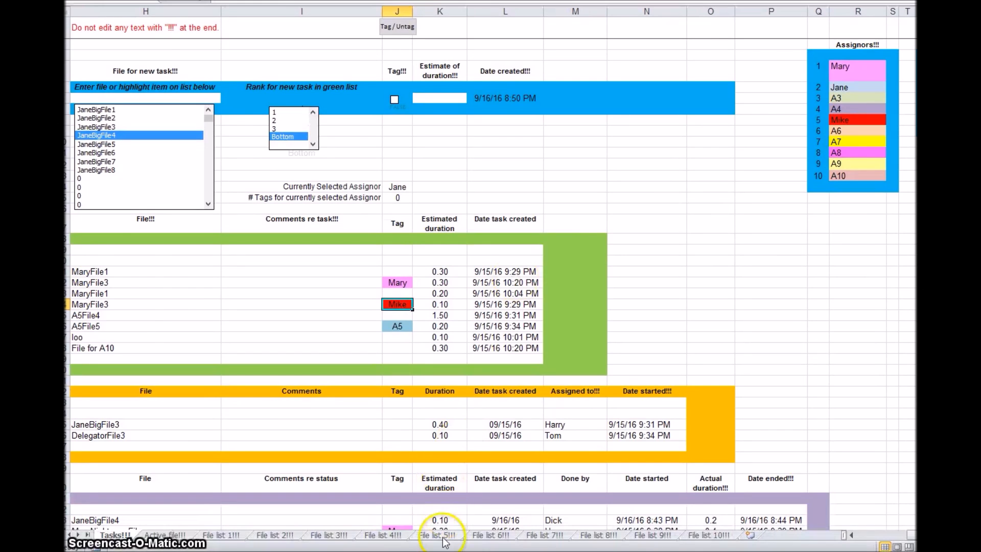
click(437, 535)
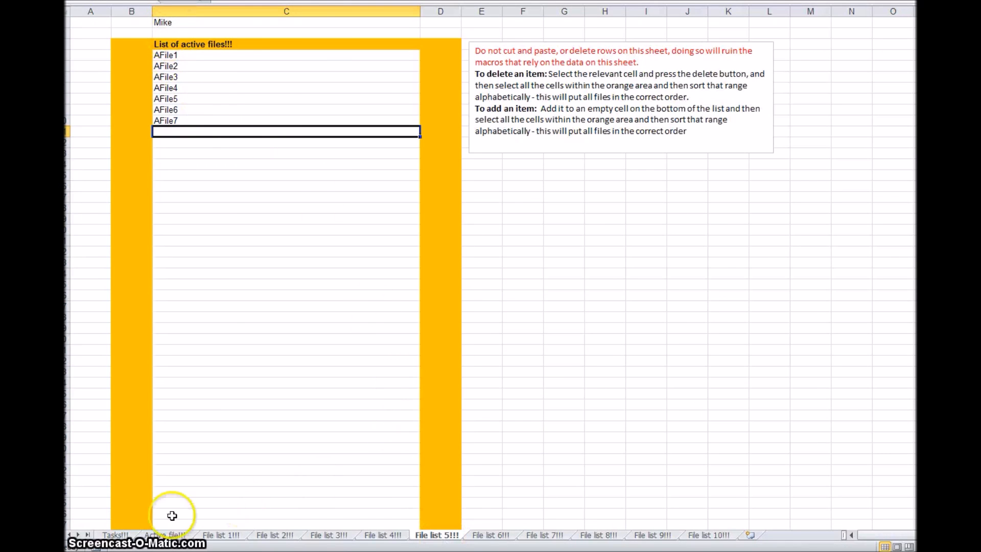
click(115, 535)
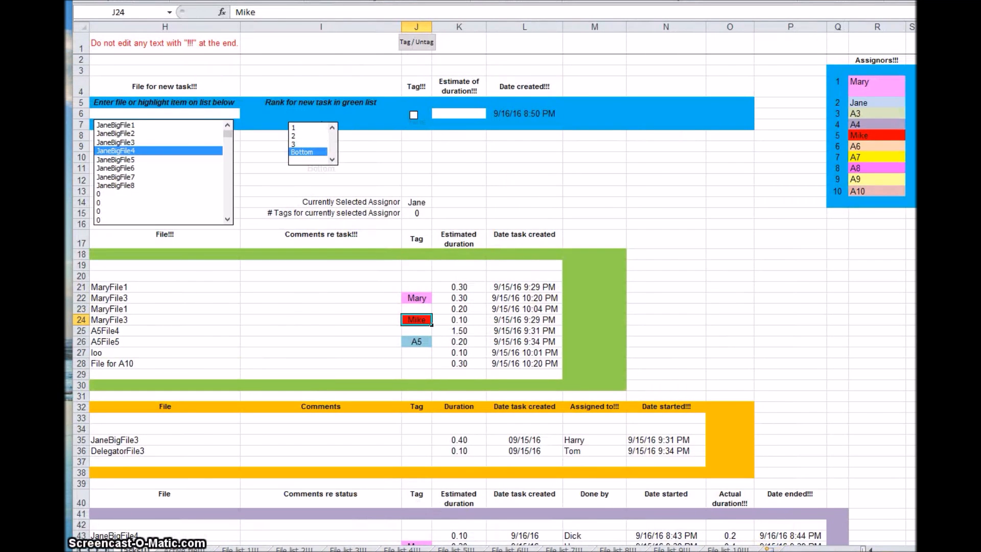
Refresh the tracker with the yellow Refresh button on the Tasks sheet
click(120, 43)
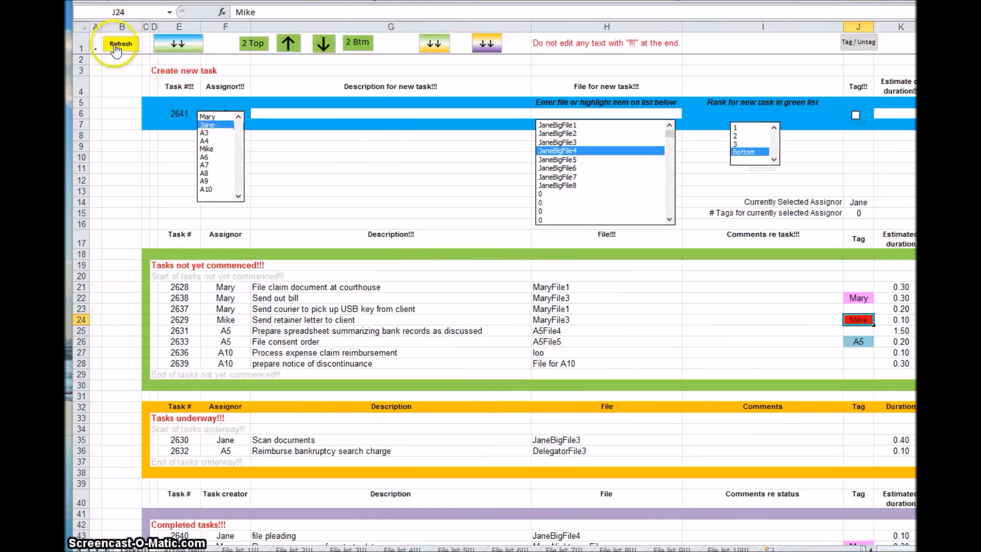
mouse_move(244, 206)
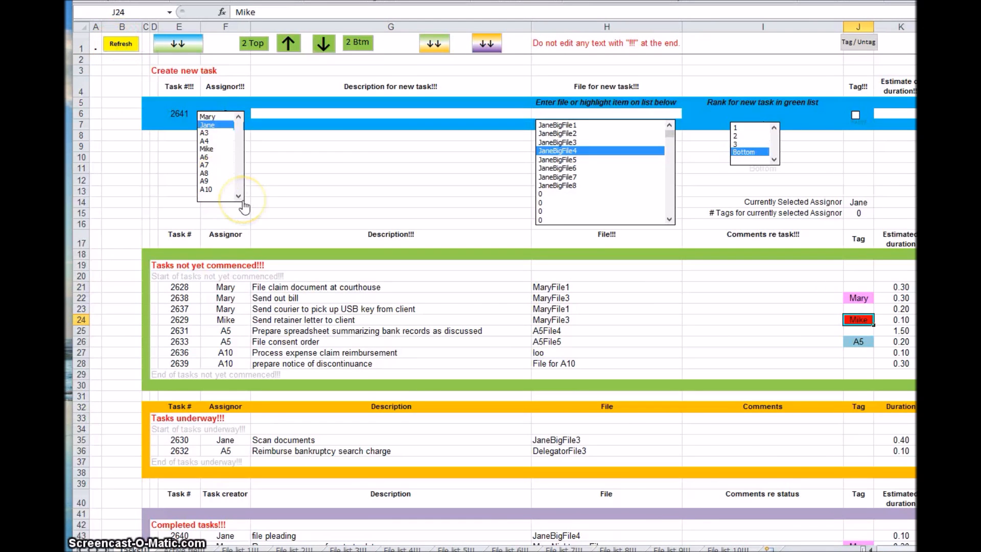
mouse_move(244, 207)
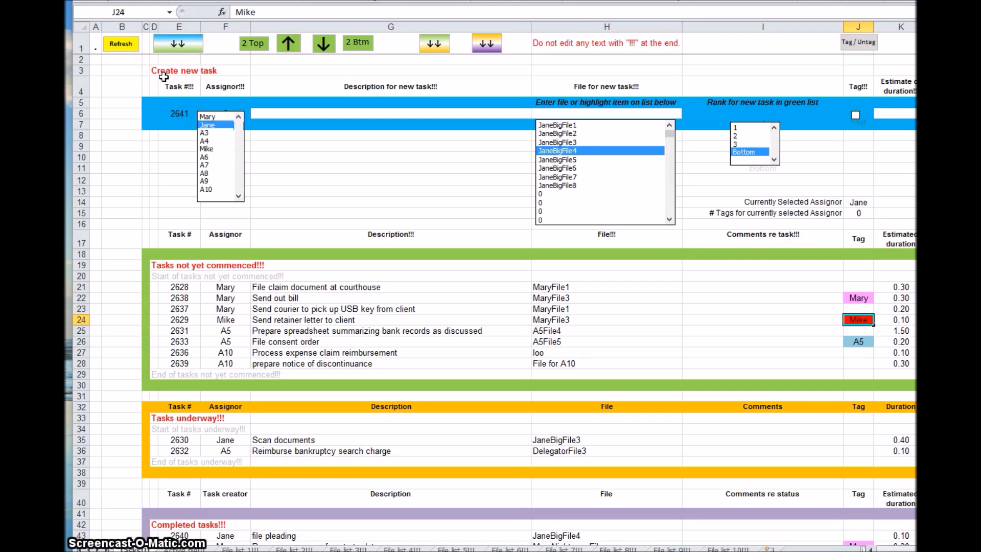
mouse_move(311, 264)
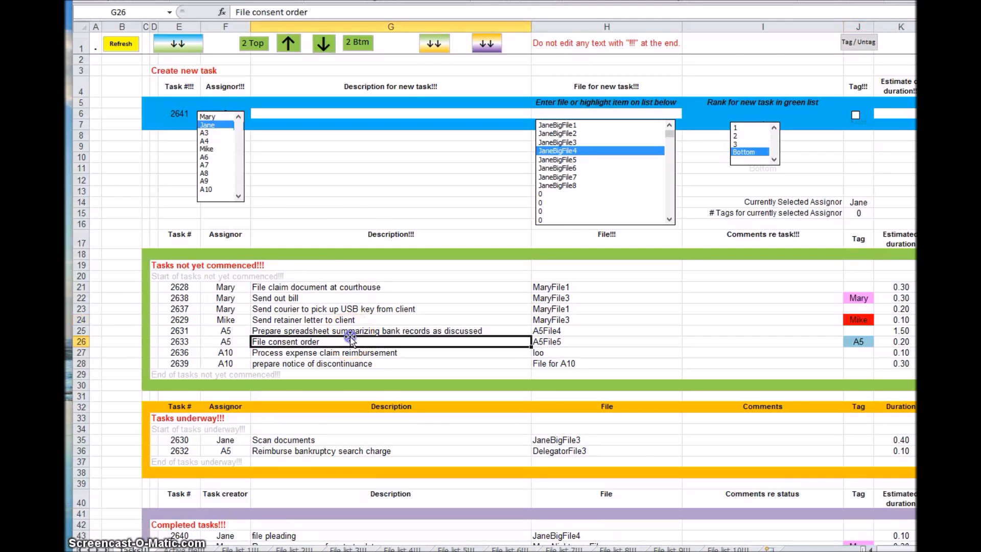
scroll(down, 3)
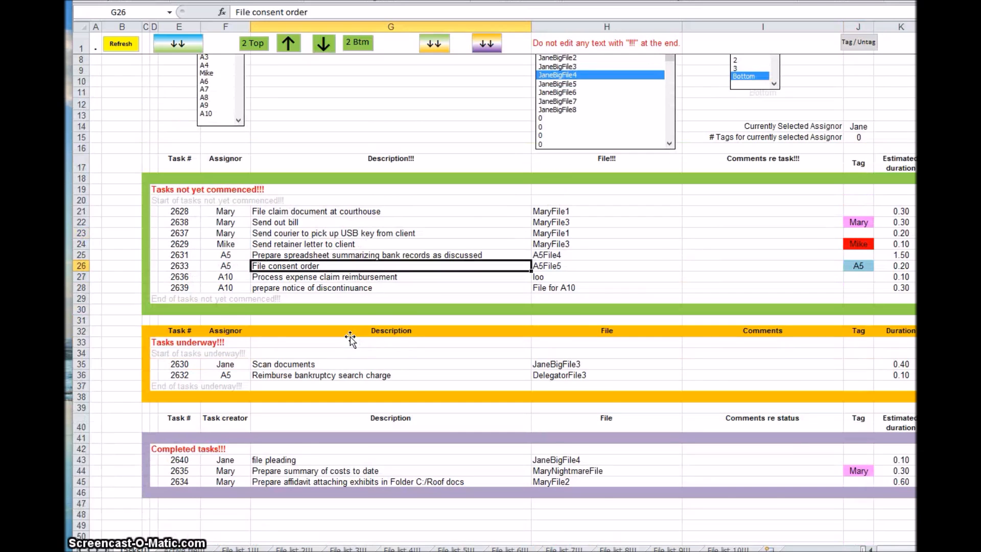
scroll(up, 3)
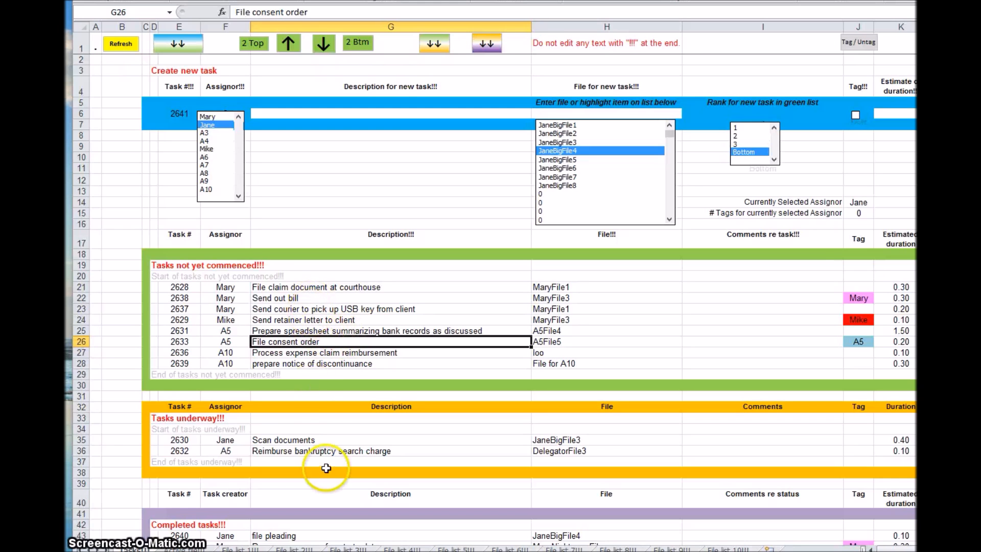
mouse_move(318, 435)
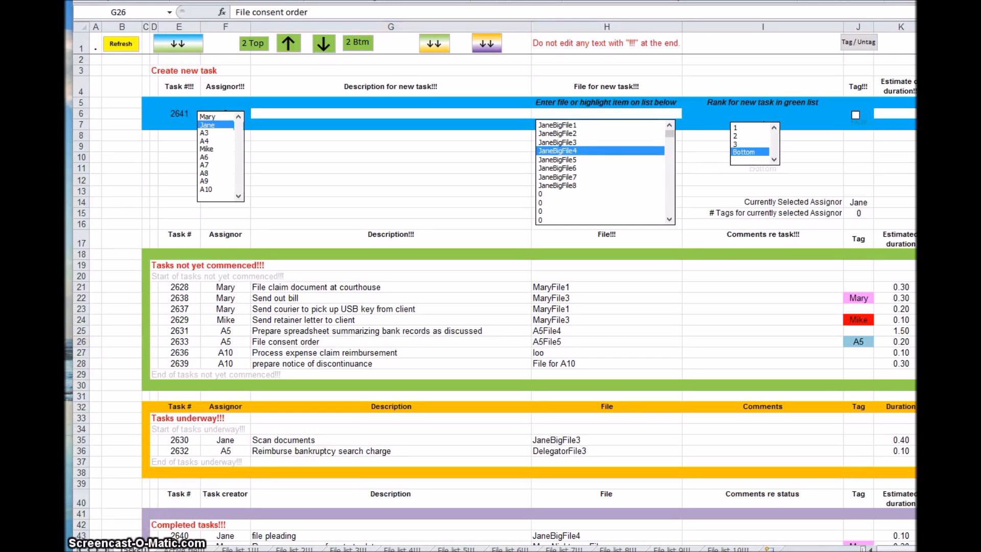
mouse_move(330, 286)
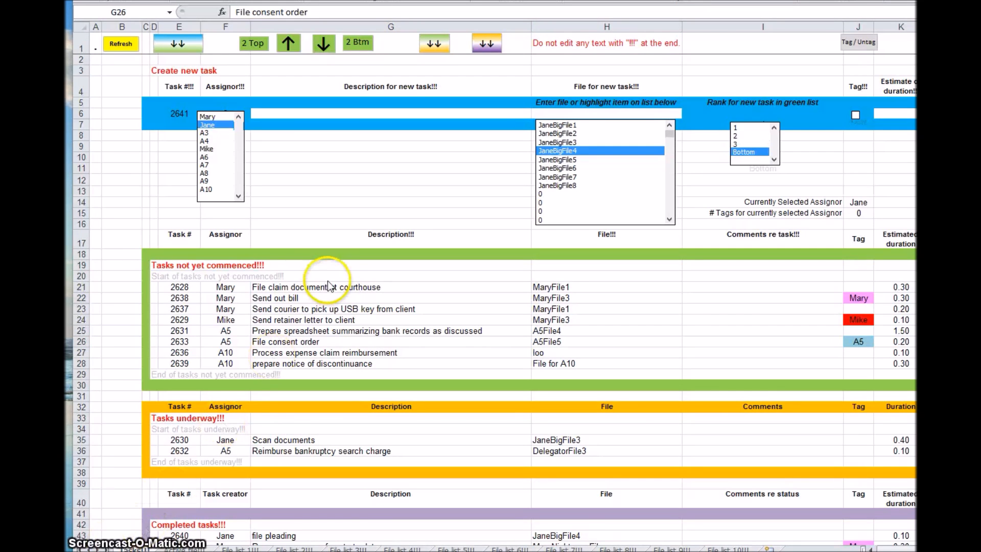
mouse_move(317, 312)
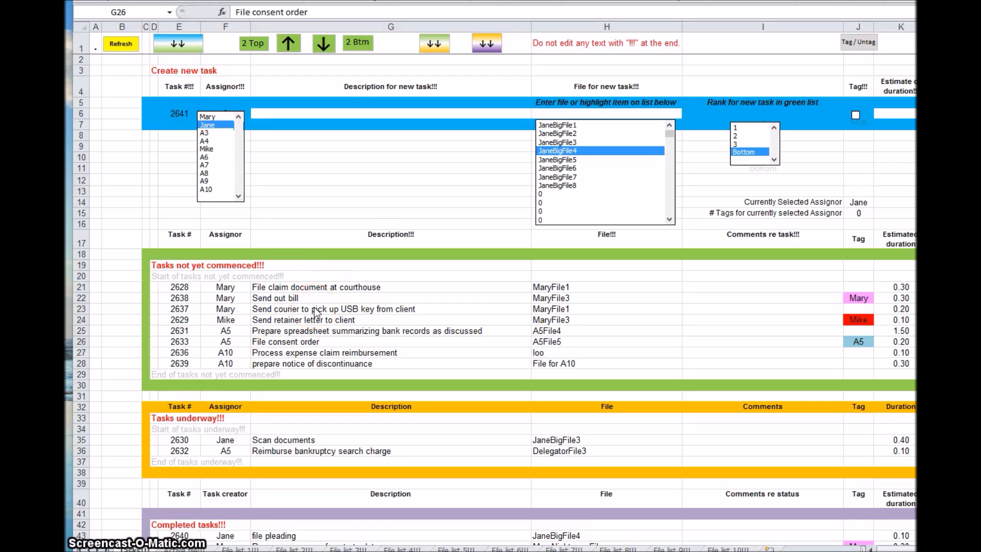